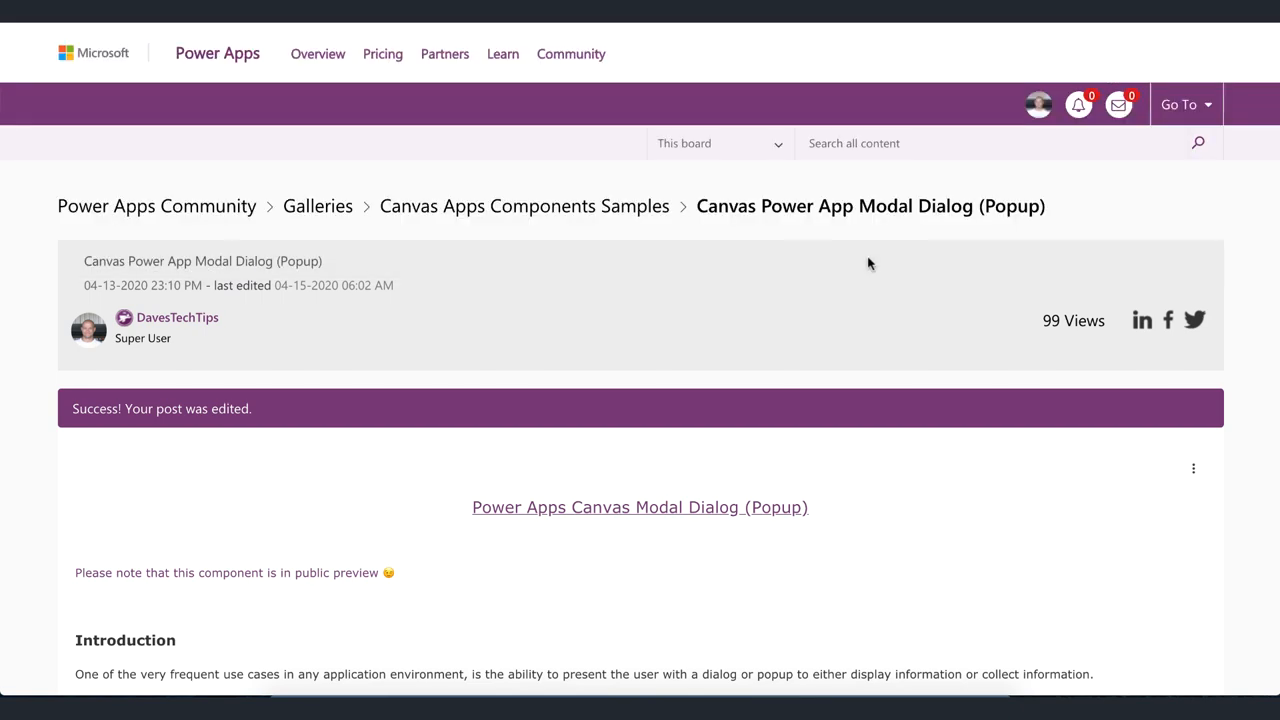
- Upload the Canvas Power App Modal Dialog V0.8 zip package for import
scroll("down", 3)
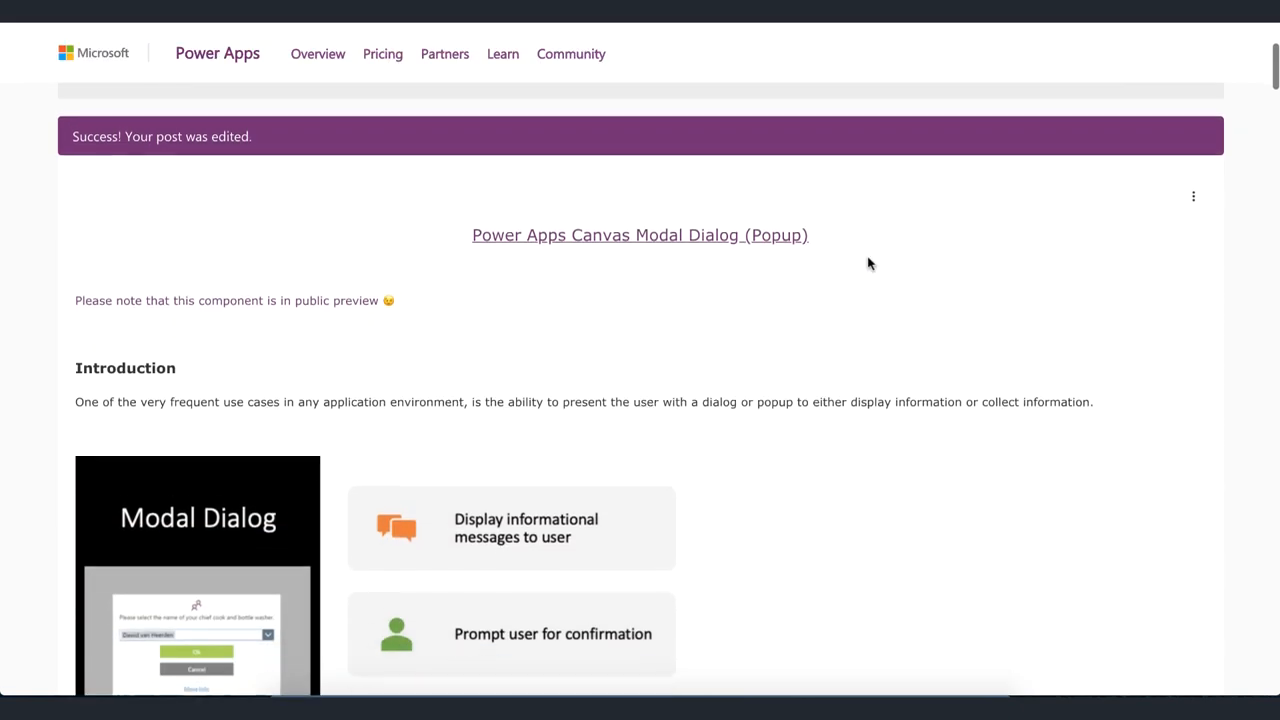
scroll("down", 3)
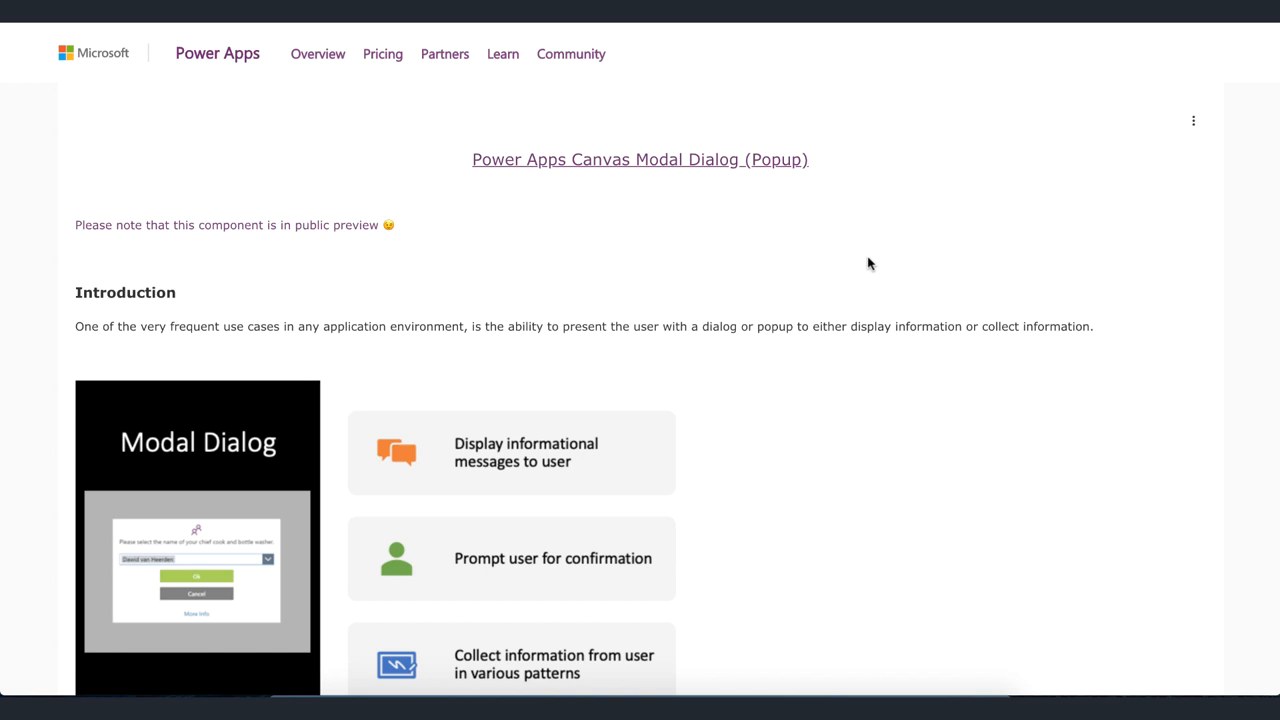
scroll("down", 3)
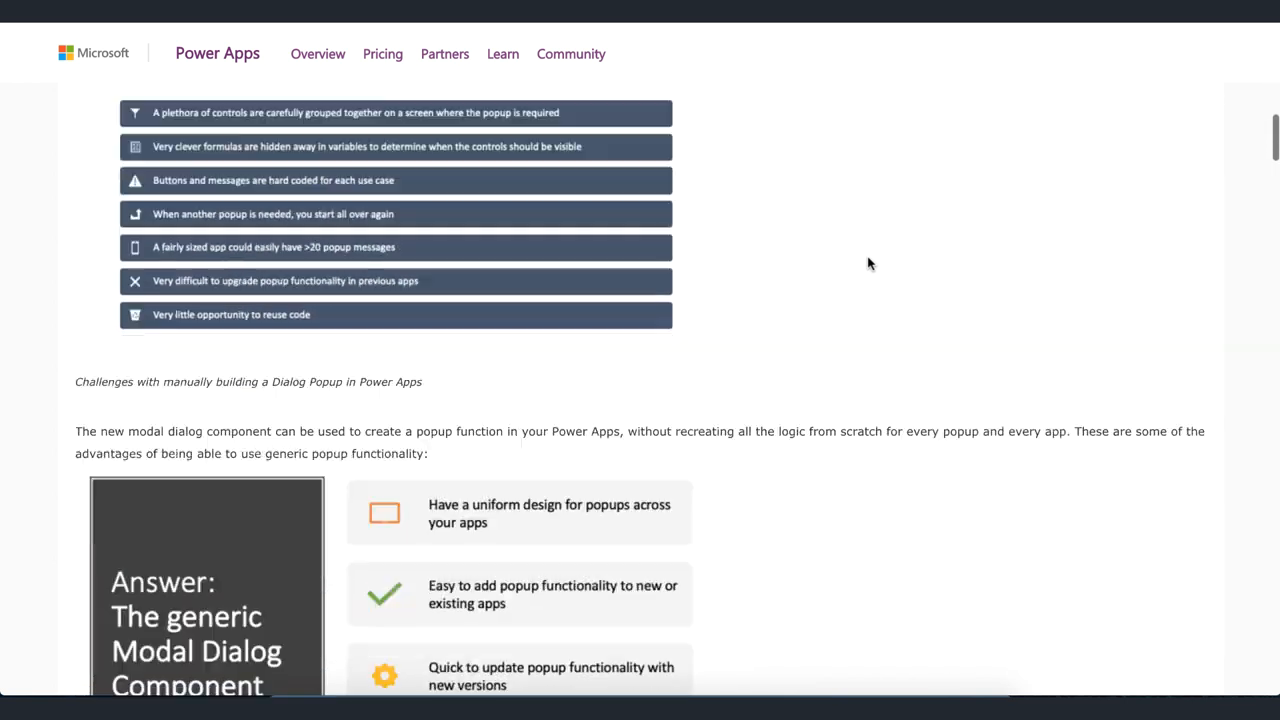
scroll("down", 3)
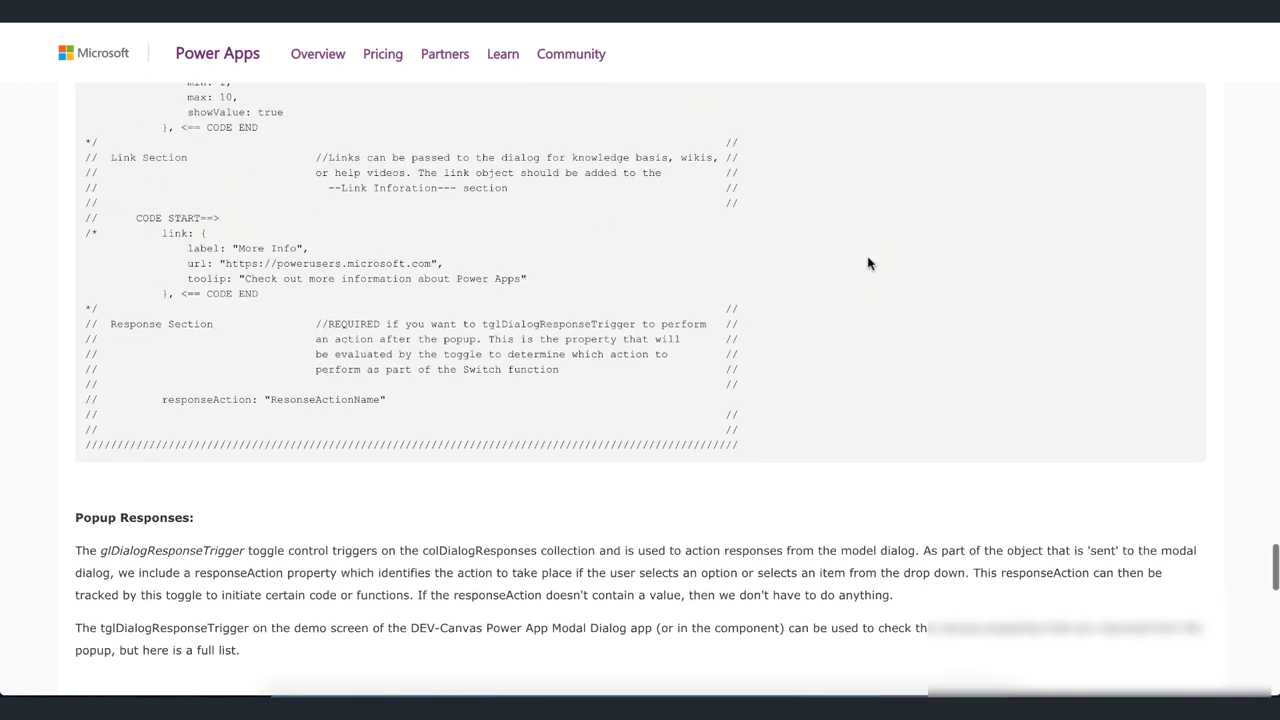
scroll("down", 3)
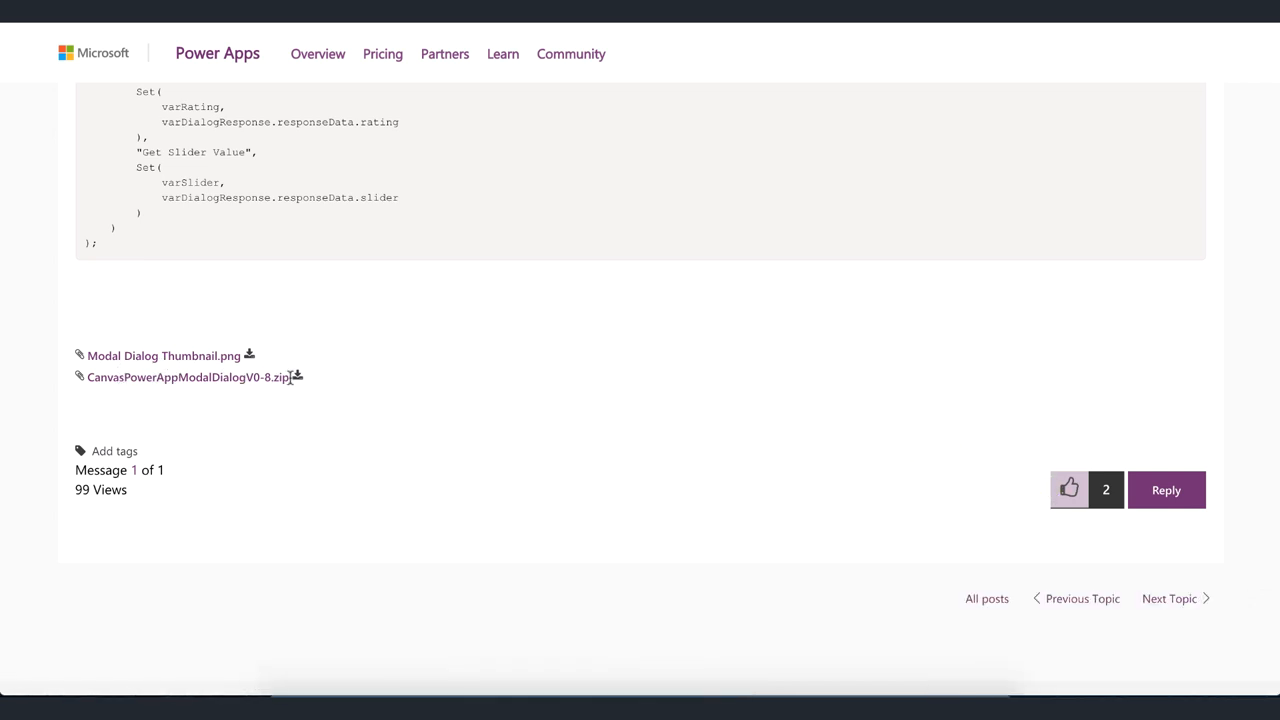
mouse_move(296, 380)
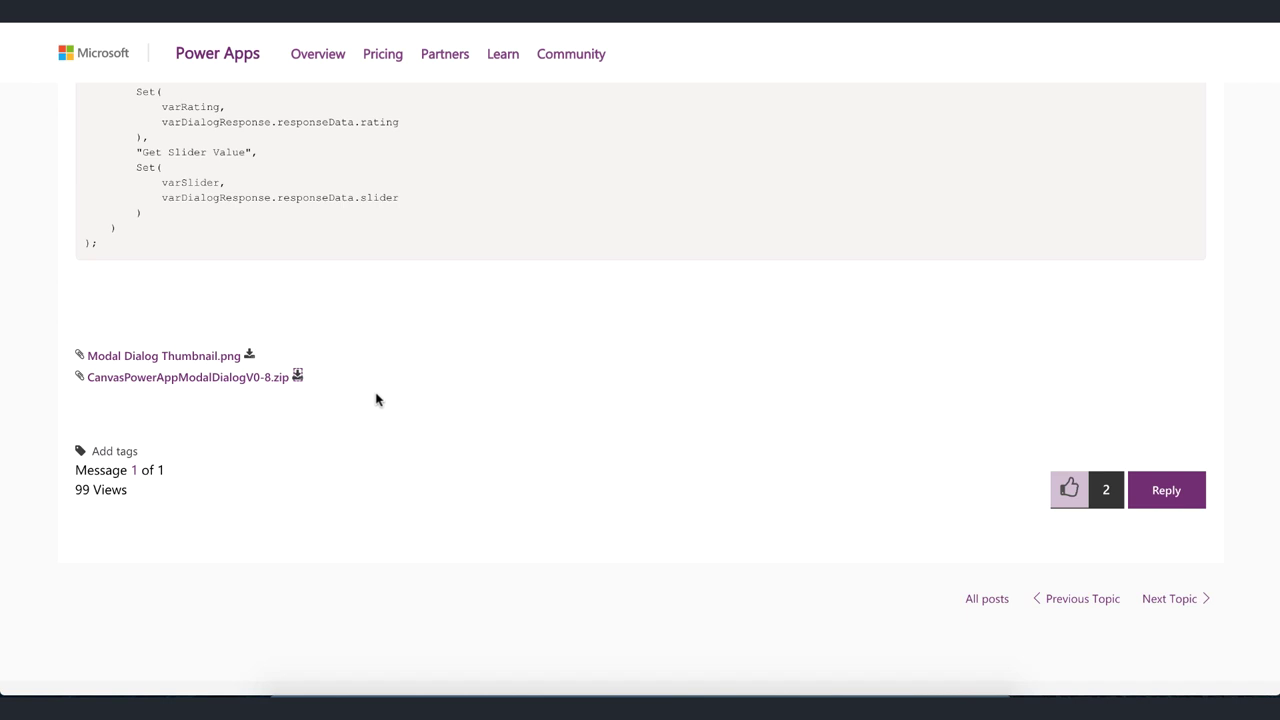
mouse_move(312, 384)
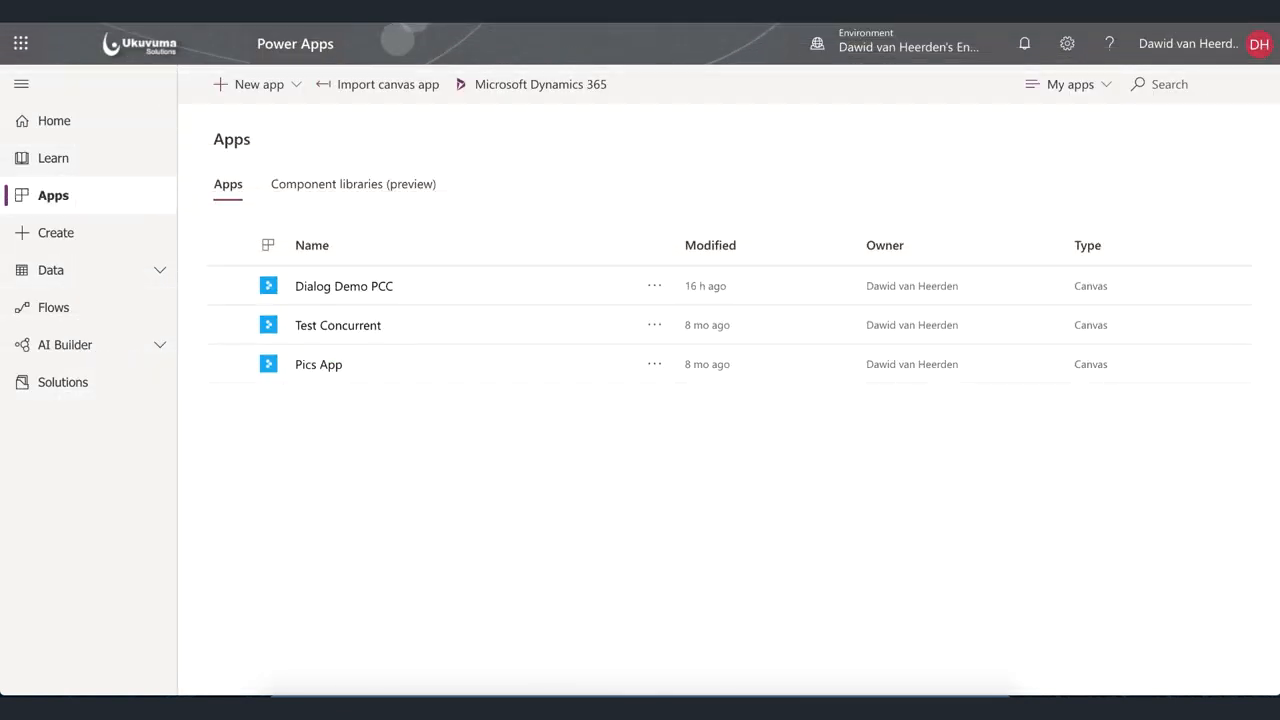
mouse_move(388, 424)
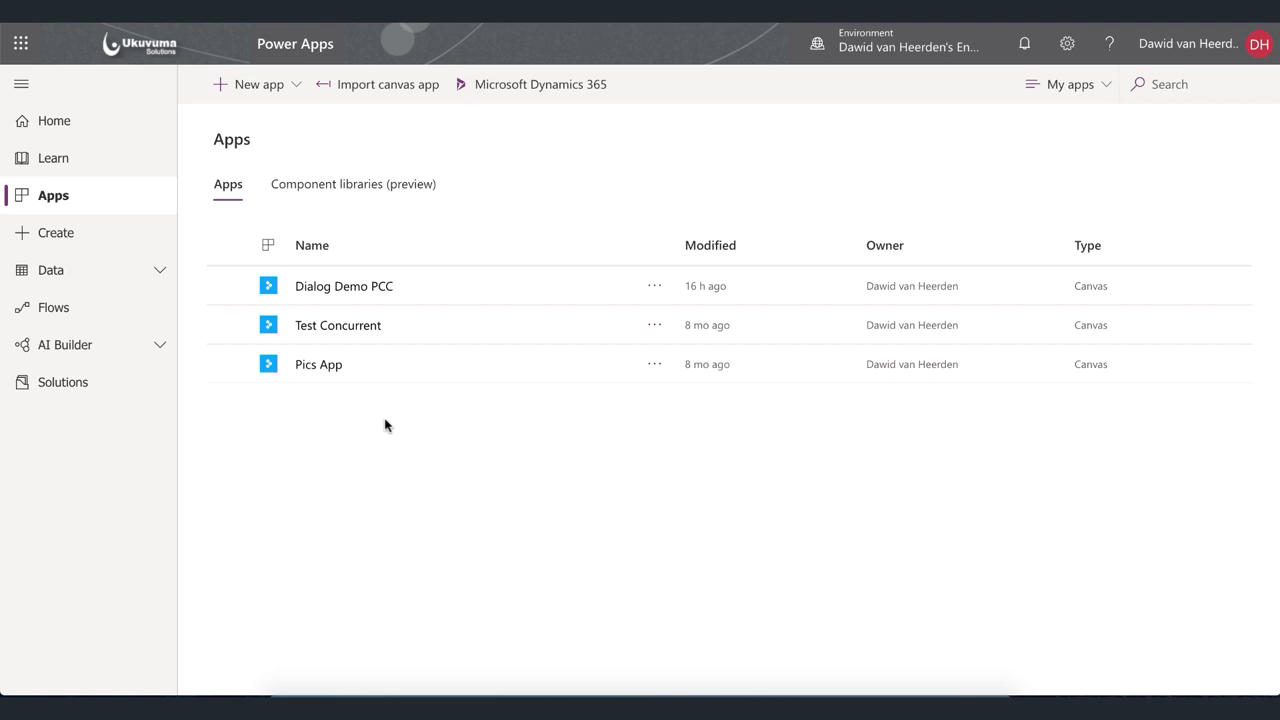
mouse_move(364, 124)
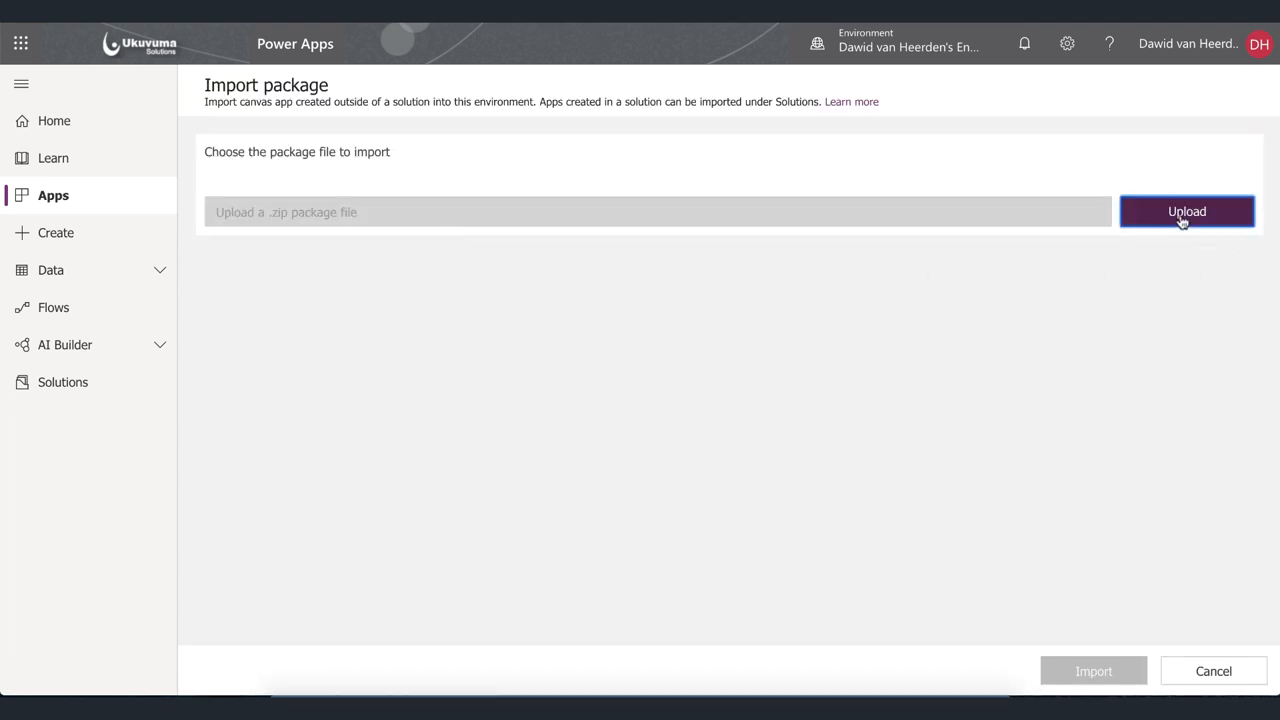
left_click(1188, 212)
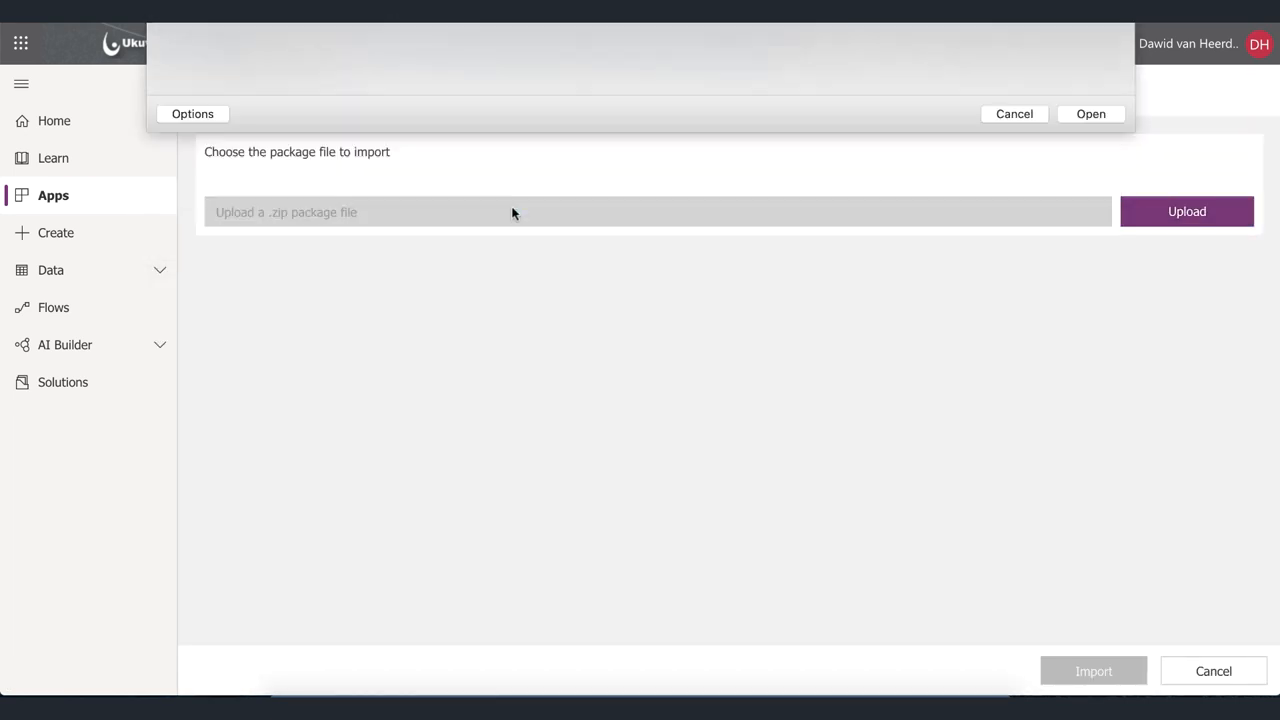
left_click(1090, 112)
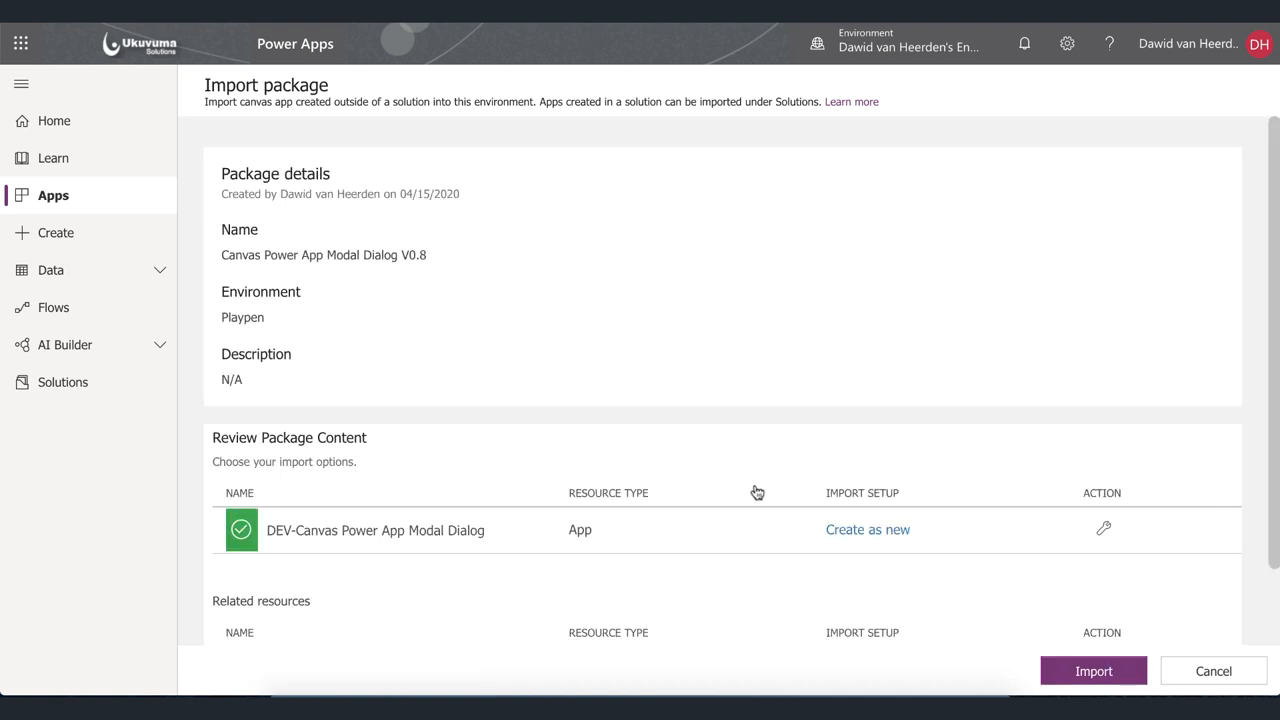
- Review the import setup as Create as new and import the package
left_click(868, 530)
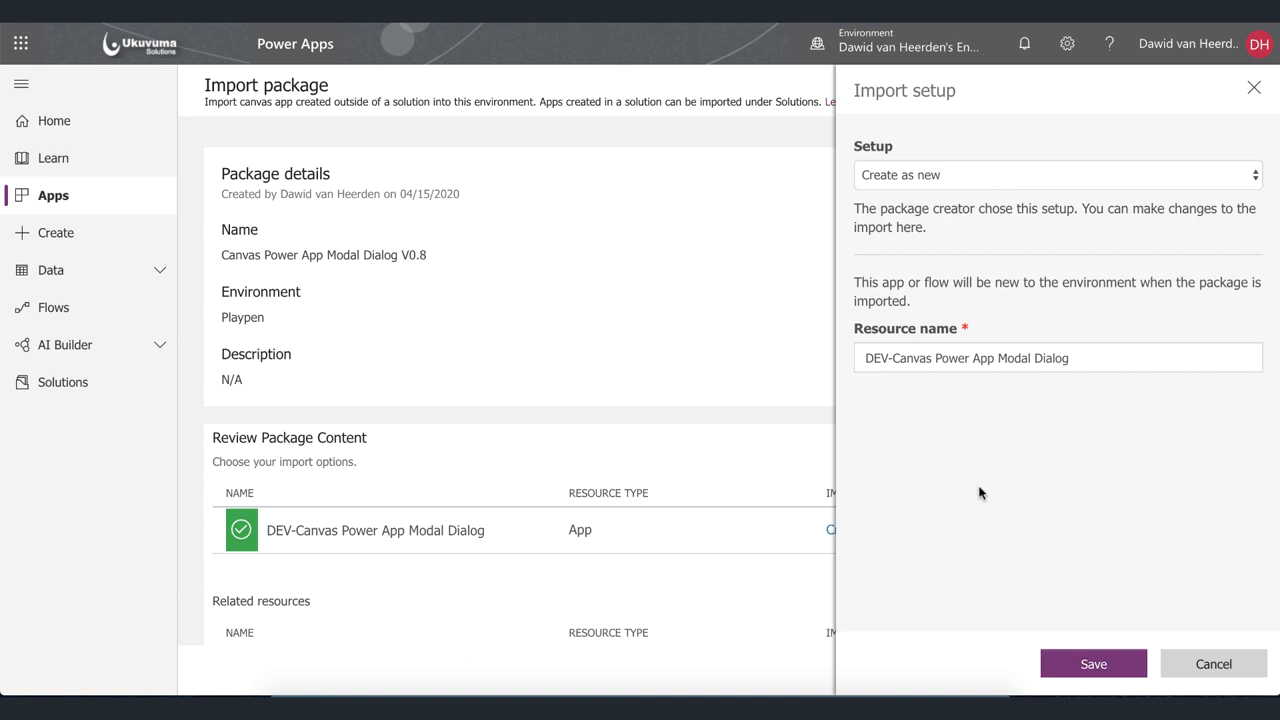
left_click(1092, 664)
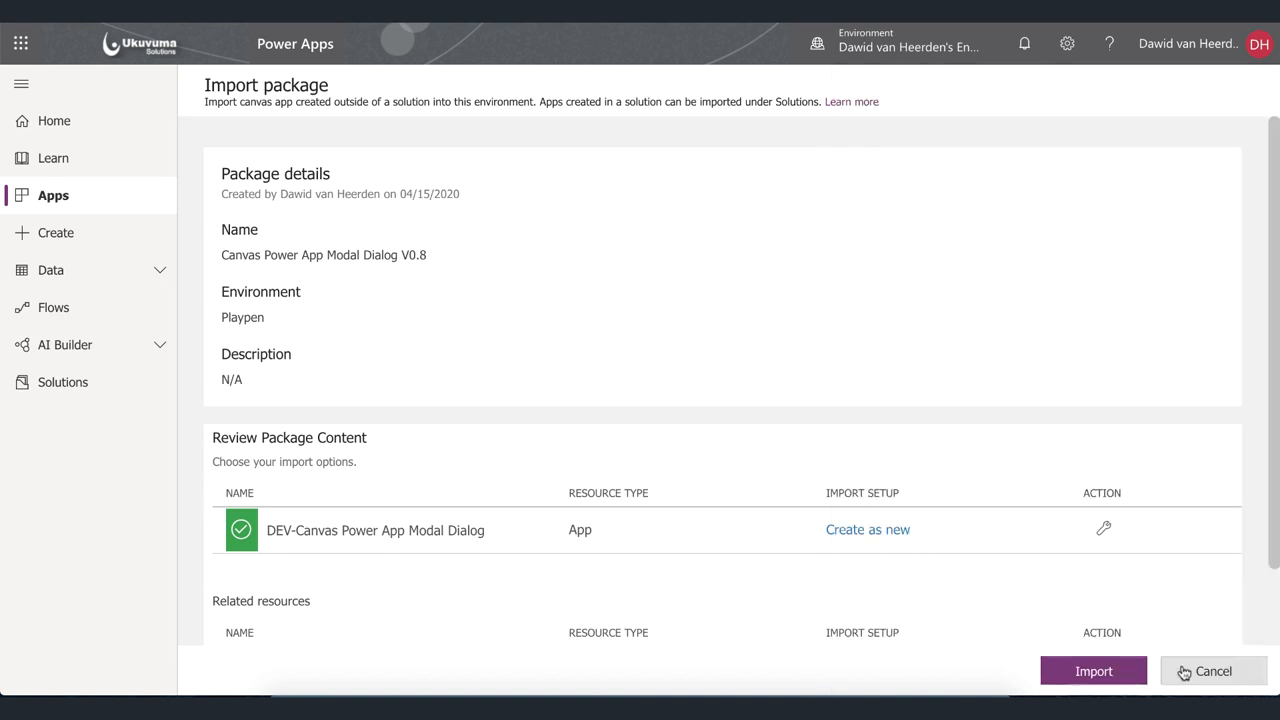
left_click(1092, 672)
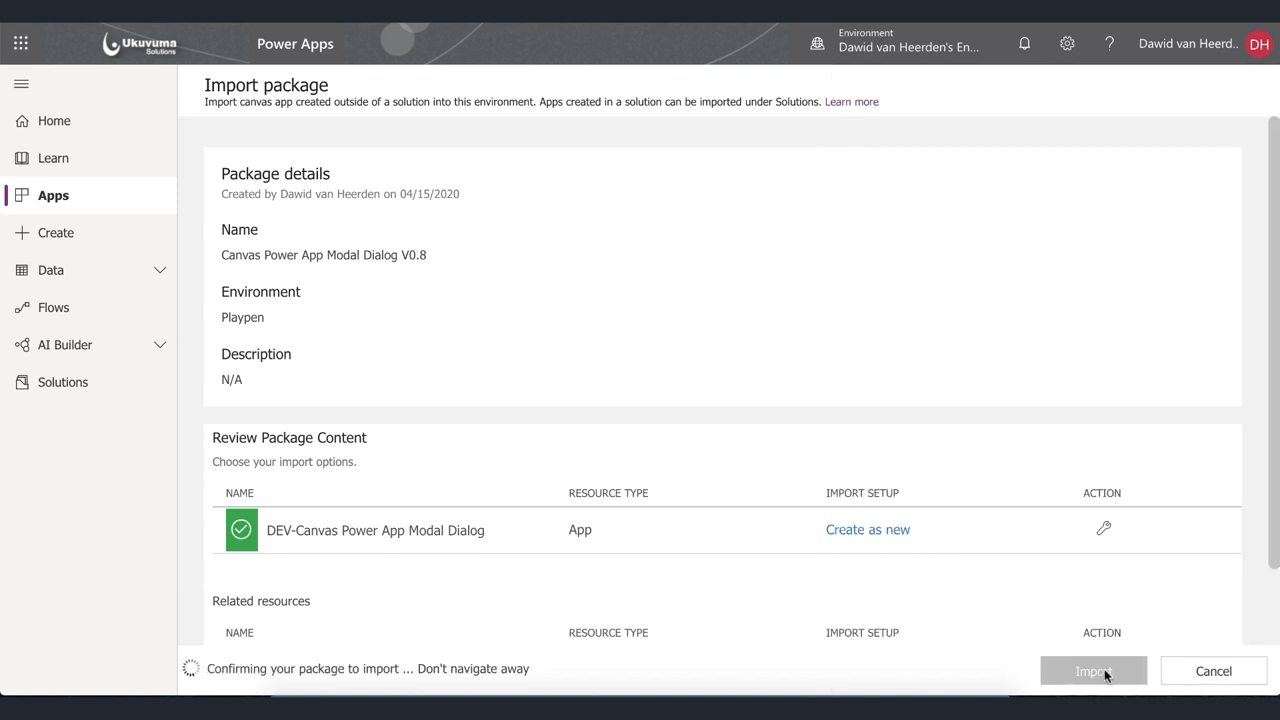
left_click(1092, 670)
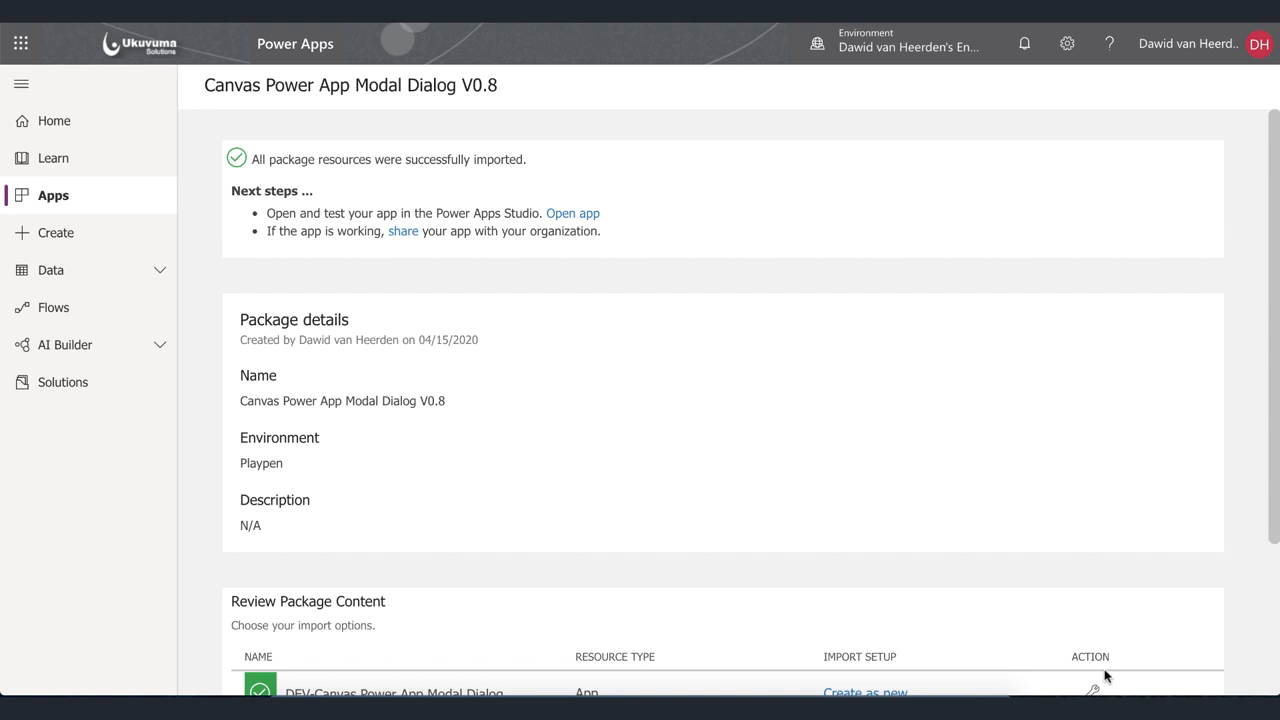
mouse_move(500, 312)
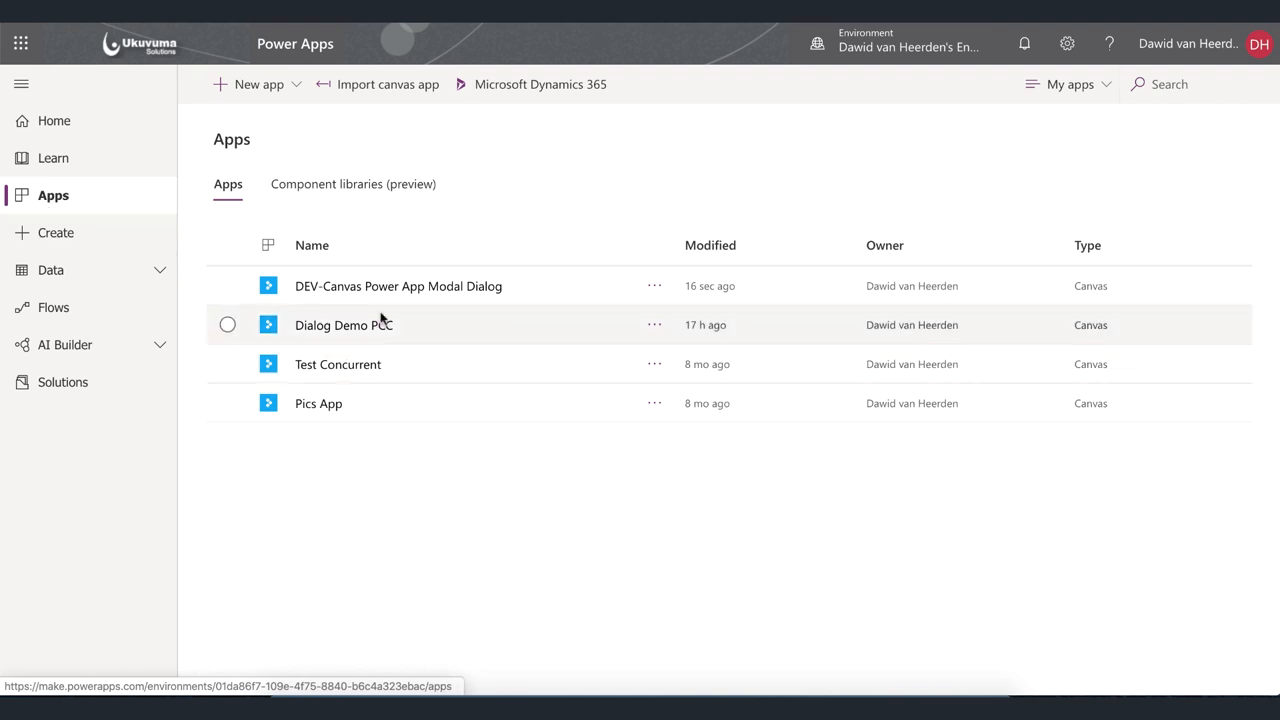
mouse_move(518, 288)
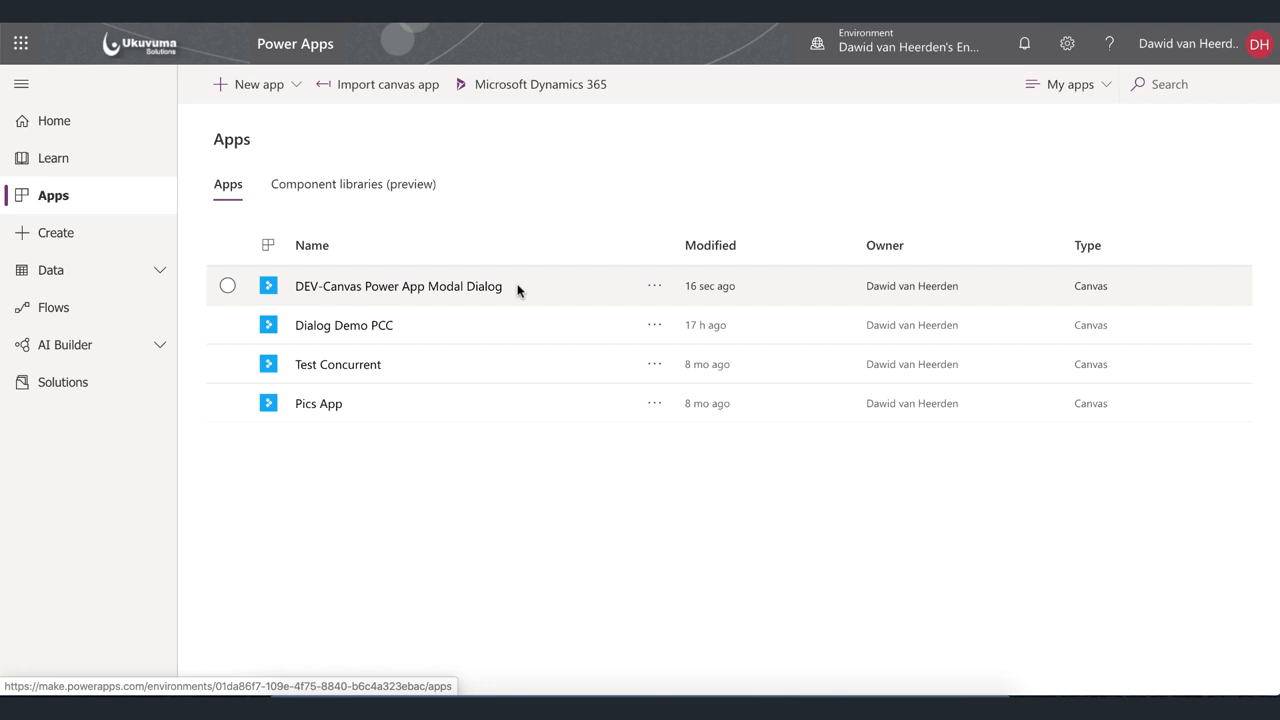
mouse_move(428, 214)
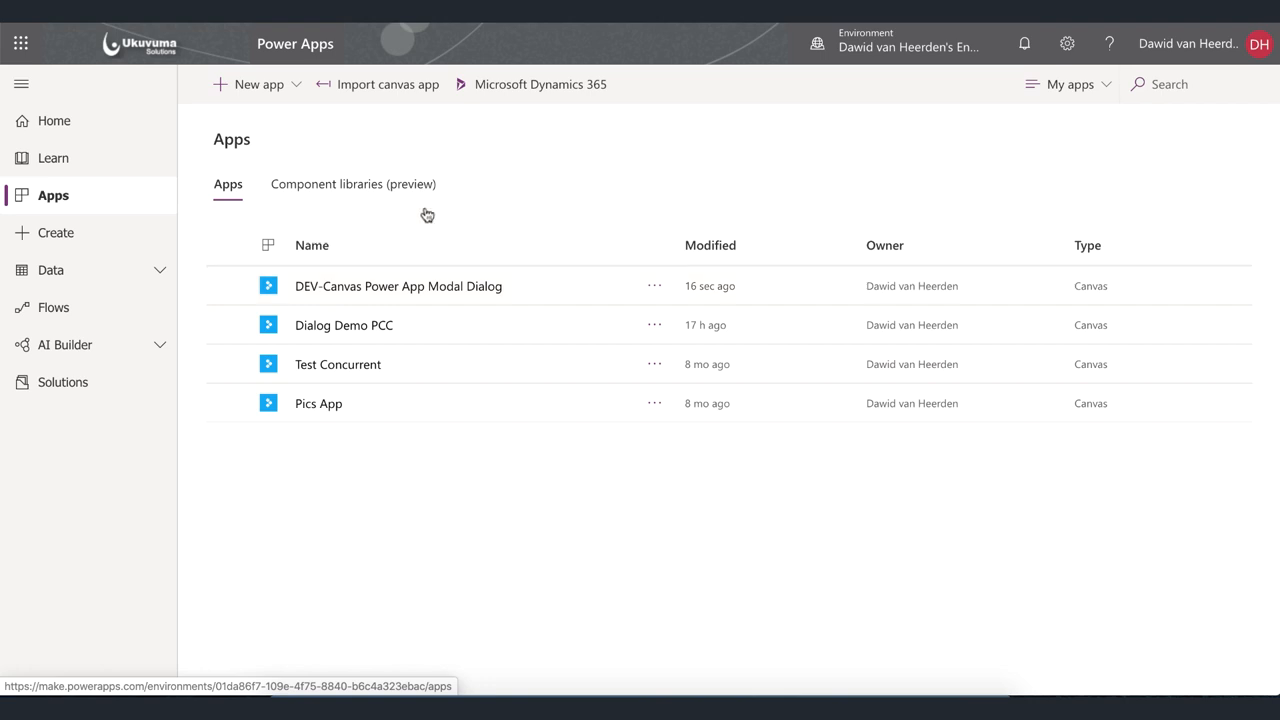
- Start creating a new canvas app from the New app choices
left_click(258, 84)
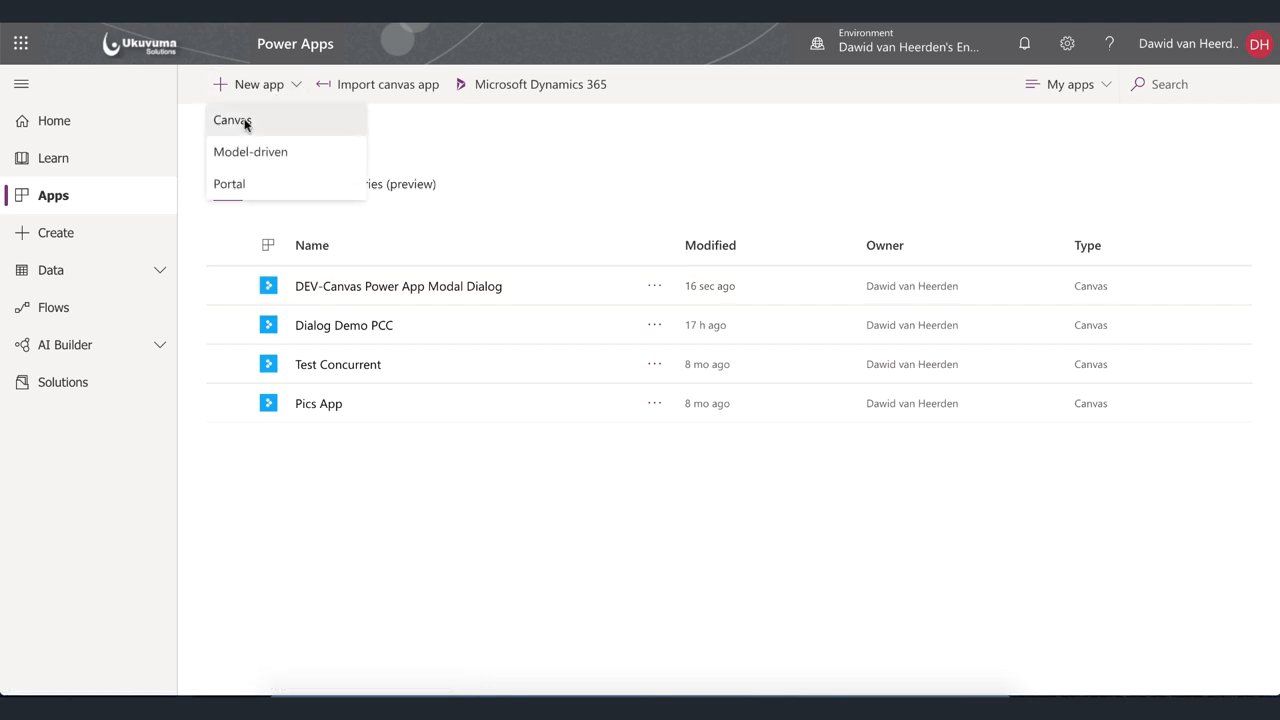
left_click(232, 120)
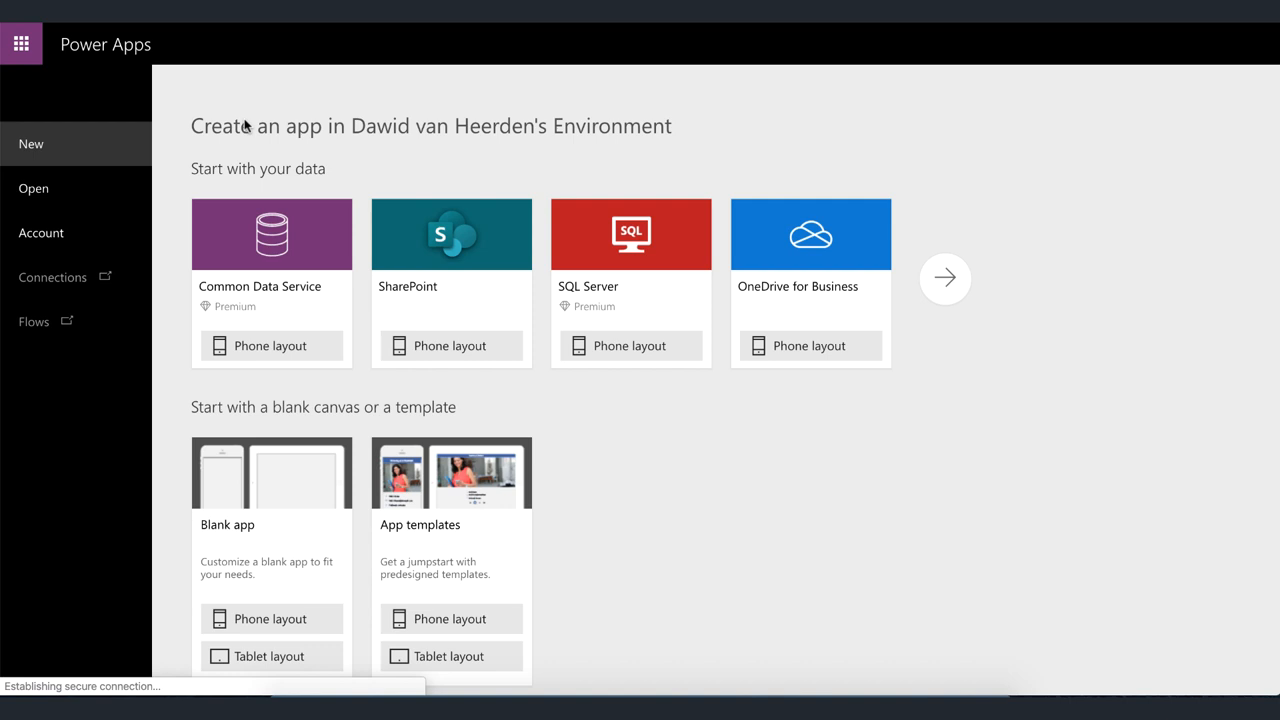
mouse_move(258, 652)
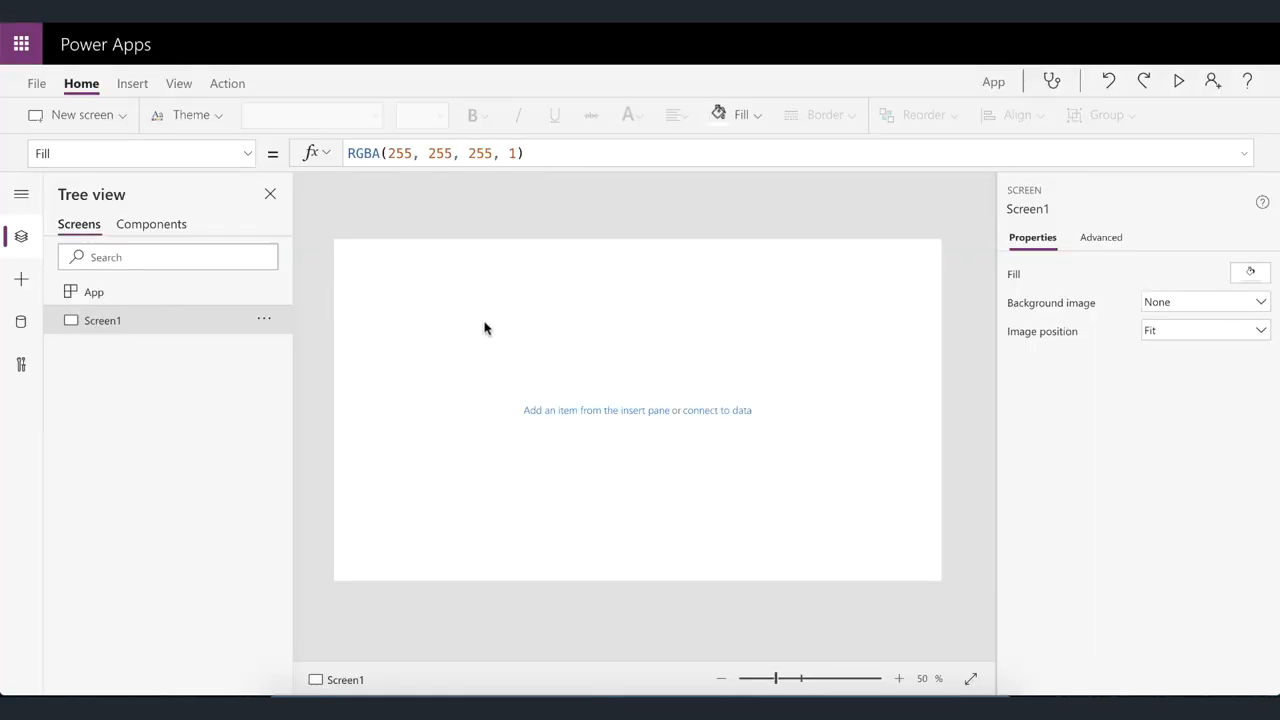
- Show the Components tree and its extra options next to New component
left_click(152, 224)
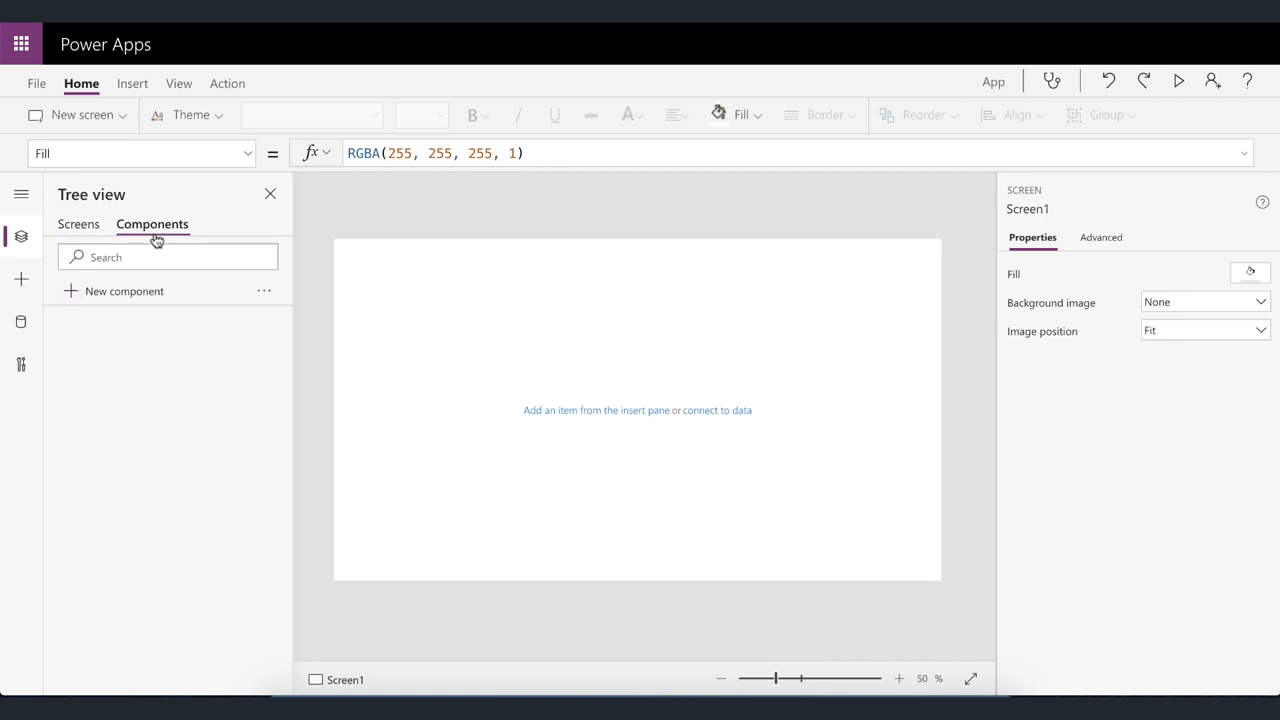
left_click(264, 292)
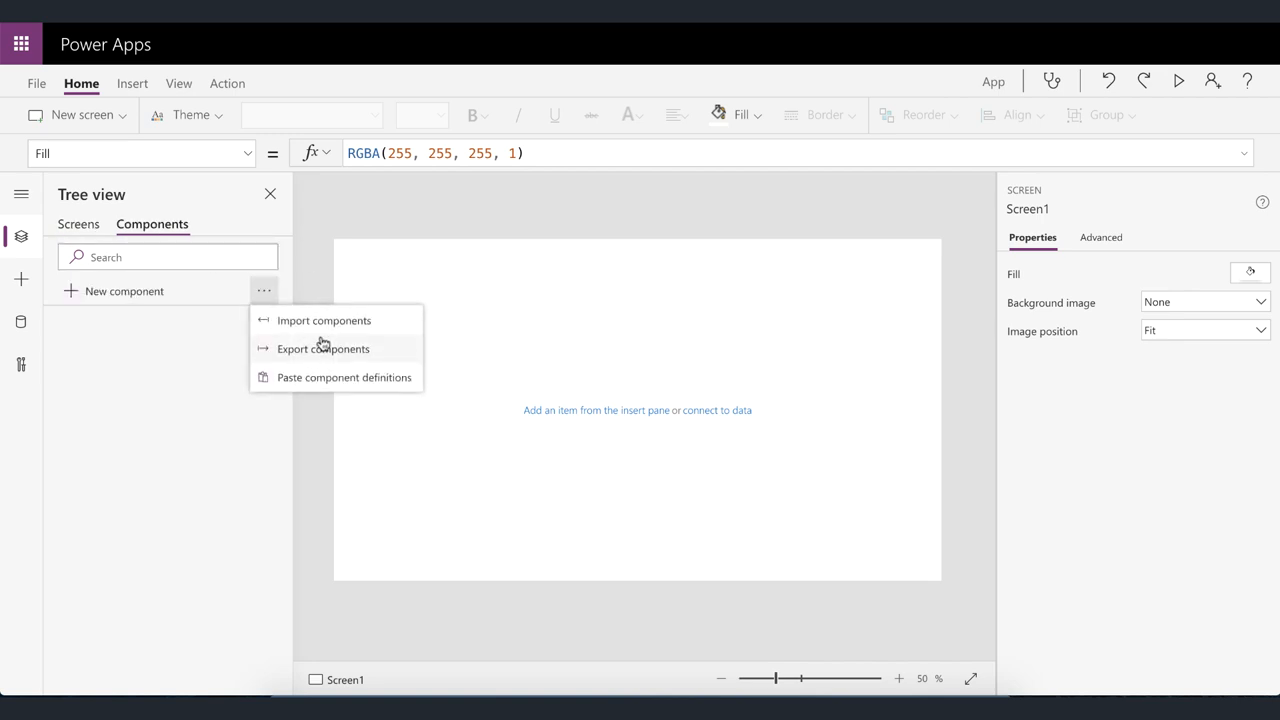
- Import components from the DEV-Canvas Modal Dialog app, allowing Office 365 Users access
left_click(324, 320)
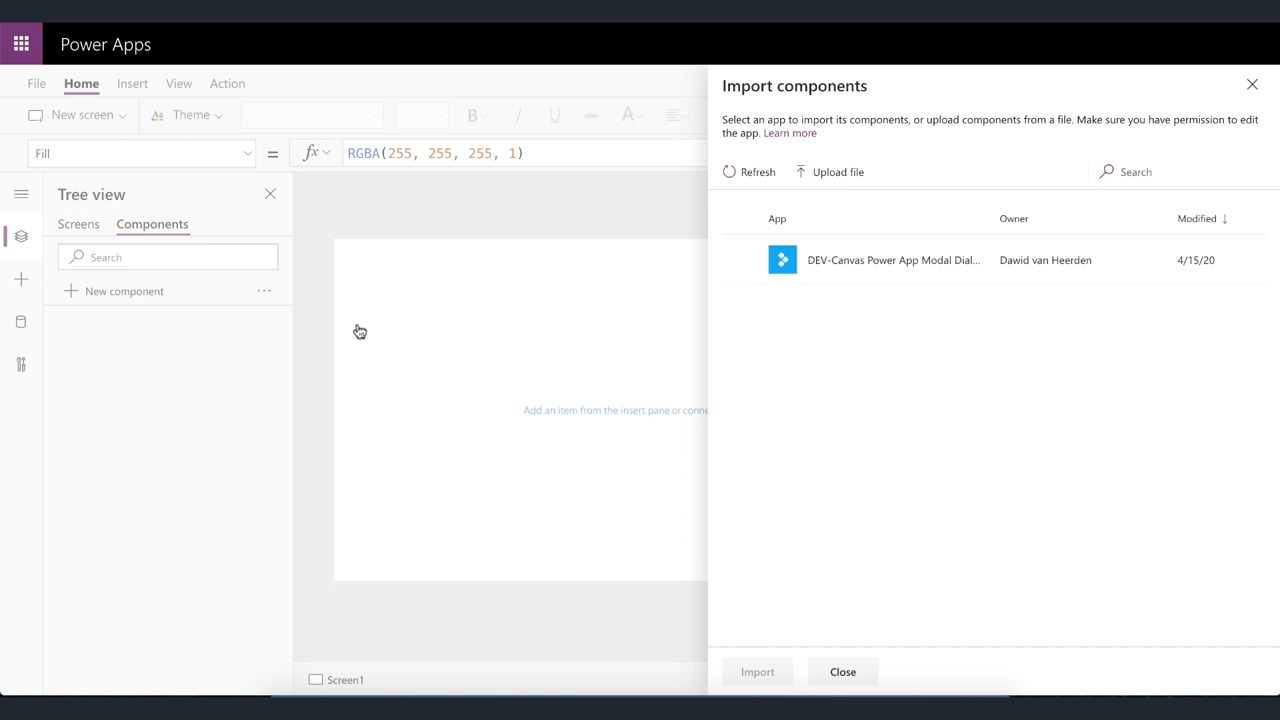
mouse_move(784, 284)
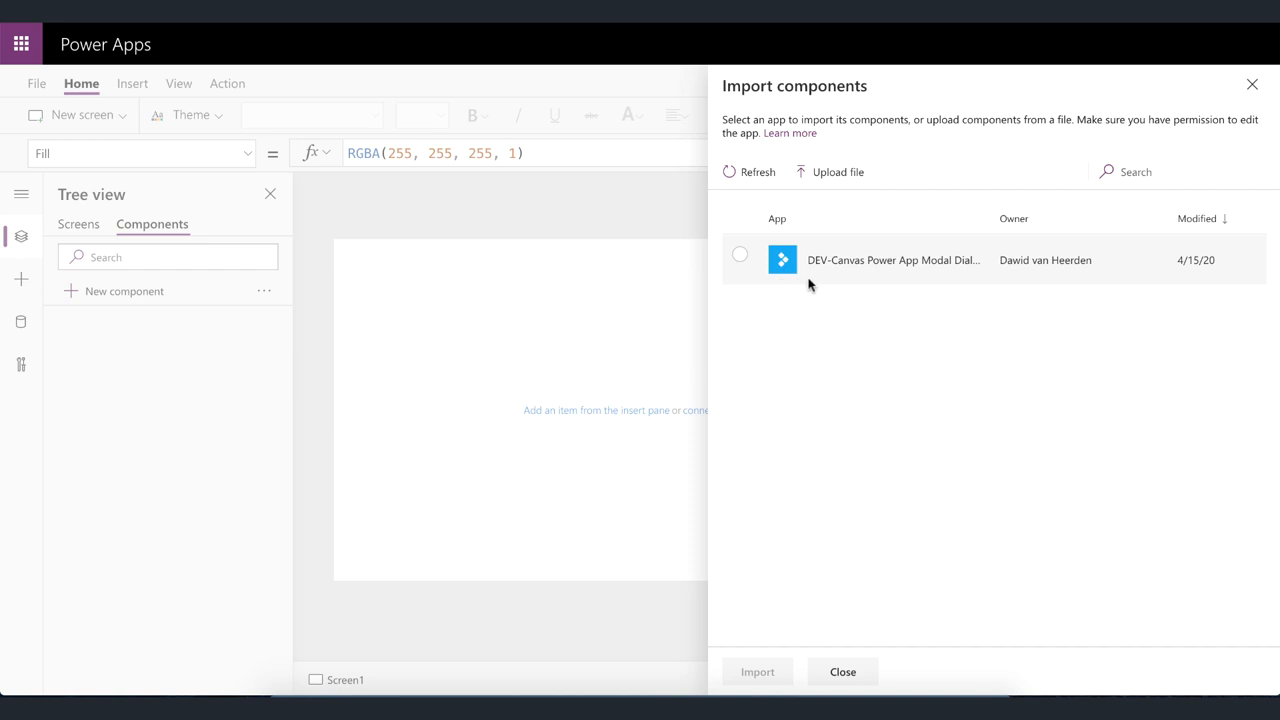
left_click(740, 254)
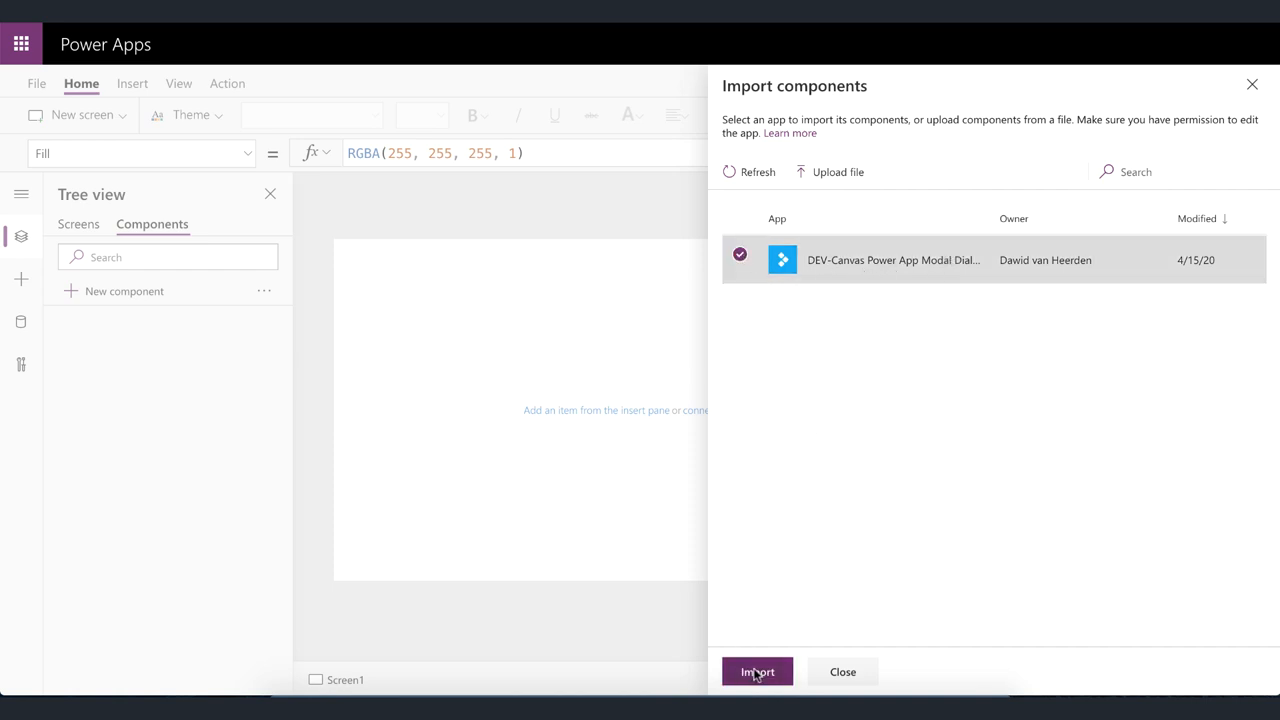
left_click(756, 672)
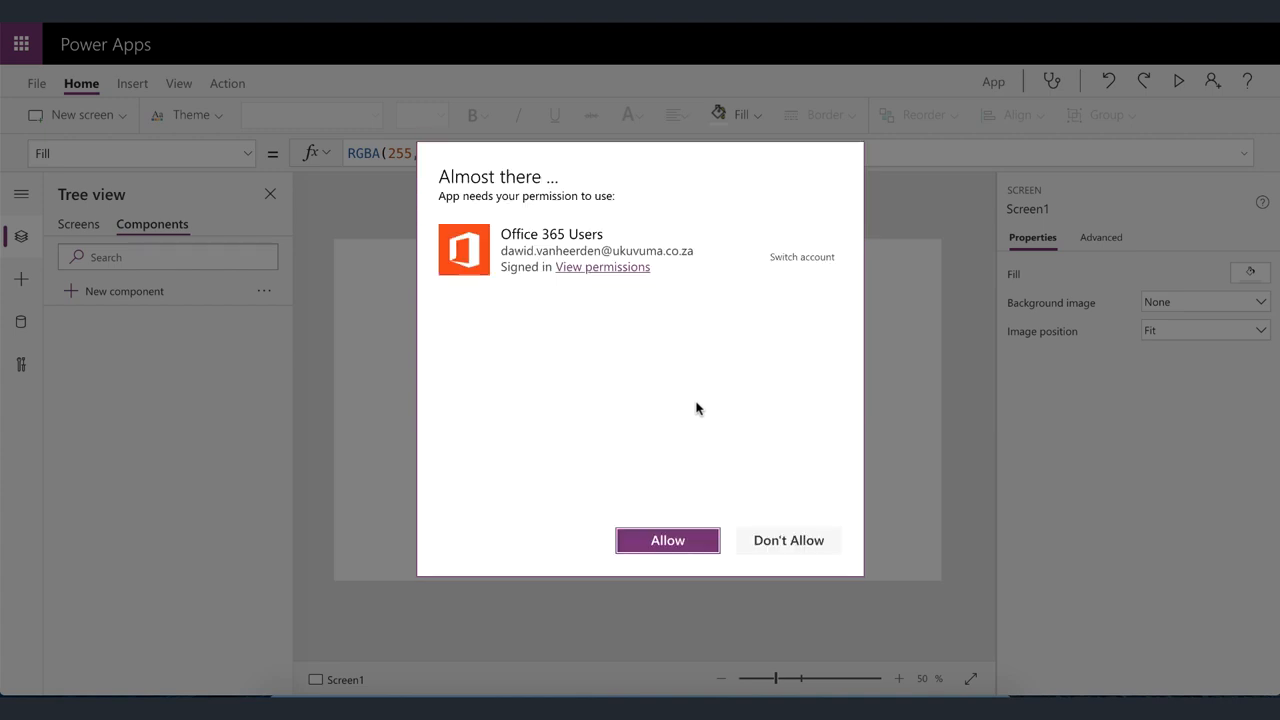
mouse_move(660, 494)
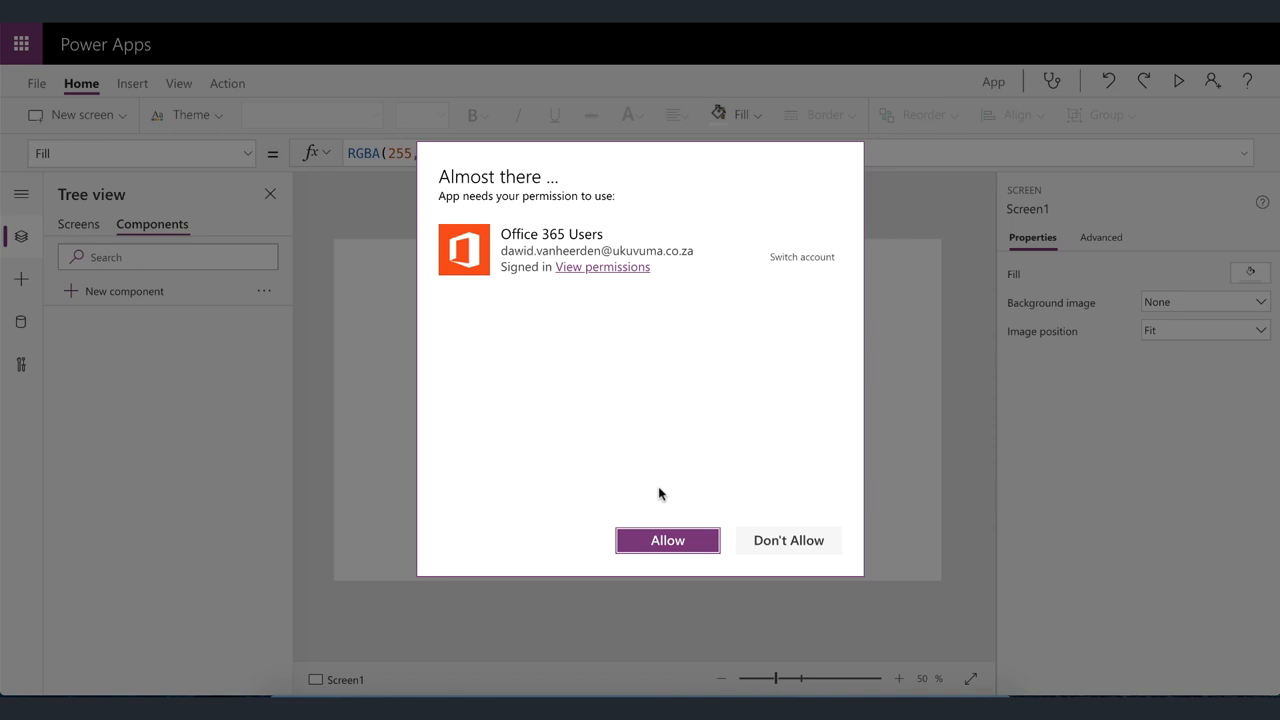
left_click(668, 540)
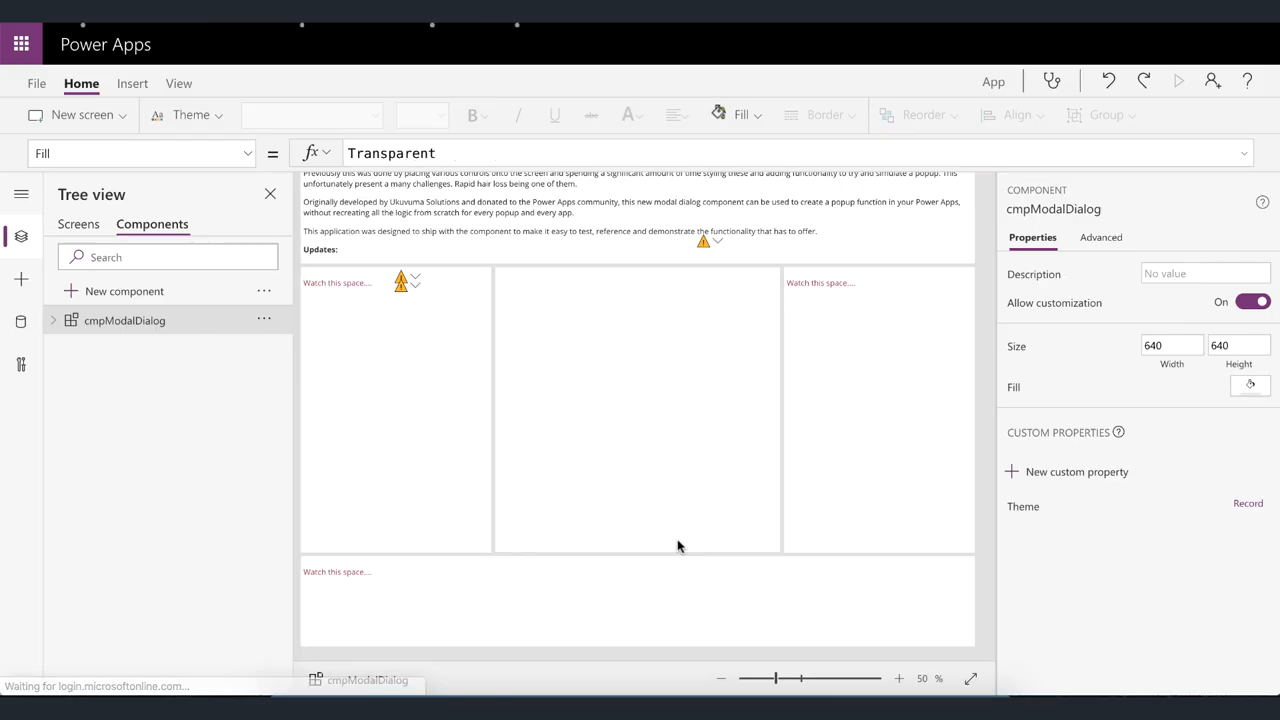
- Select tglDialogResponseTrigger and btnExamplePopupInstruction in cmpModalDialog and copy them
left_click(720, 680)
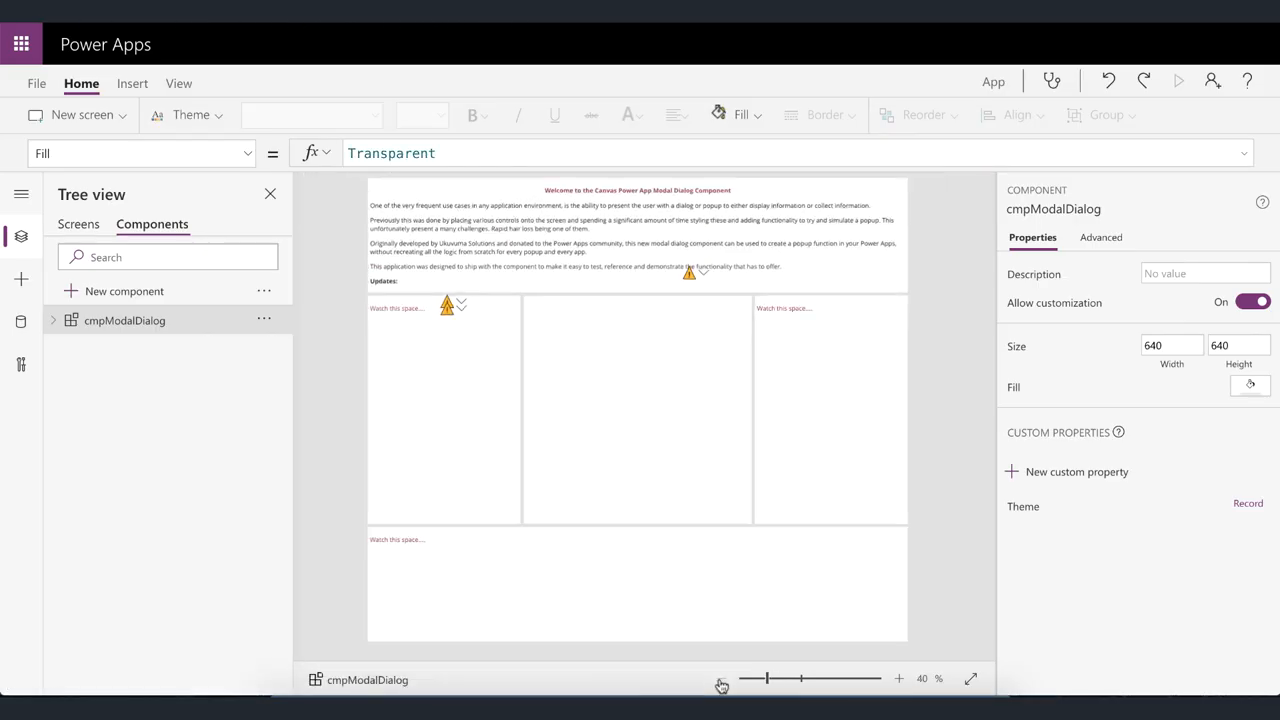
mouse_move(672, 556)
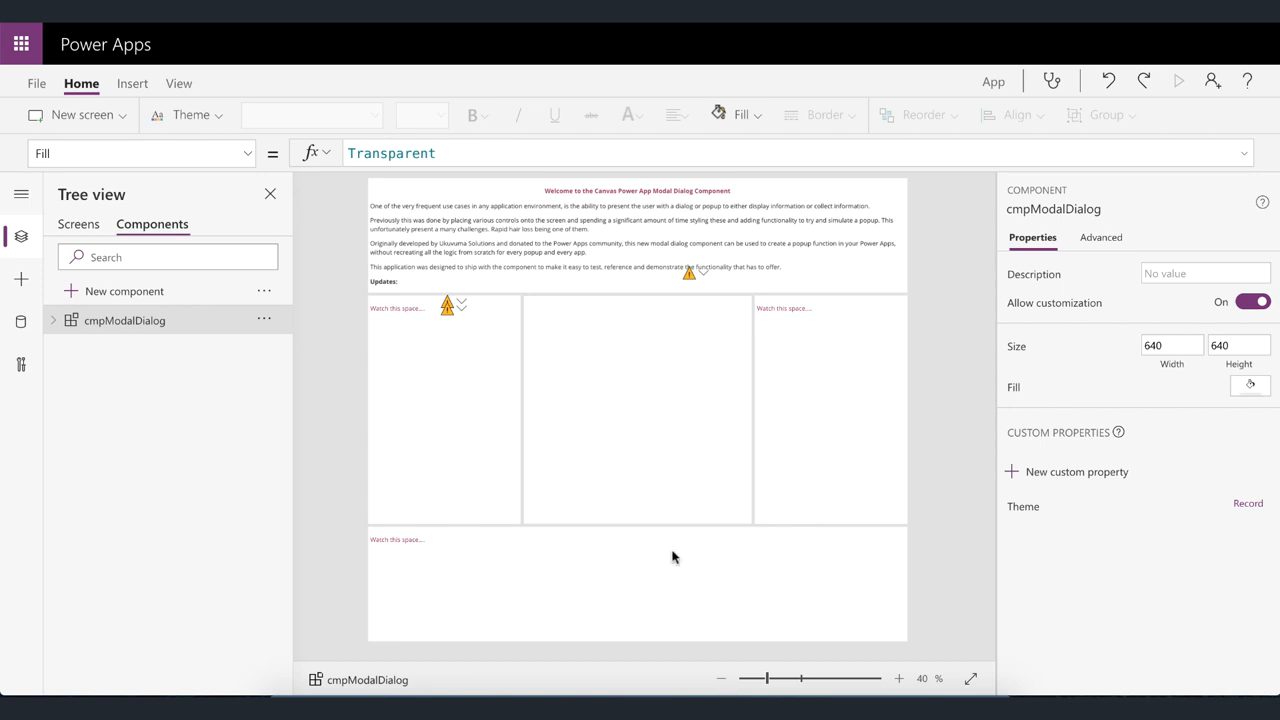
mouse_move(448, 284)
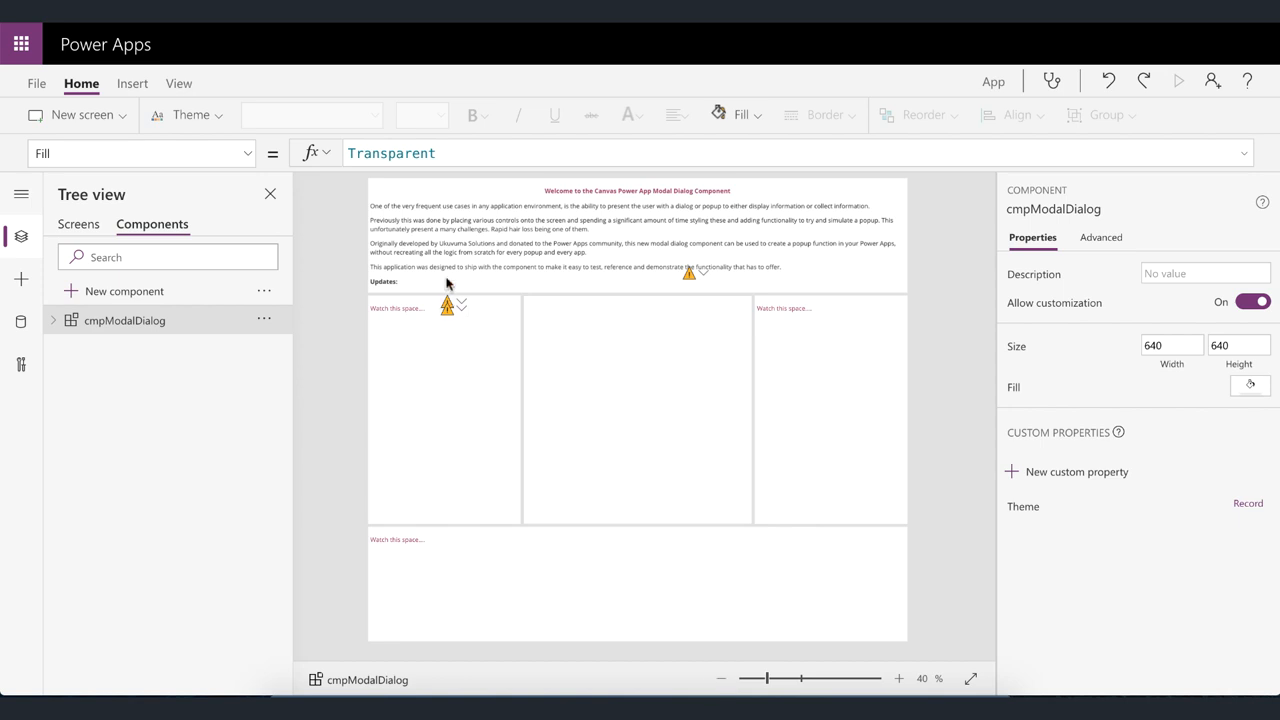
mouse_move(824, 298)
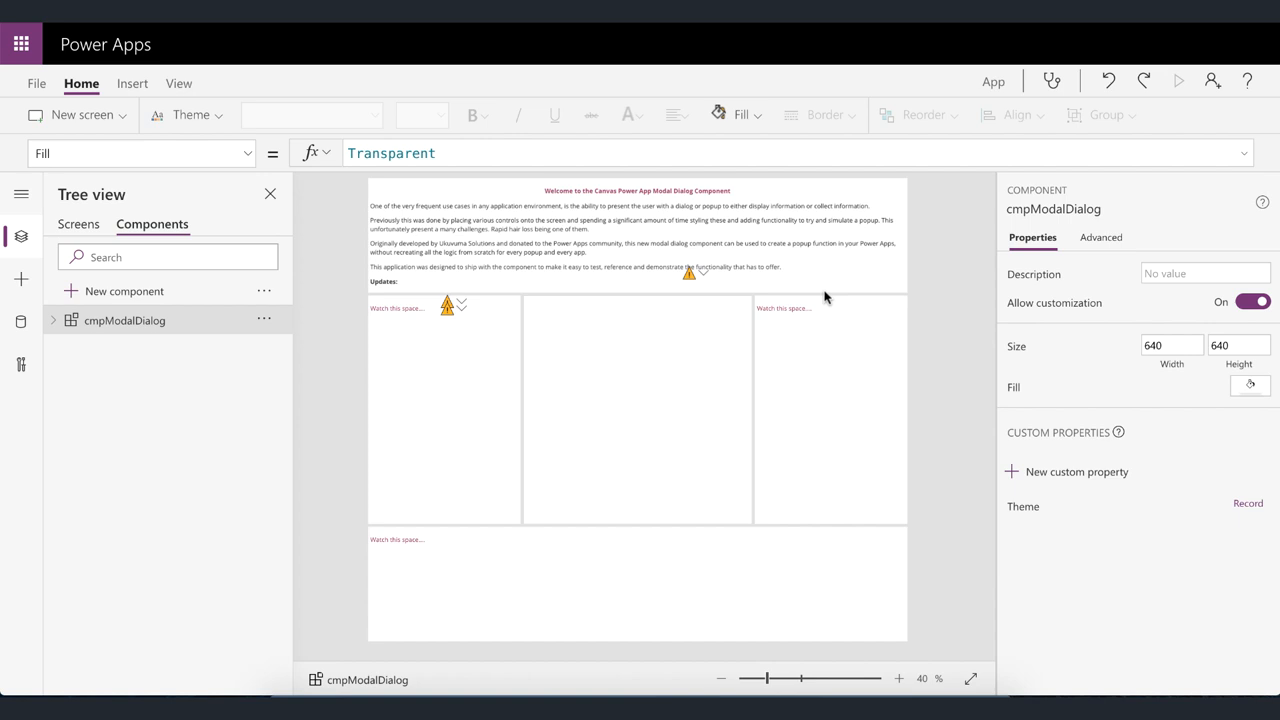
mouse_move(848, 592)
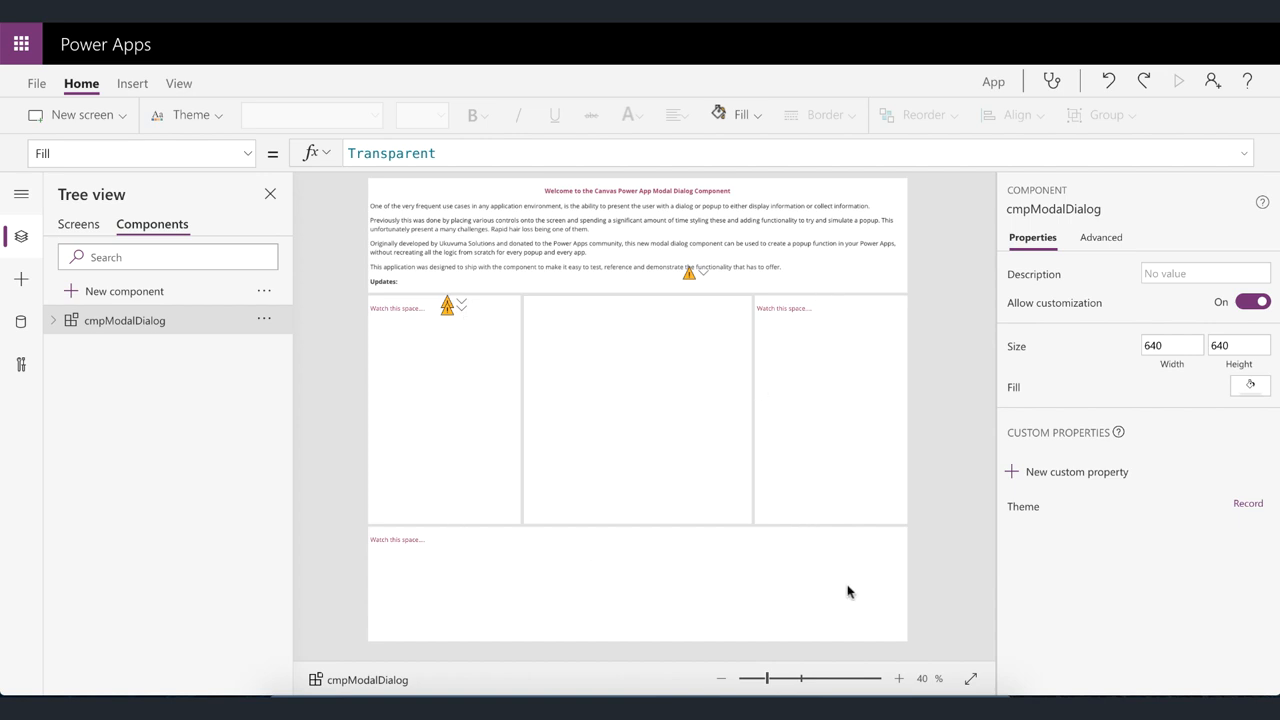
mouse_move(532, 244)
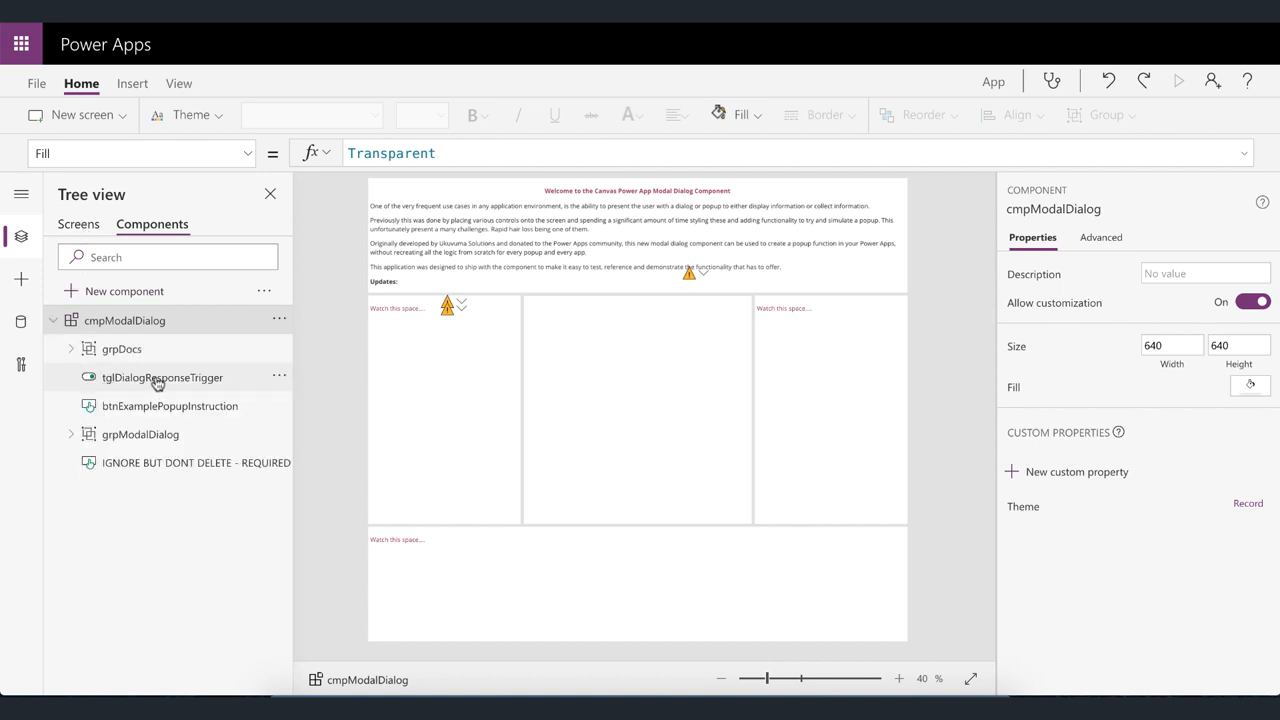
left_click(162, 376)
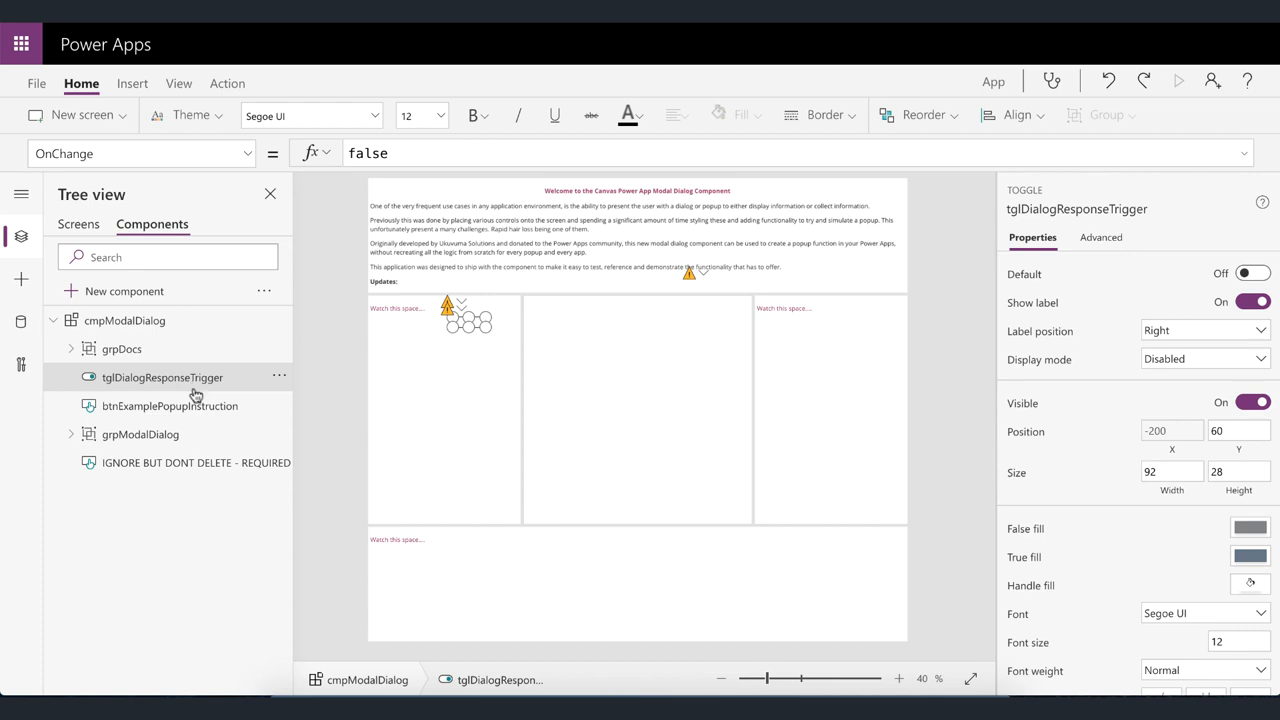
mouse_move(204, 412)
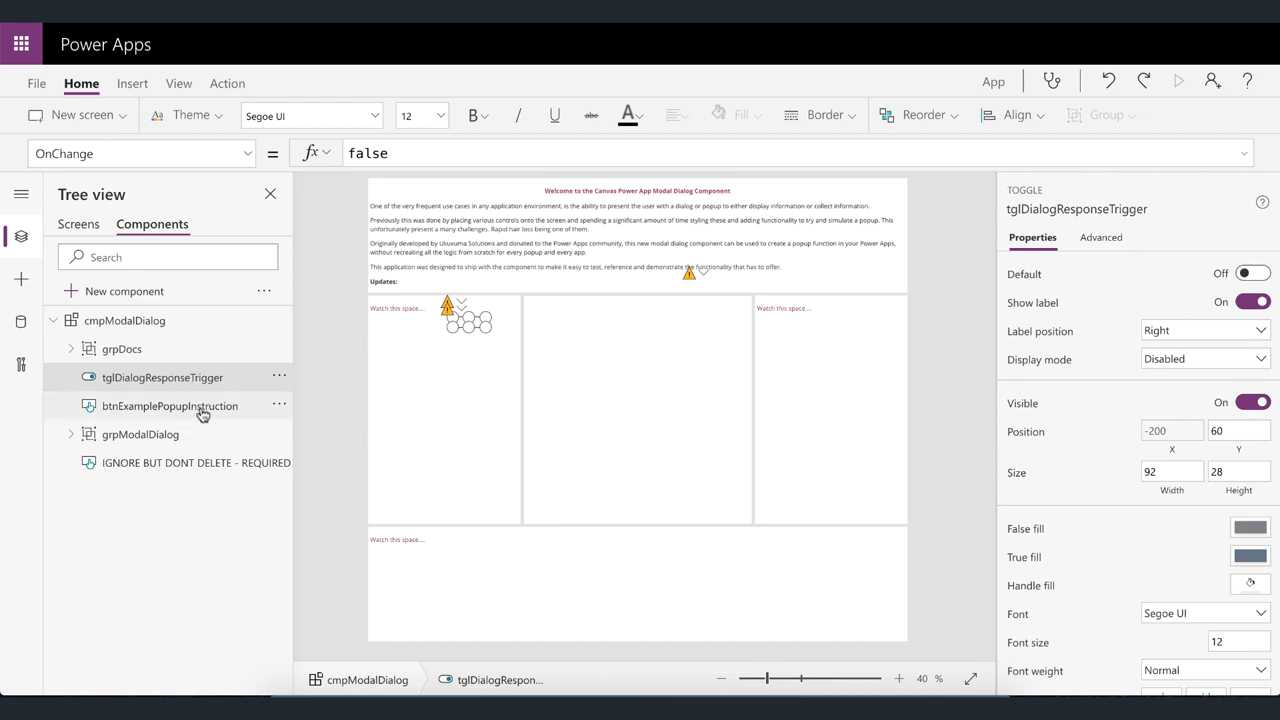
left_click(170, 404)
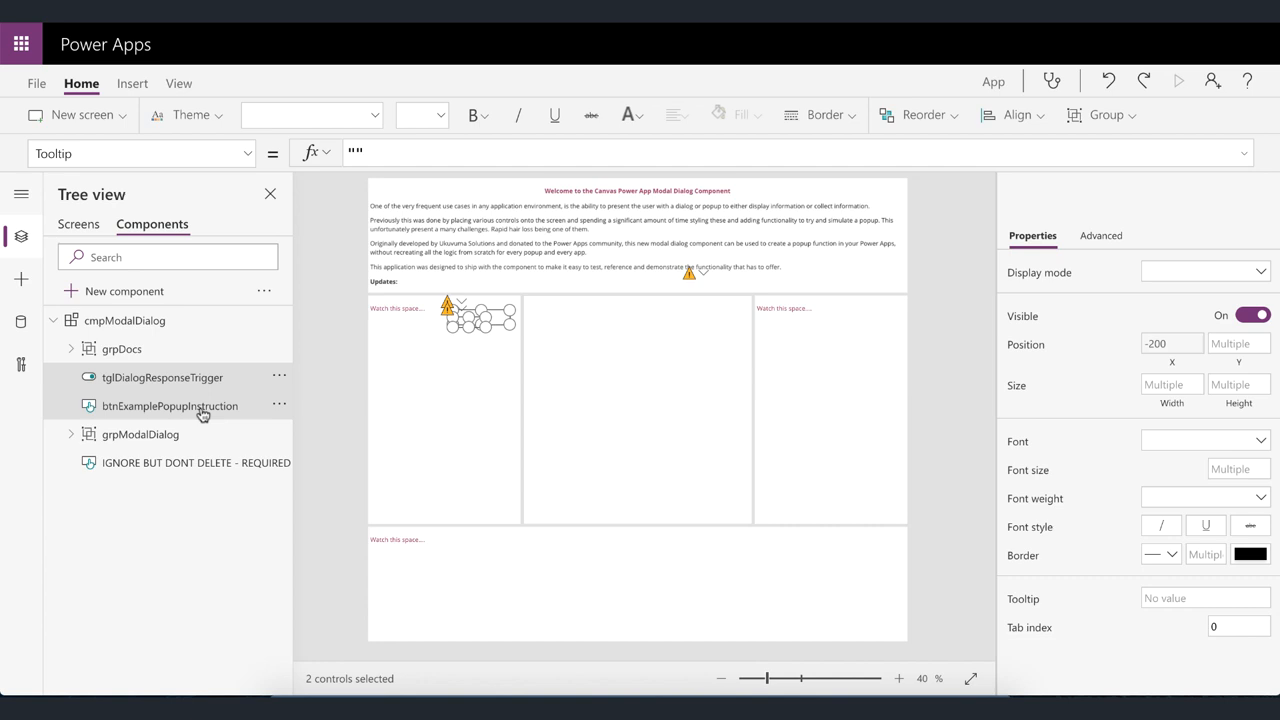
right_click(170, 404)
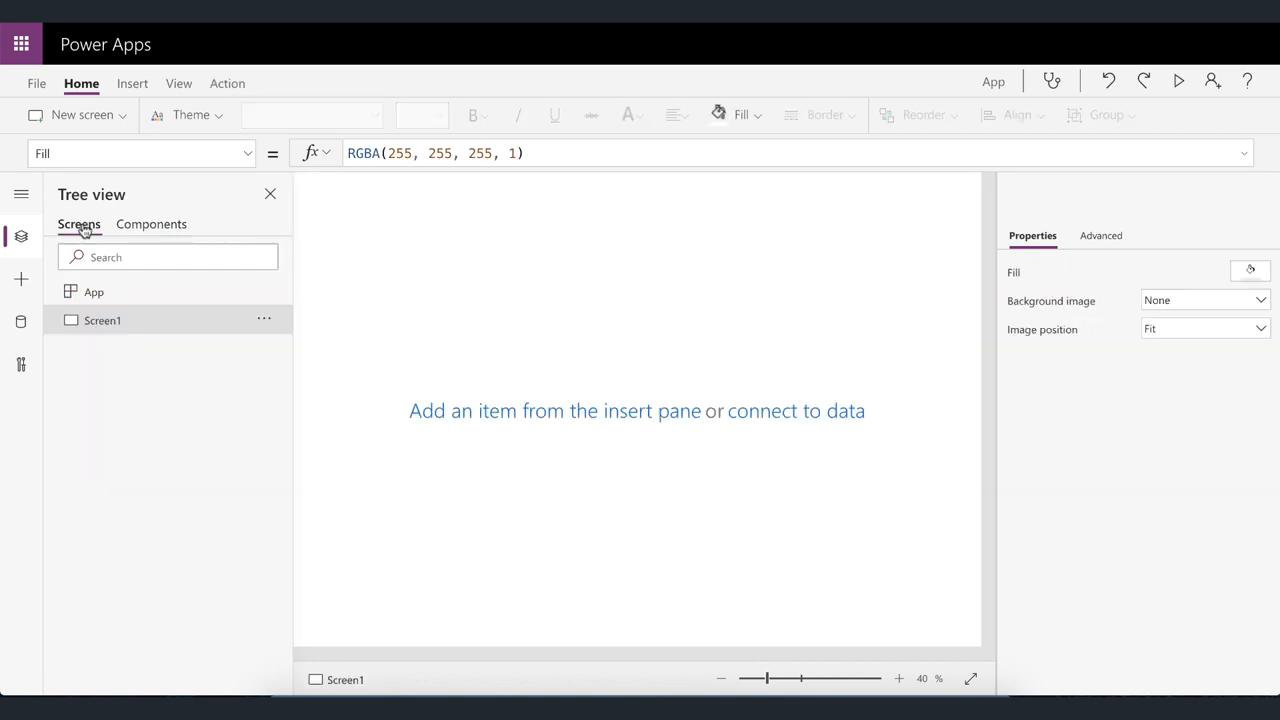
- Paste the copied toggle and Test Dialog button onto Screen1 and deselect them
left_click(100, 320)
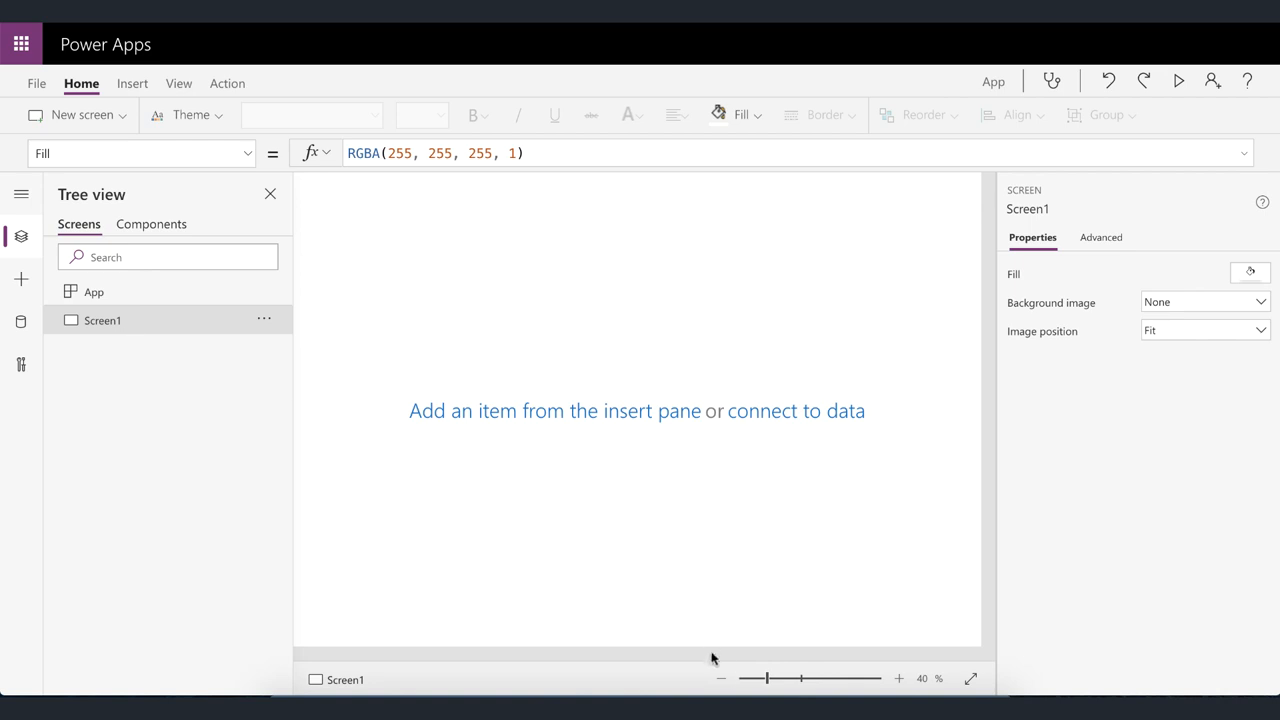
left_click(720, 680)
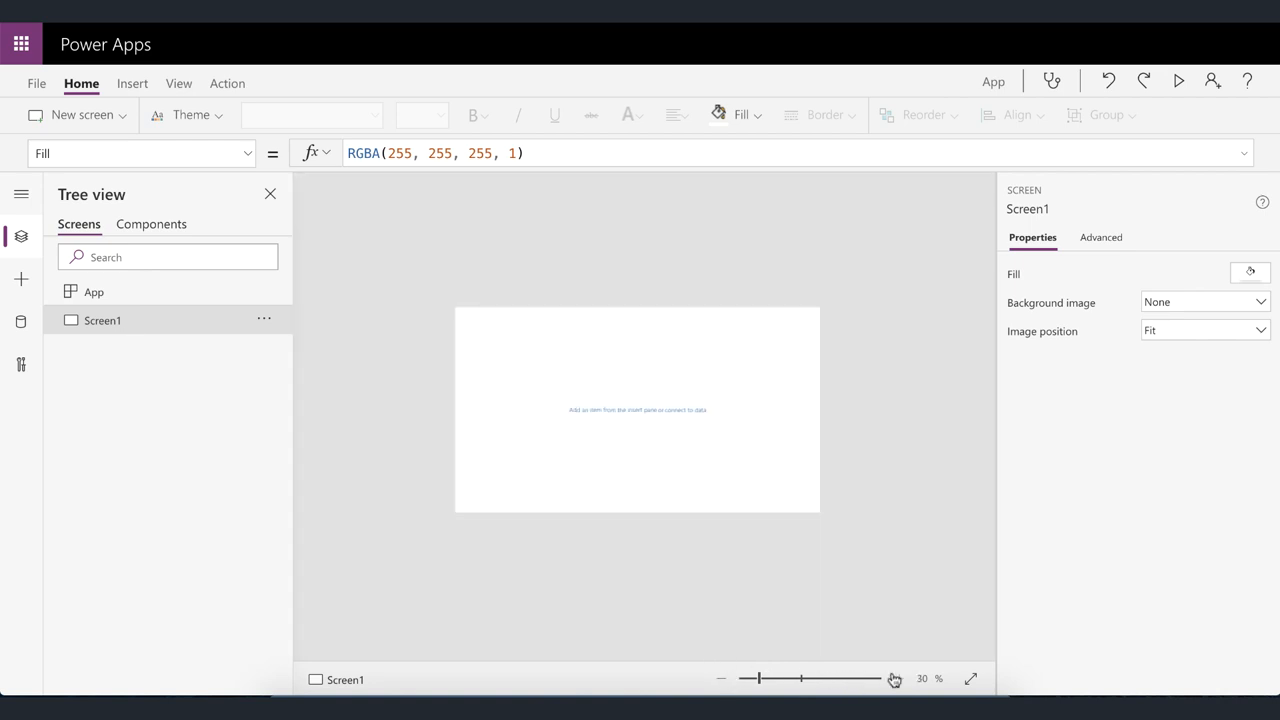
left_click(894, 680)
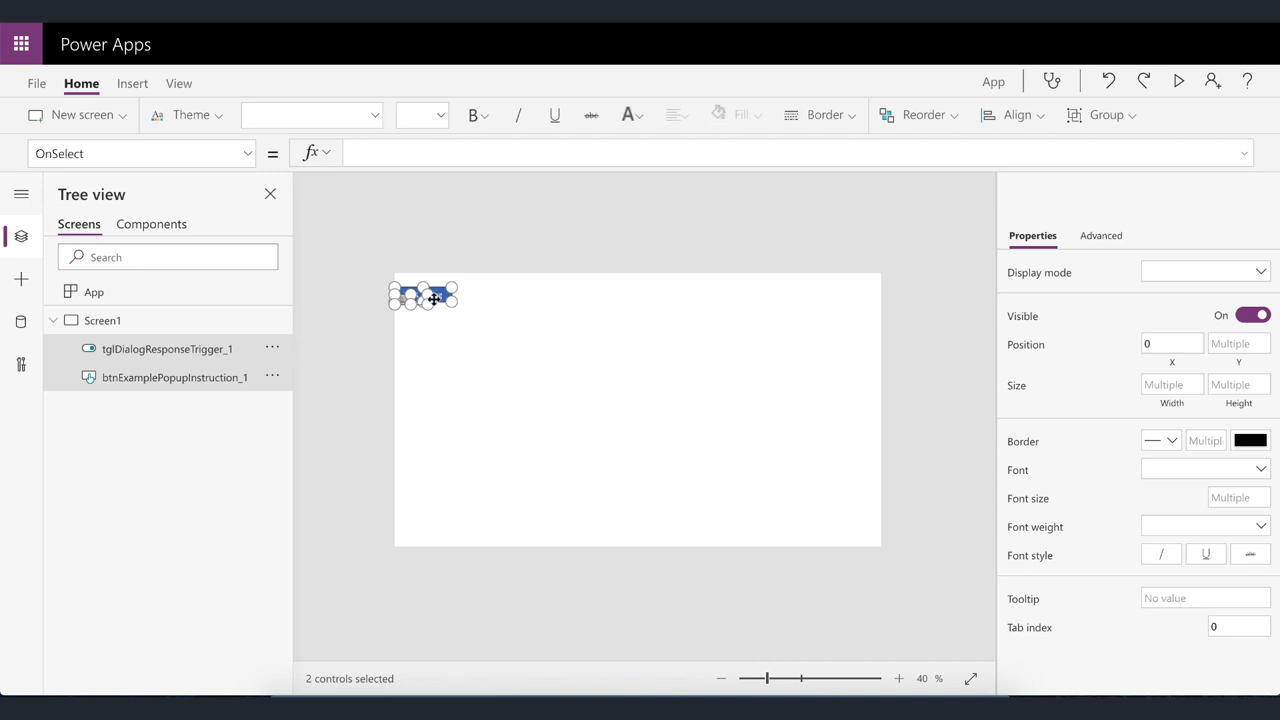
left_click(168, 348)
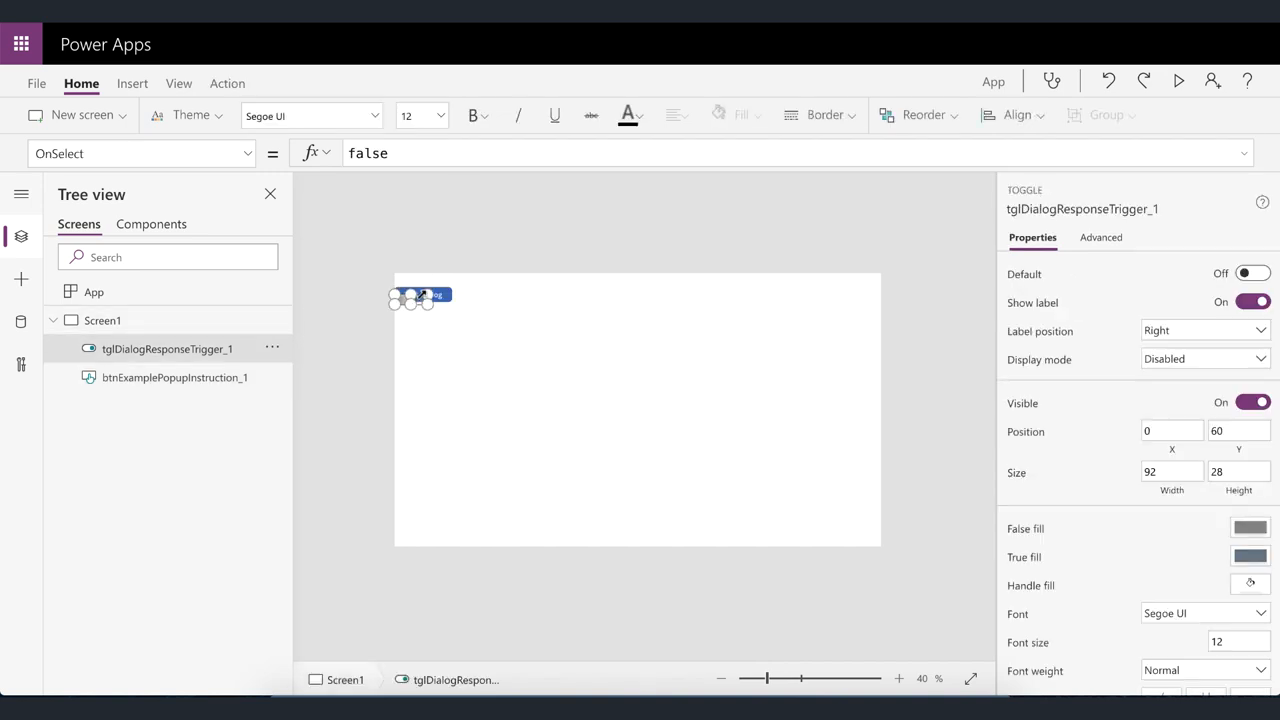
left_click(174, 376)
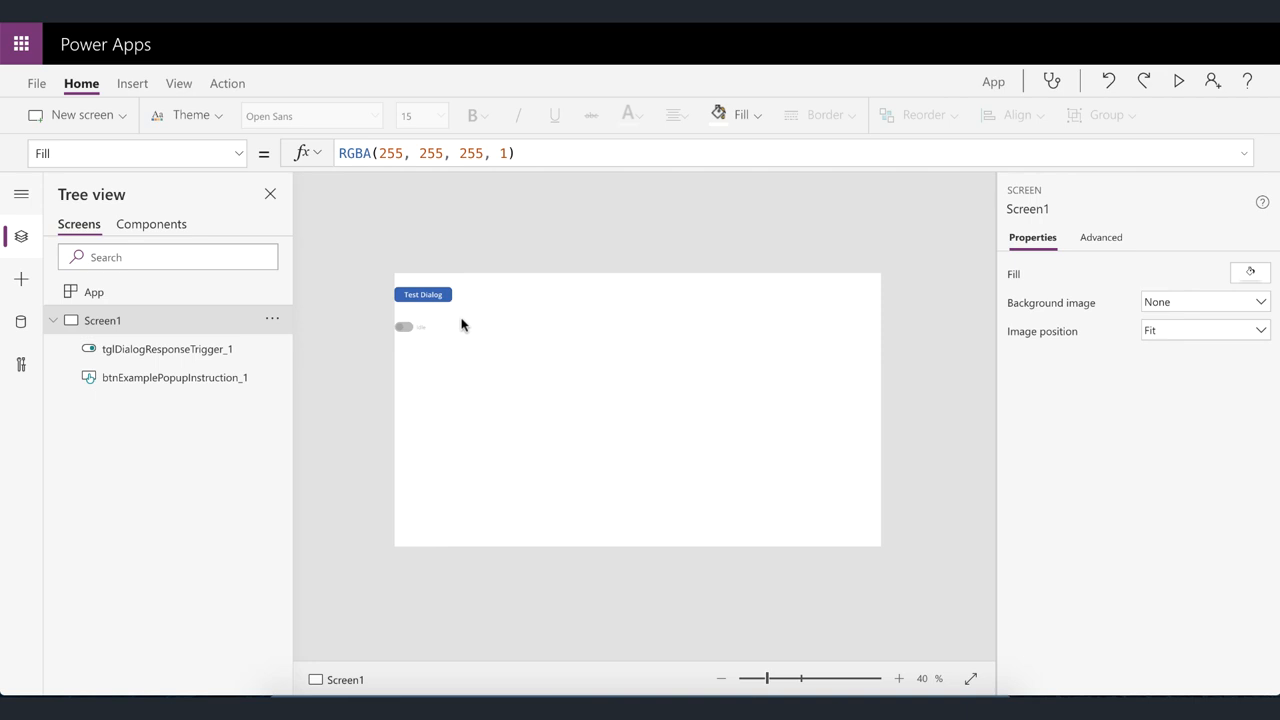
mouse_move(132, 84)
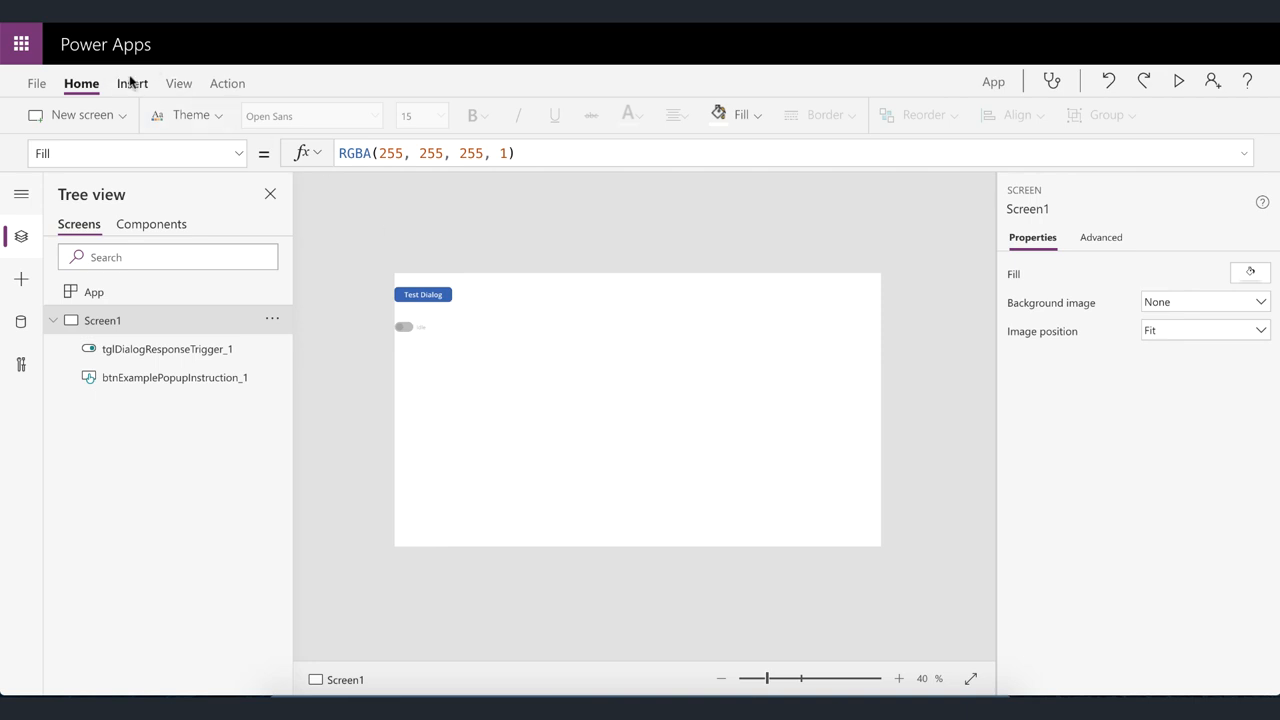
- Insert the custom cmpModalDialog component onto Screen1
left_click(132, 84)
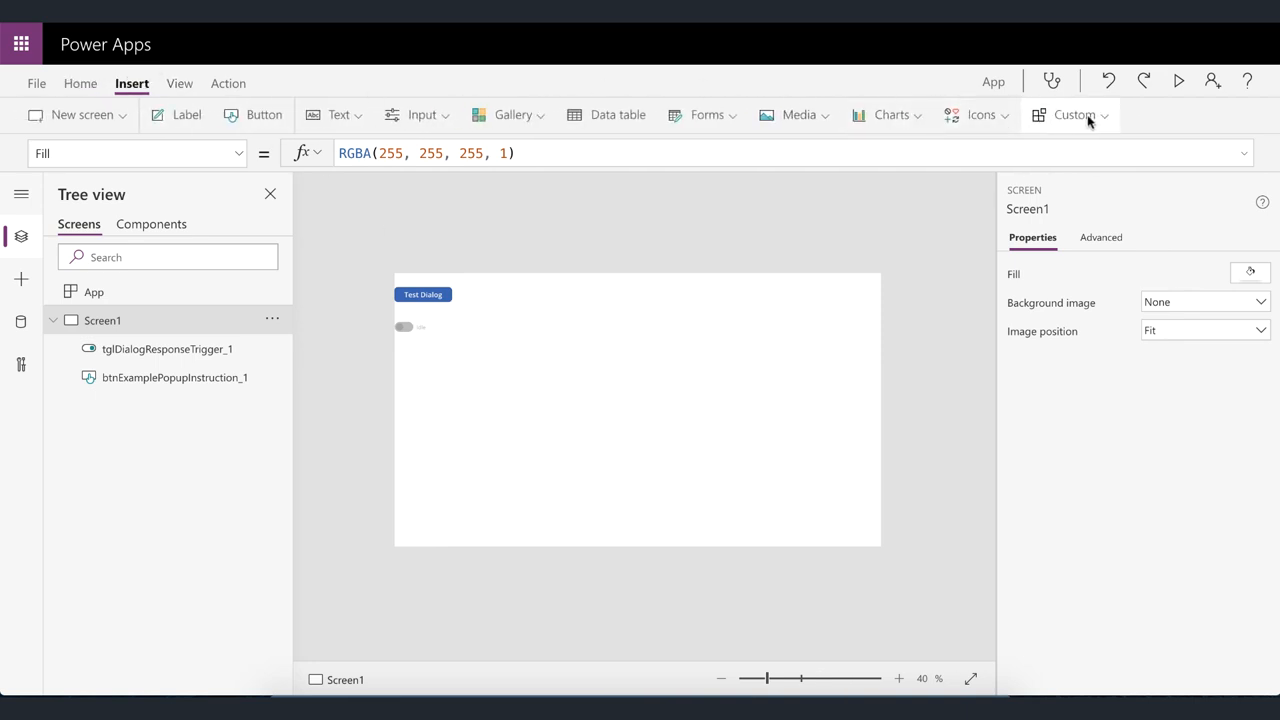
left_click(1072, 114)
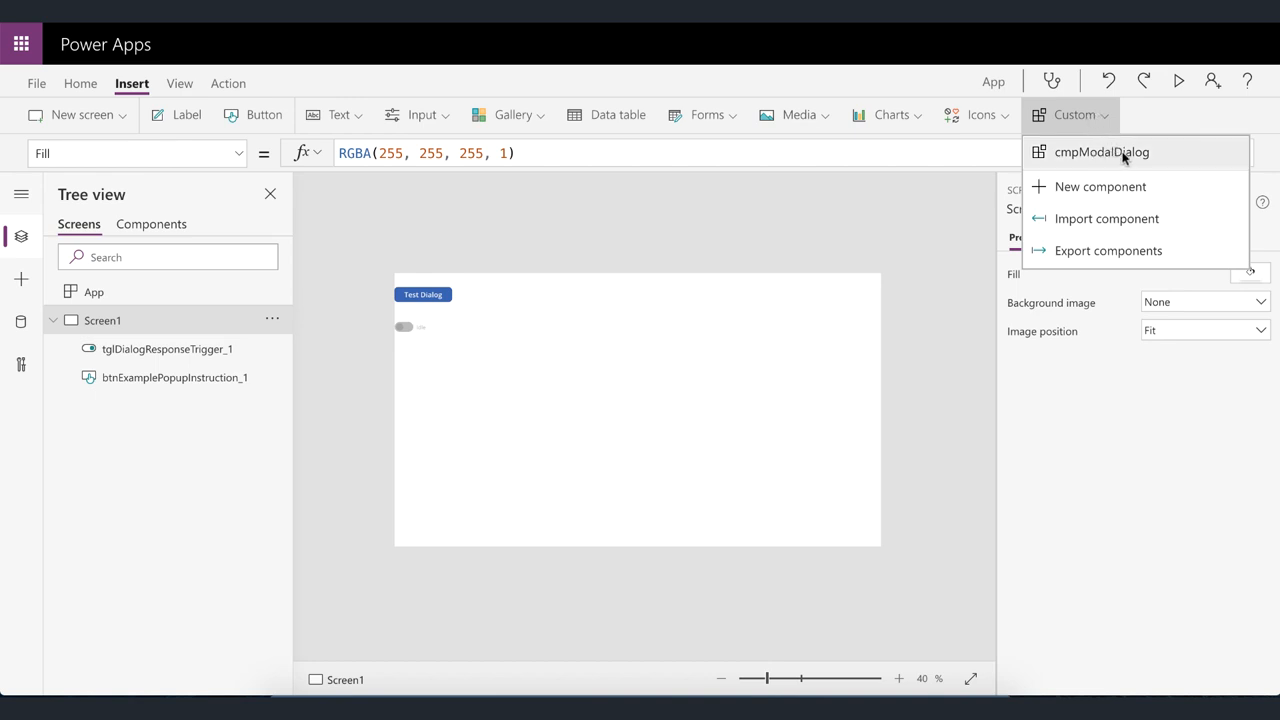
left_click(1100, 152)
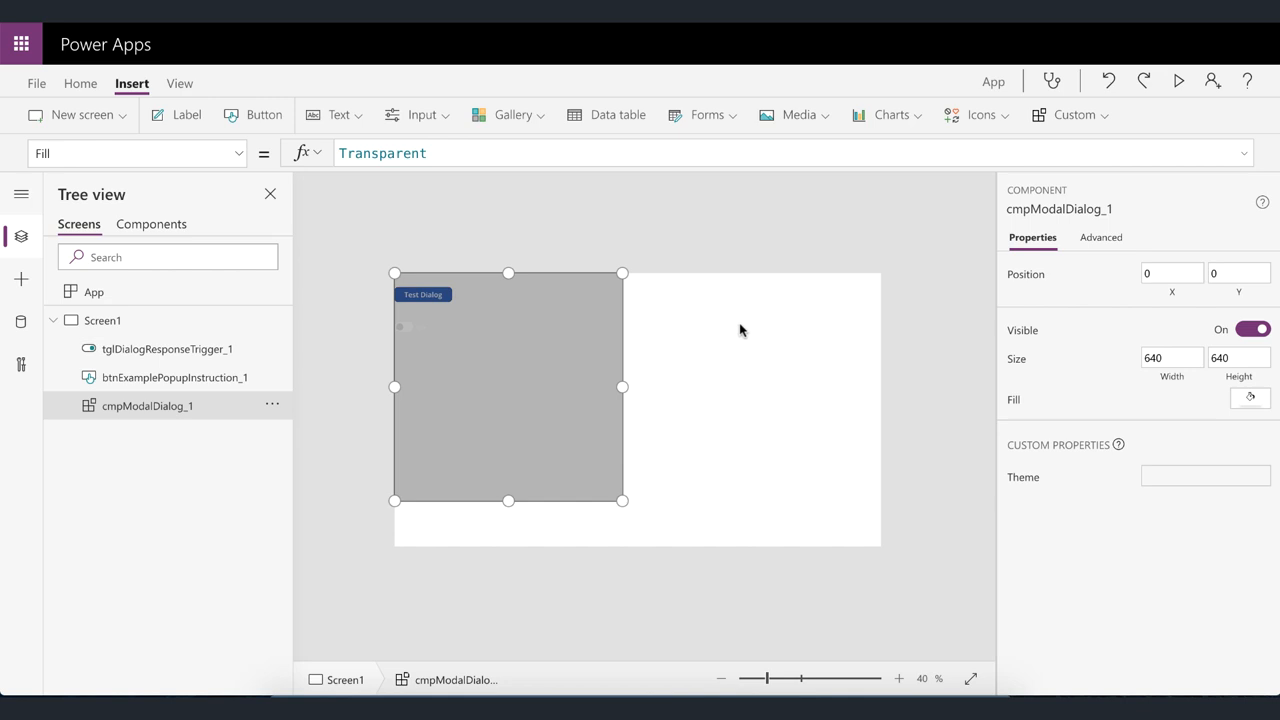
mouse_move(430, 222)
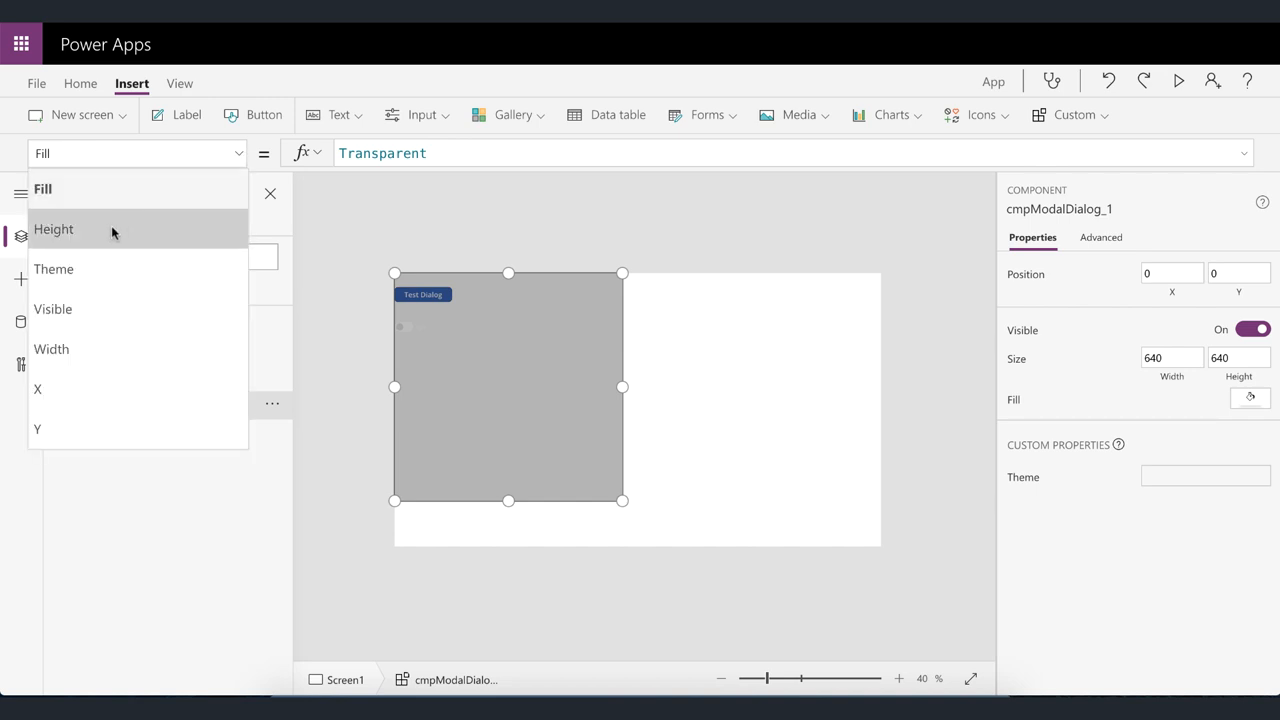
- Set cmpModalDialog_1's Height to Parent.Height and Width to Parent.Width
left_click(52, 228)
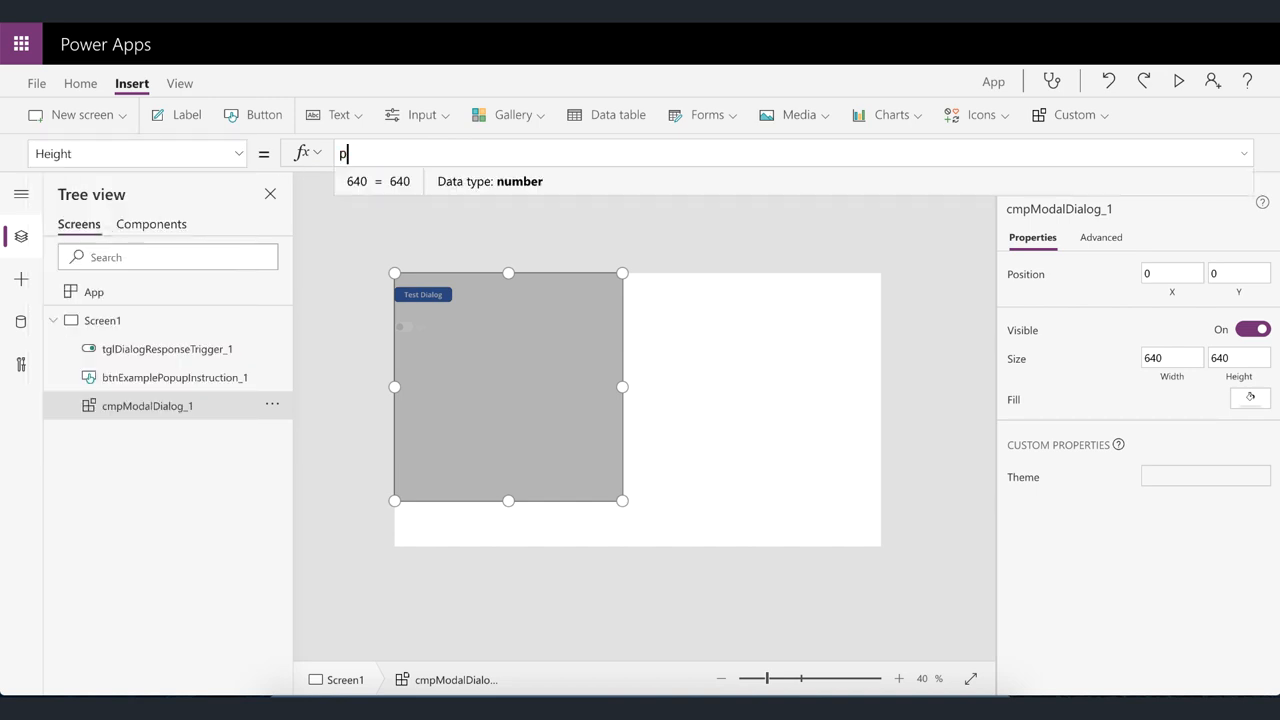
type("Parent.Height")
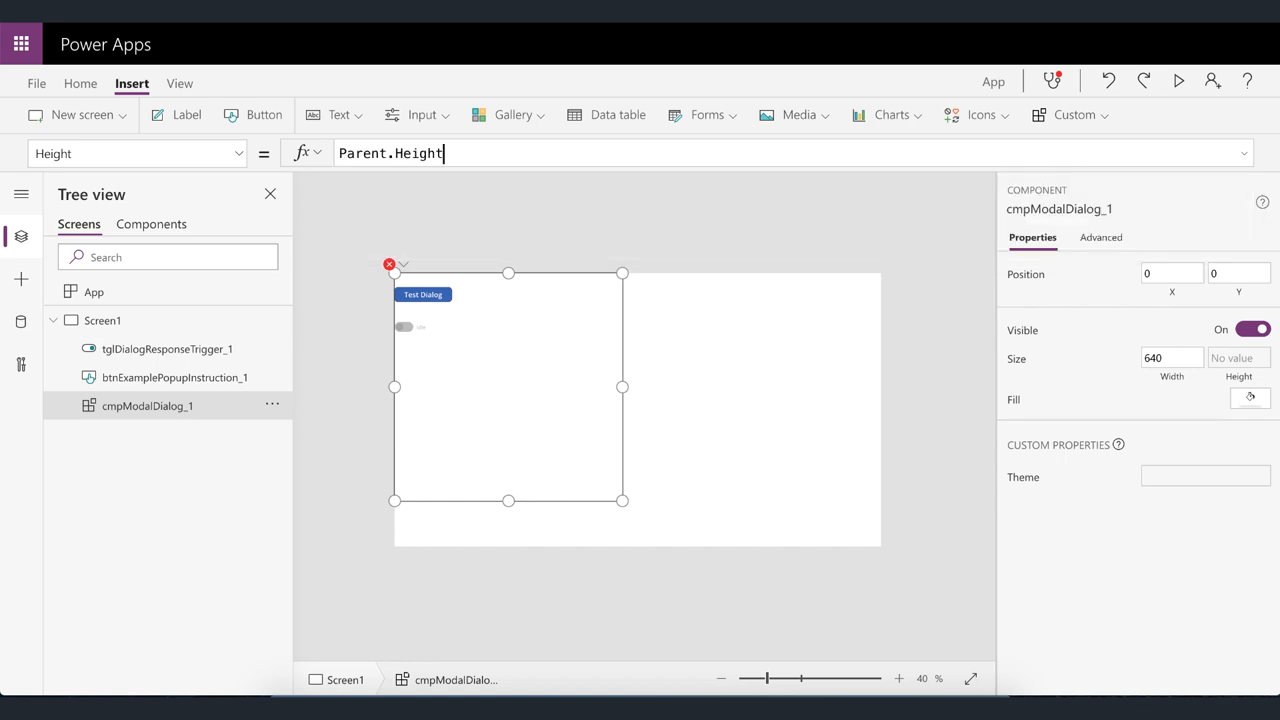
left_click(136, 152)
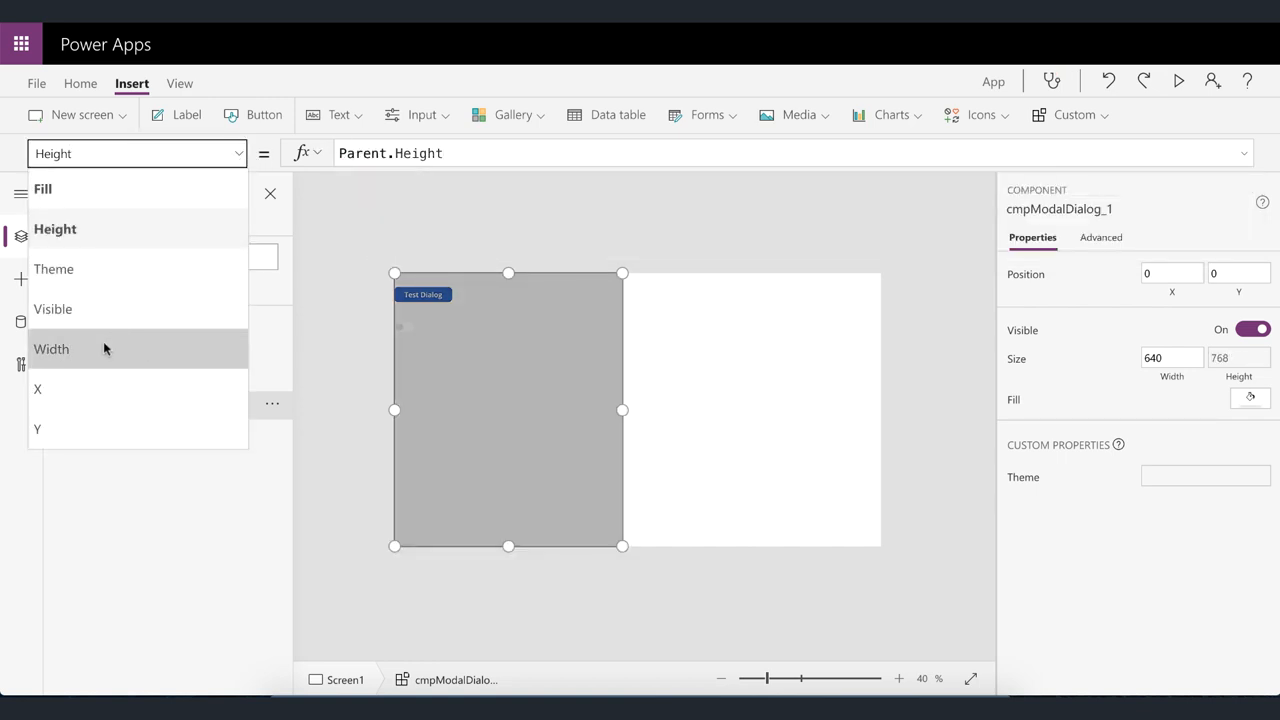
left_click(52, 348)
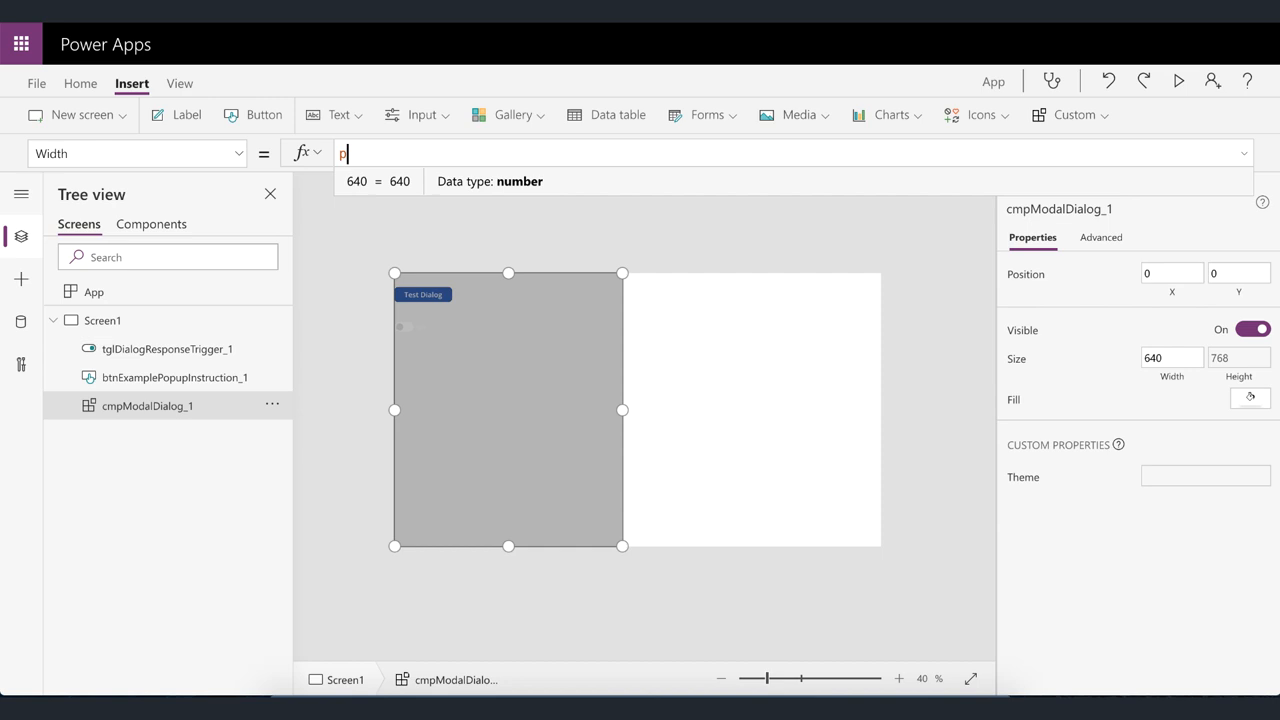
type("Parent.Width")
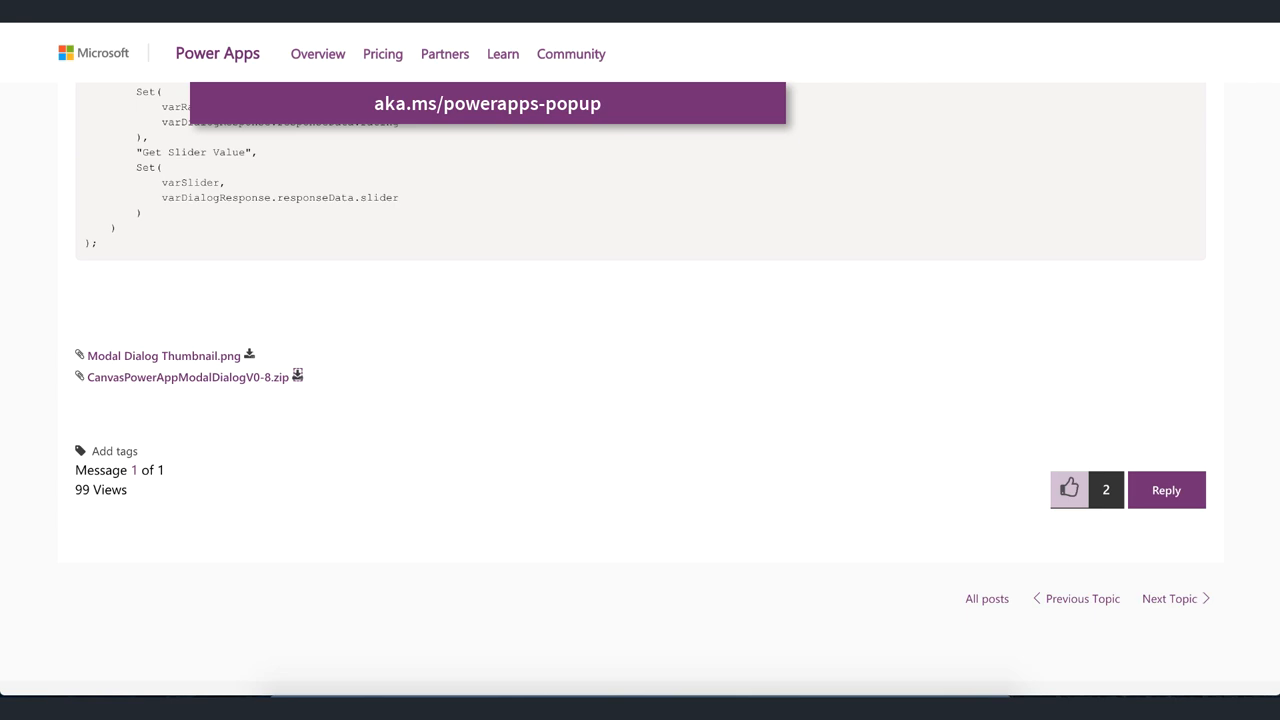
- Scroll the community post to Step 11's Visible property code block
scroll("up", 3)
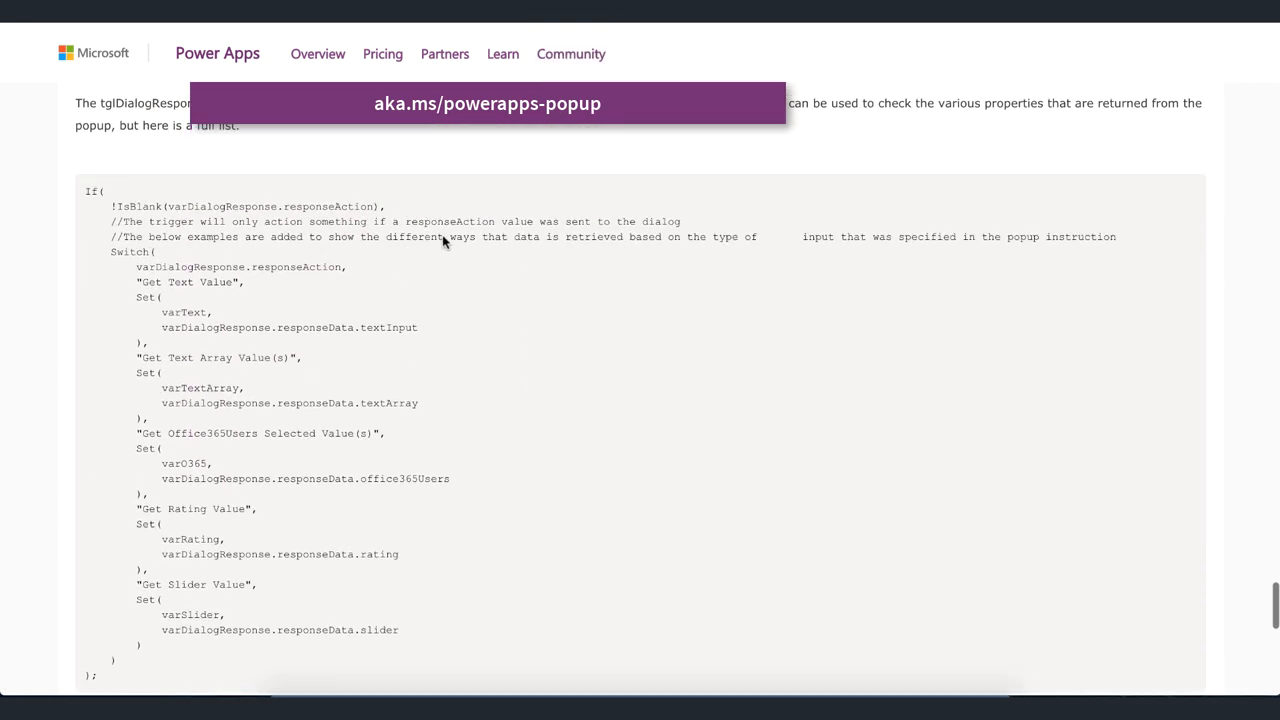
scroll("up", 3)
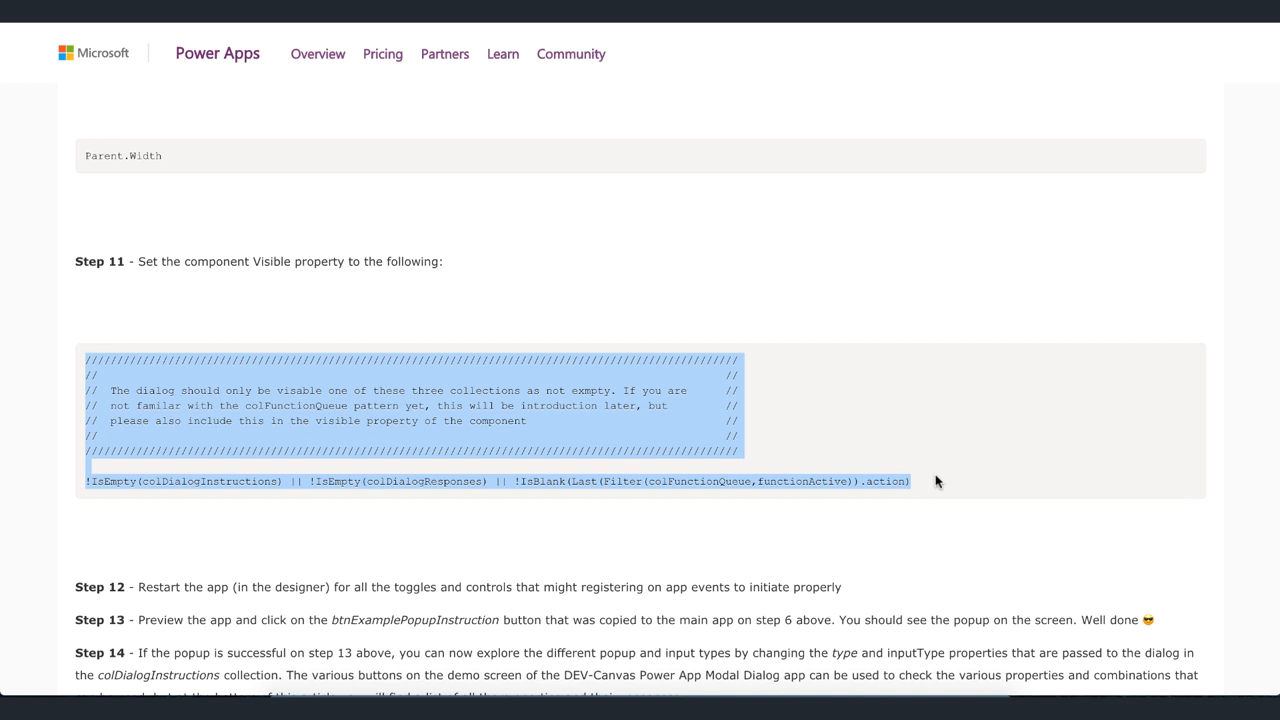
mouse_move(438, 344)
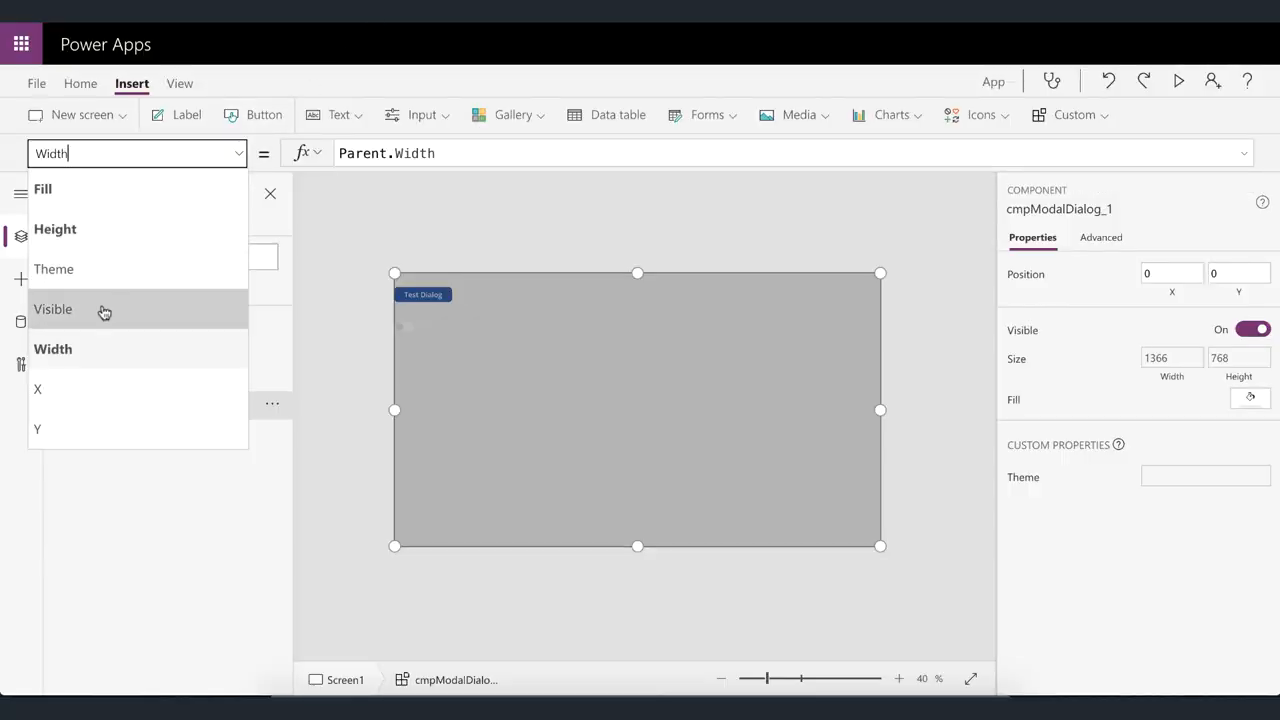
- Set cmpModalDialog_1's Visible formula to the IsEmpty/IsBlank collection check, then select tglDialogResponseTrigger_1
left_click(52, 308)
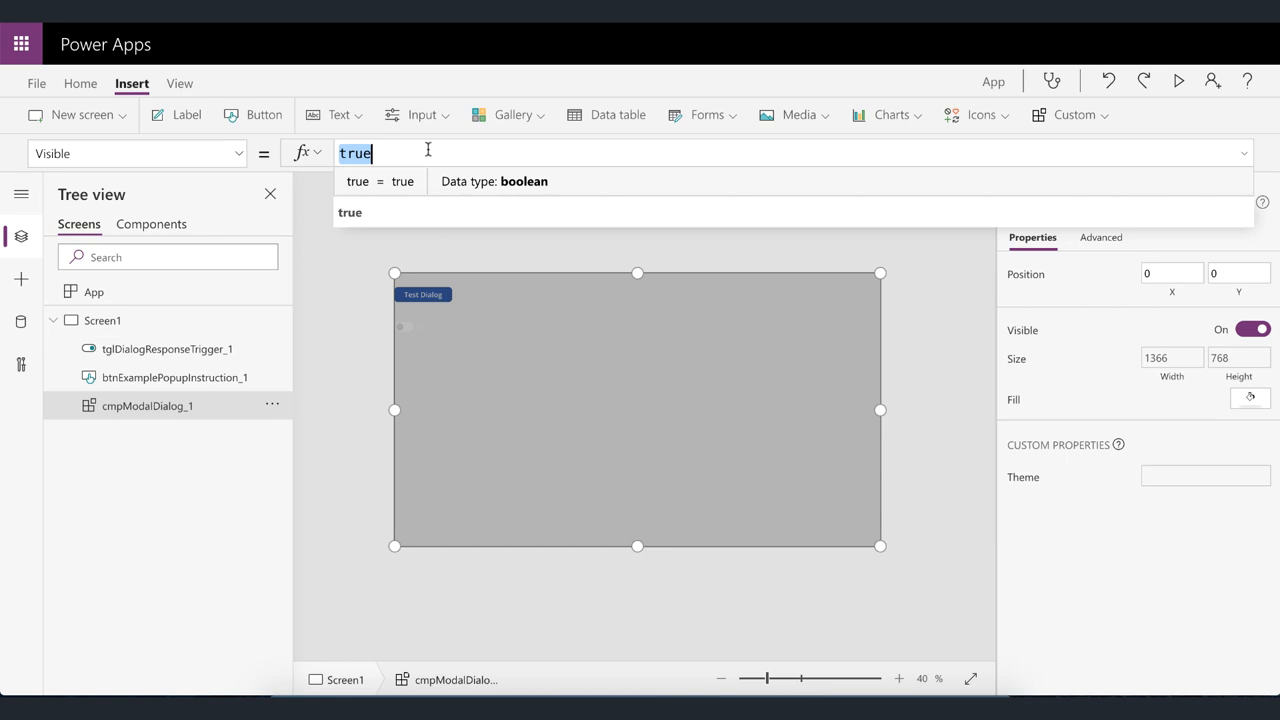
type("functionActive)).action)")
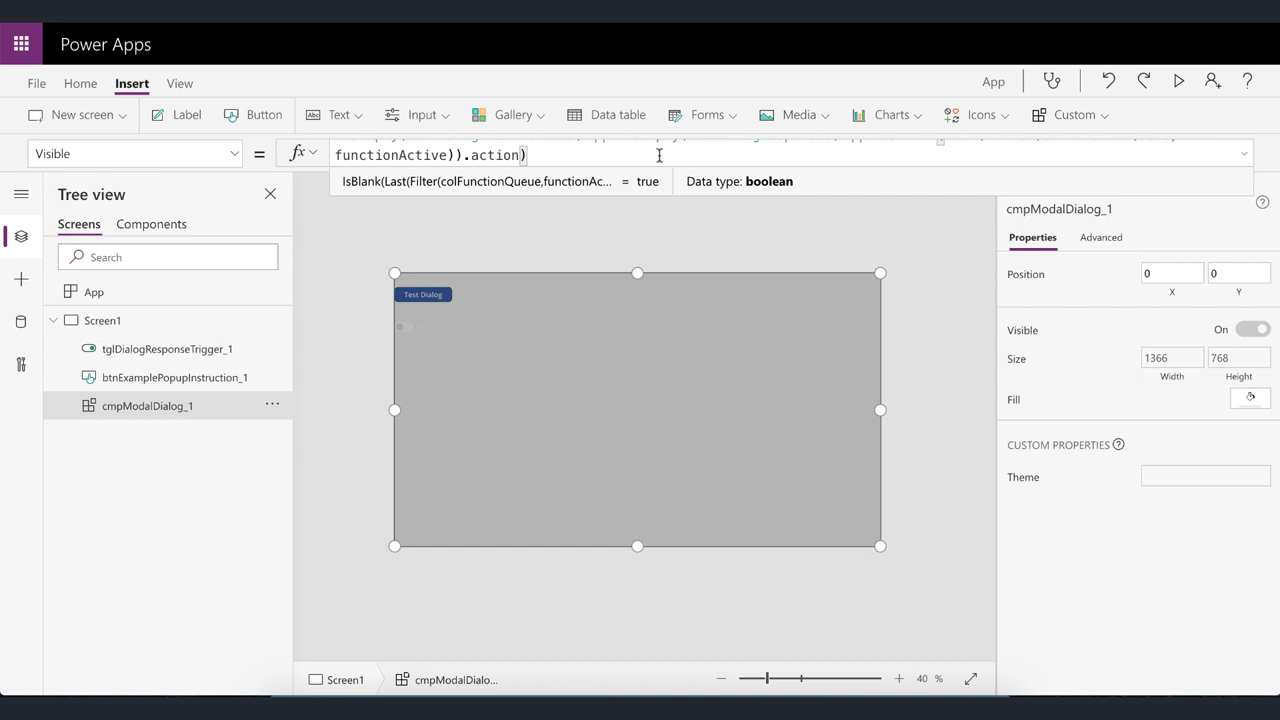
left_click(168, 348)
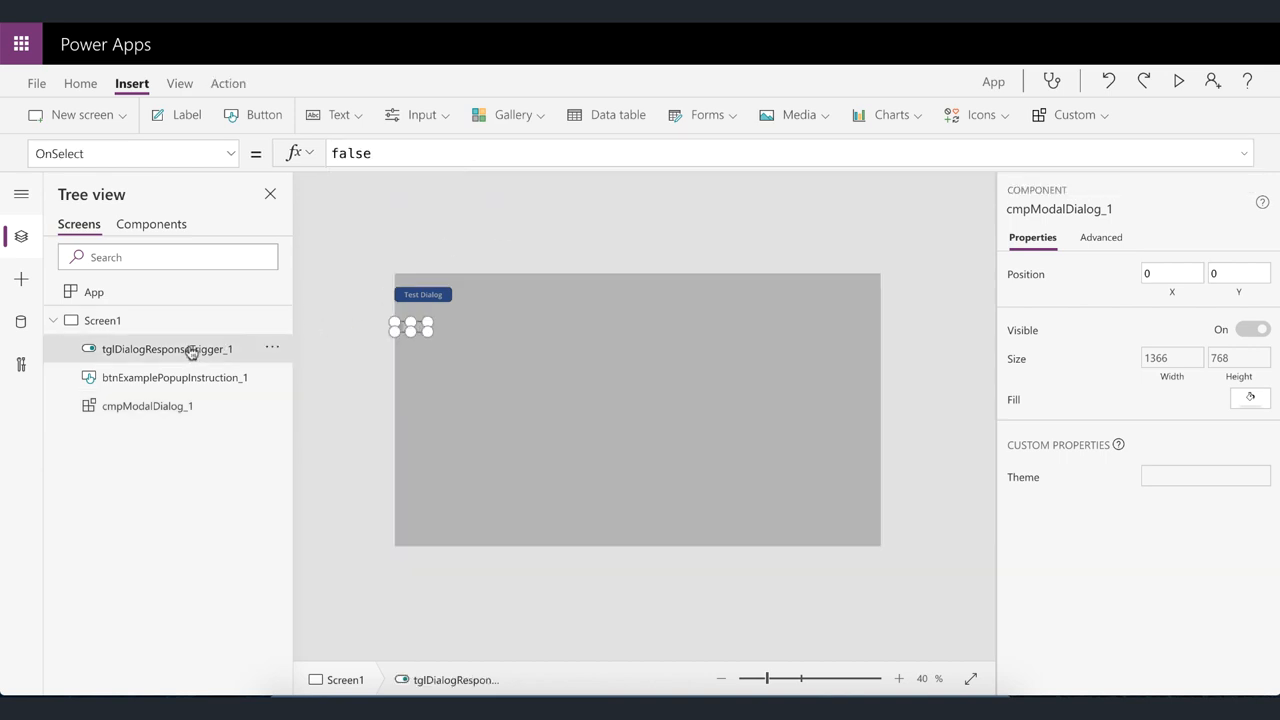
left_click(168, 348)
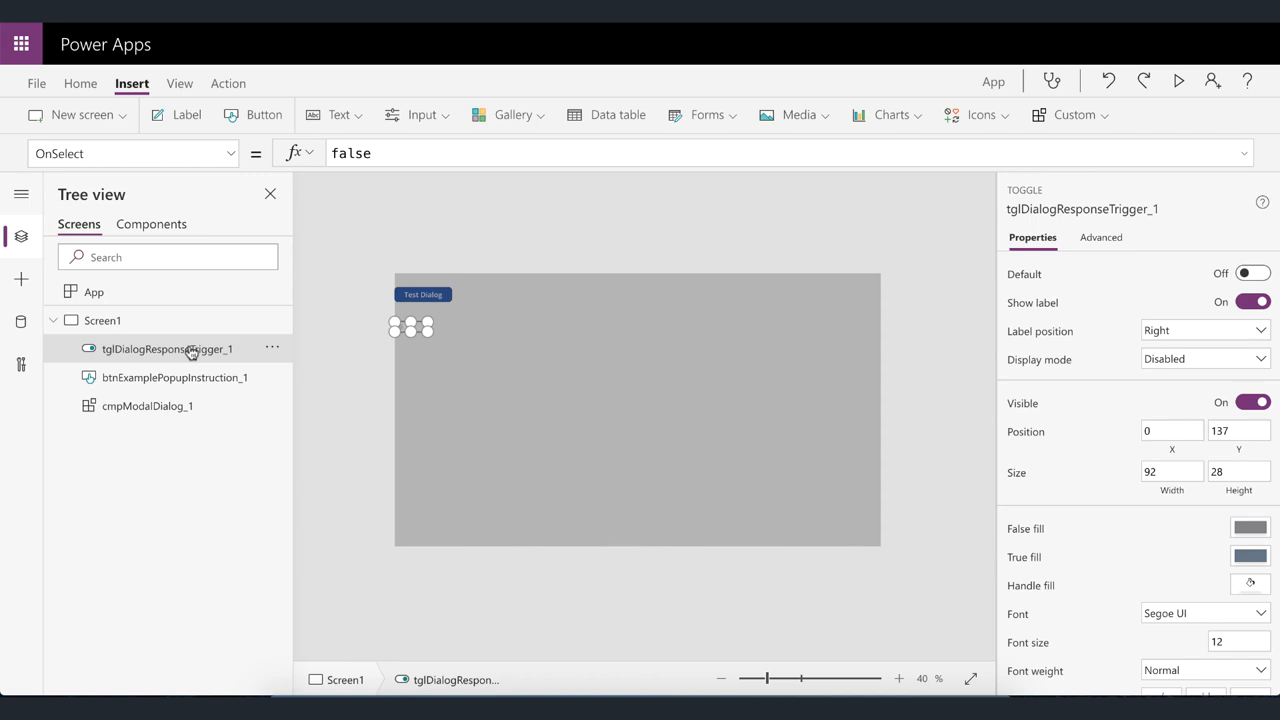
mouse_move(36, 90)
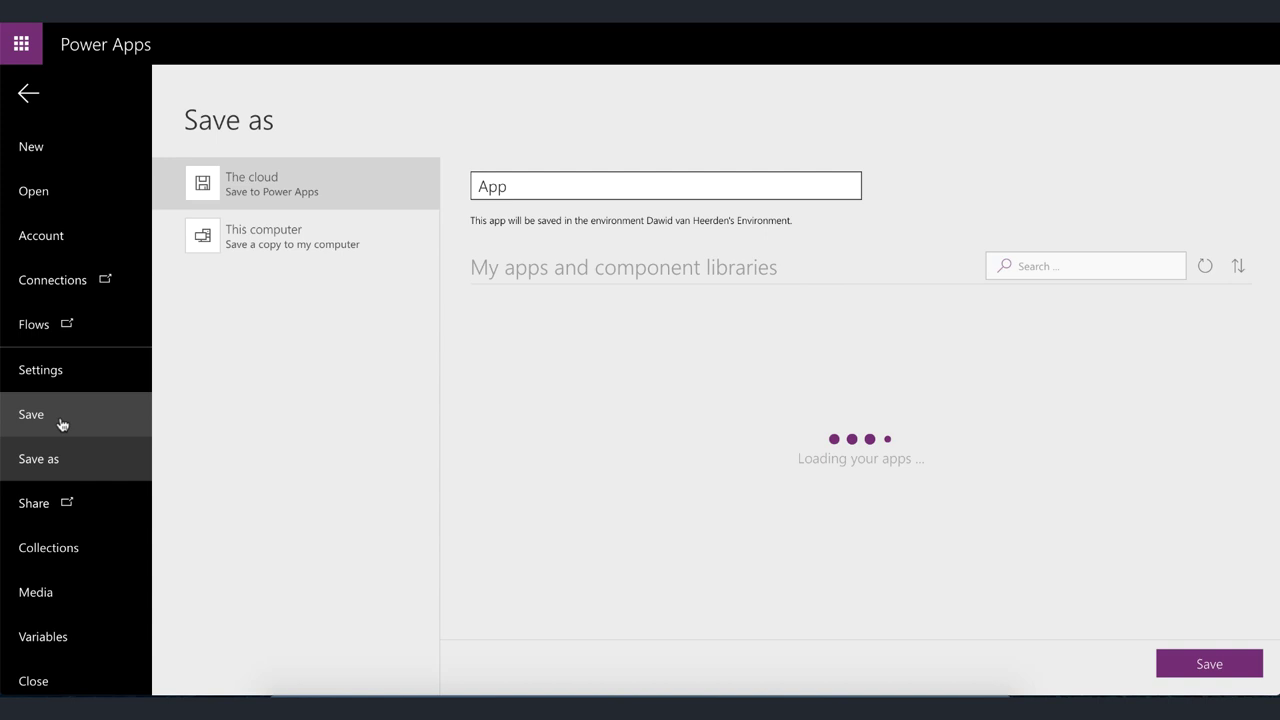
- Enter 'Demo App' as the cloud app name on the Save as page
left_click(664, 186)
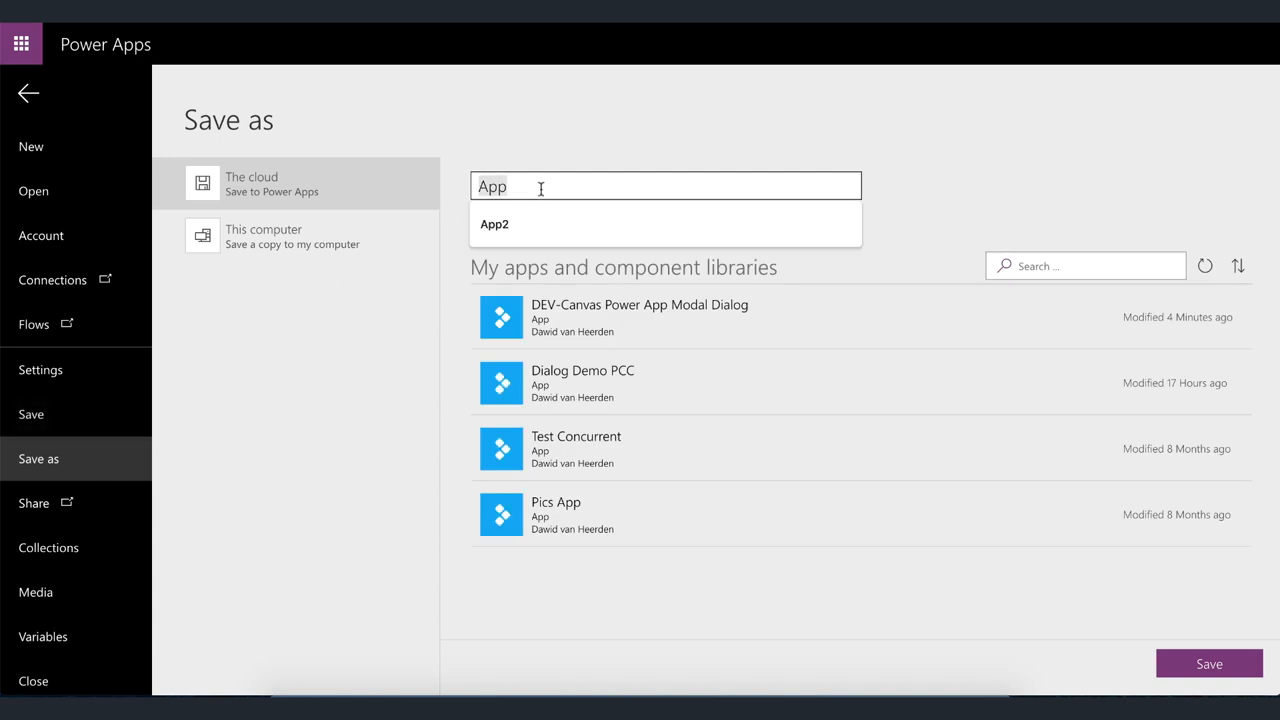
type("Demo A")
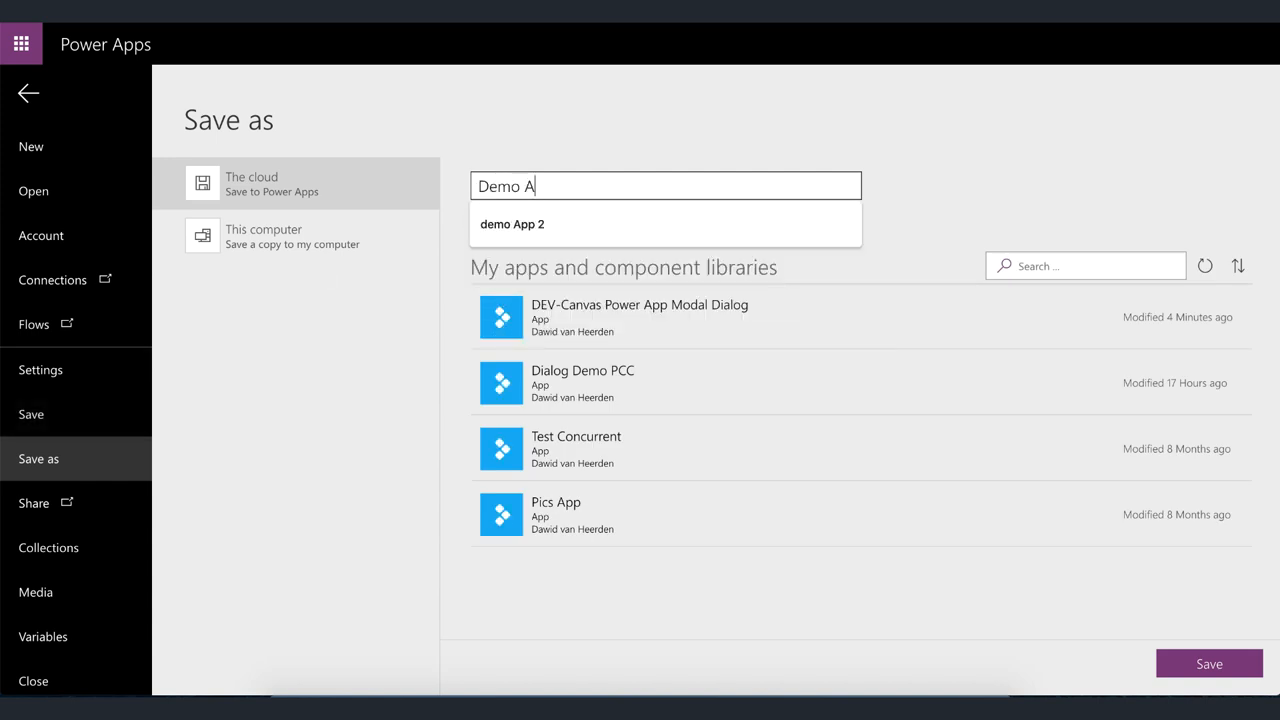
type("pp")
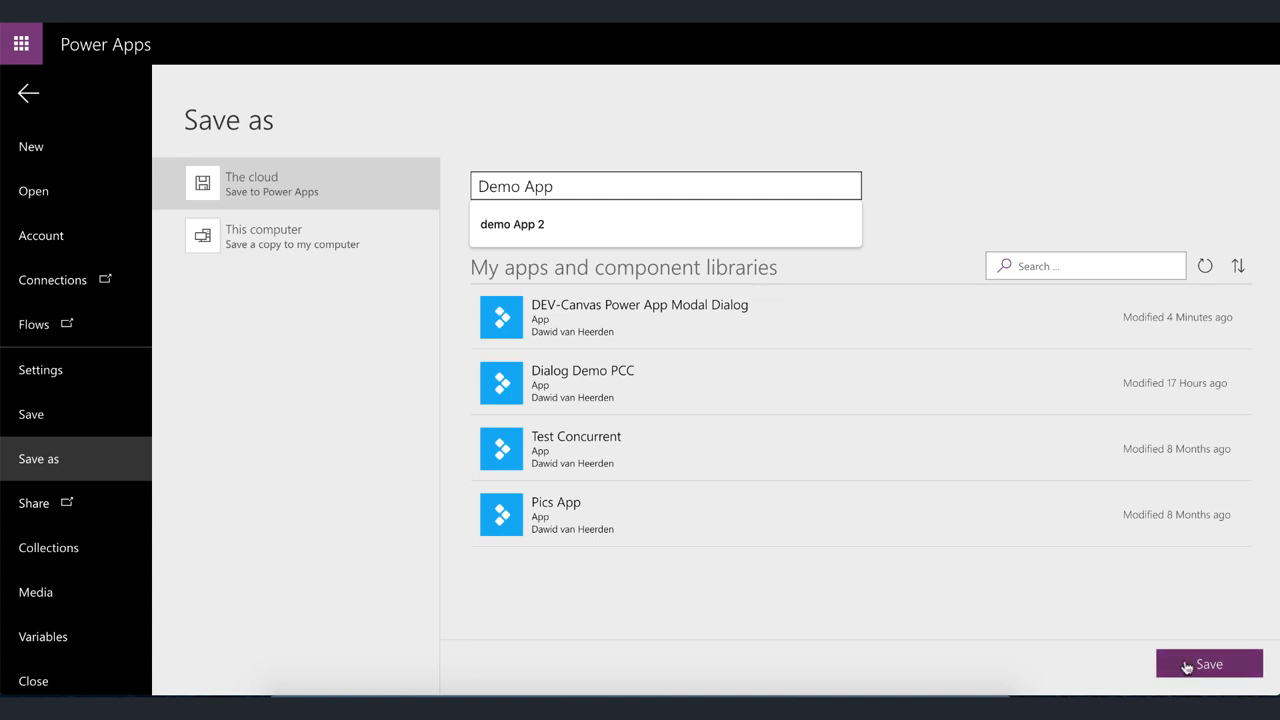
- Save Demo App to the cloud, close it, and reopen it from the Open screen
left_click(1208, 664)
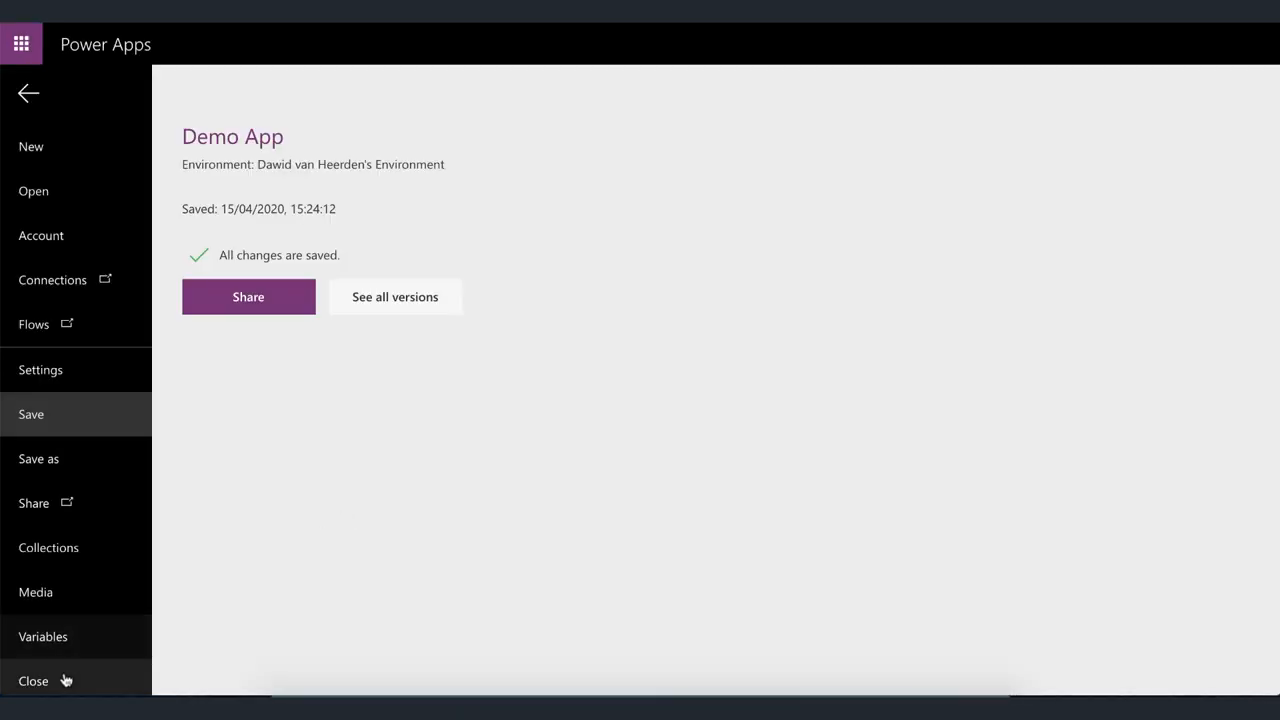
left_click(32, 680)
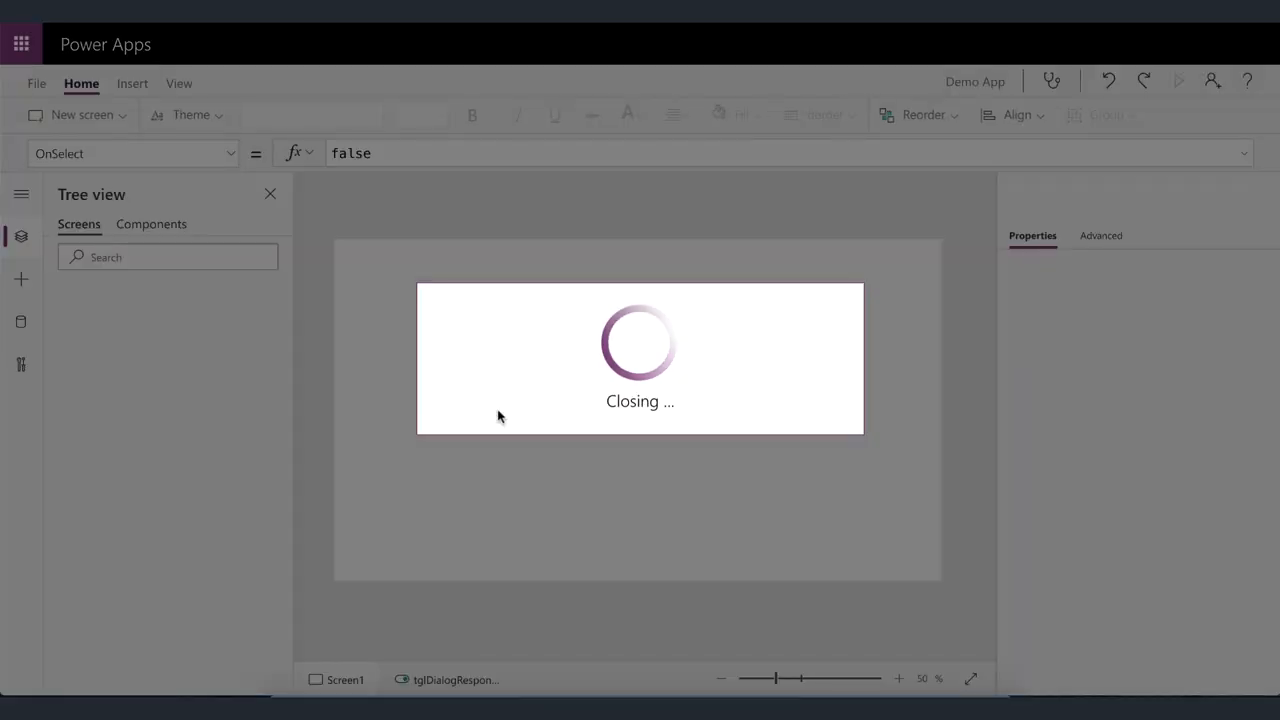
left_click(36, 84)
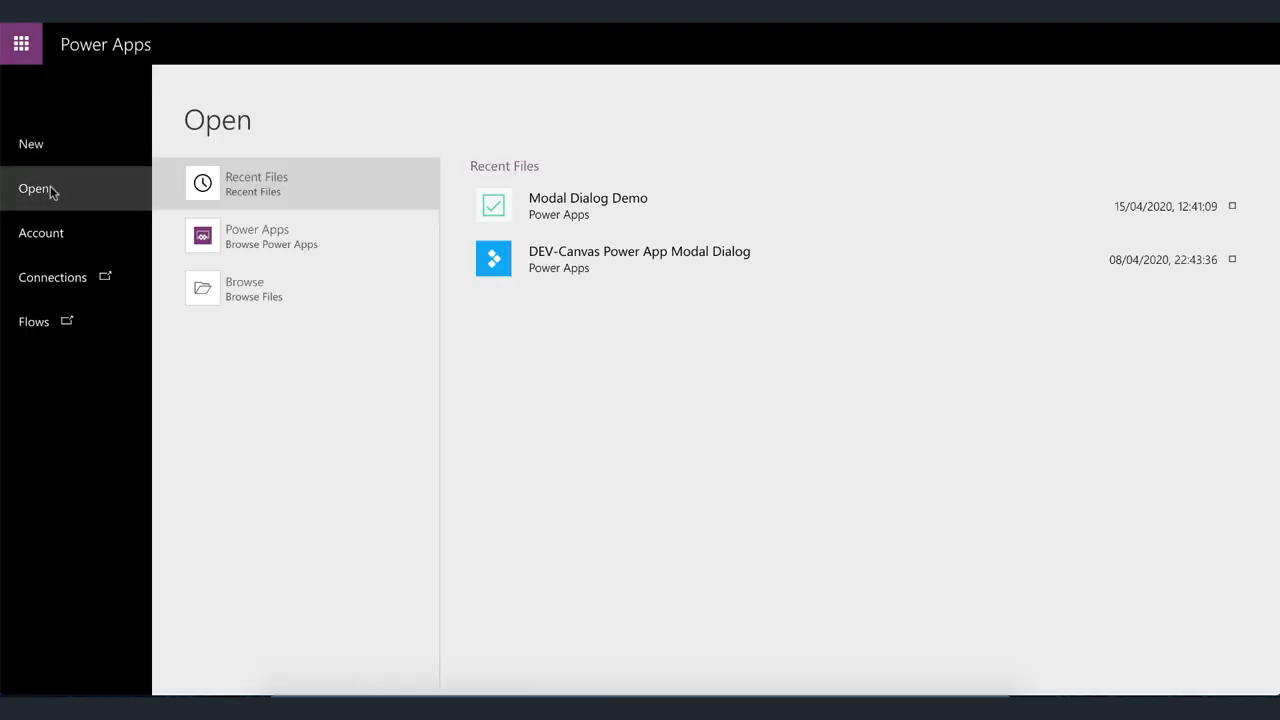
left_click(256, 236)
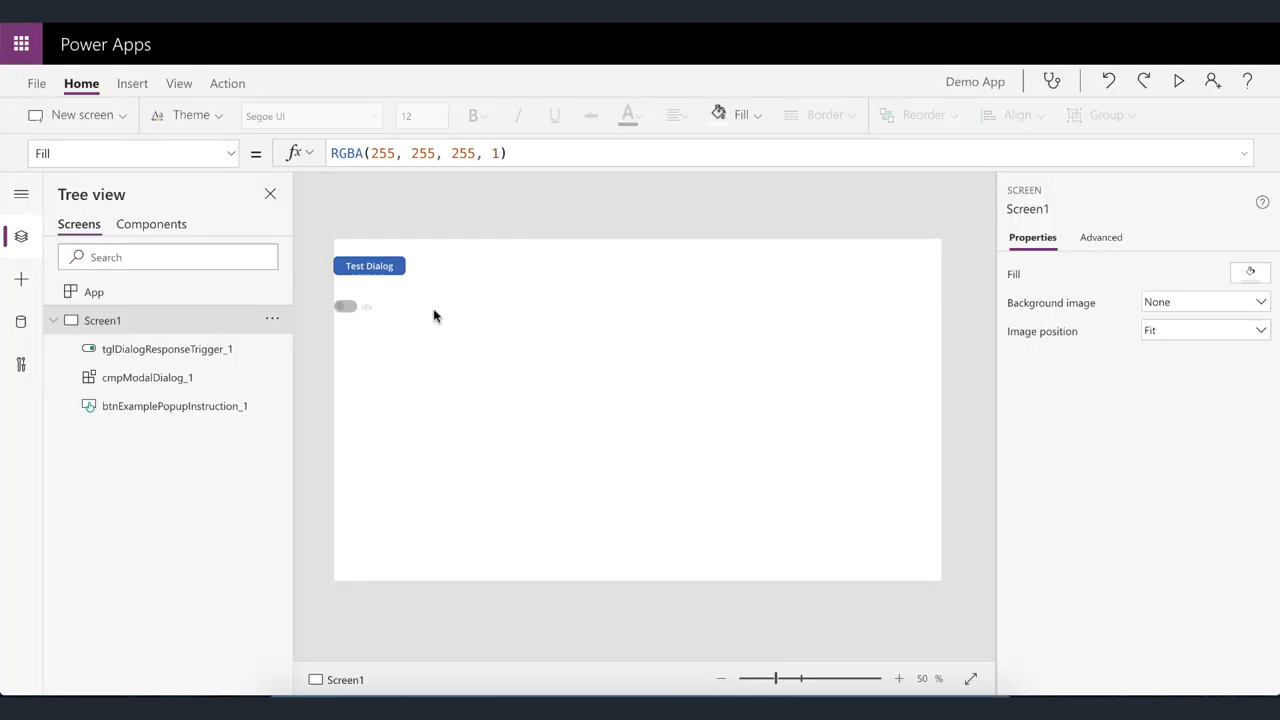
mouse_move(204, 358)
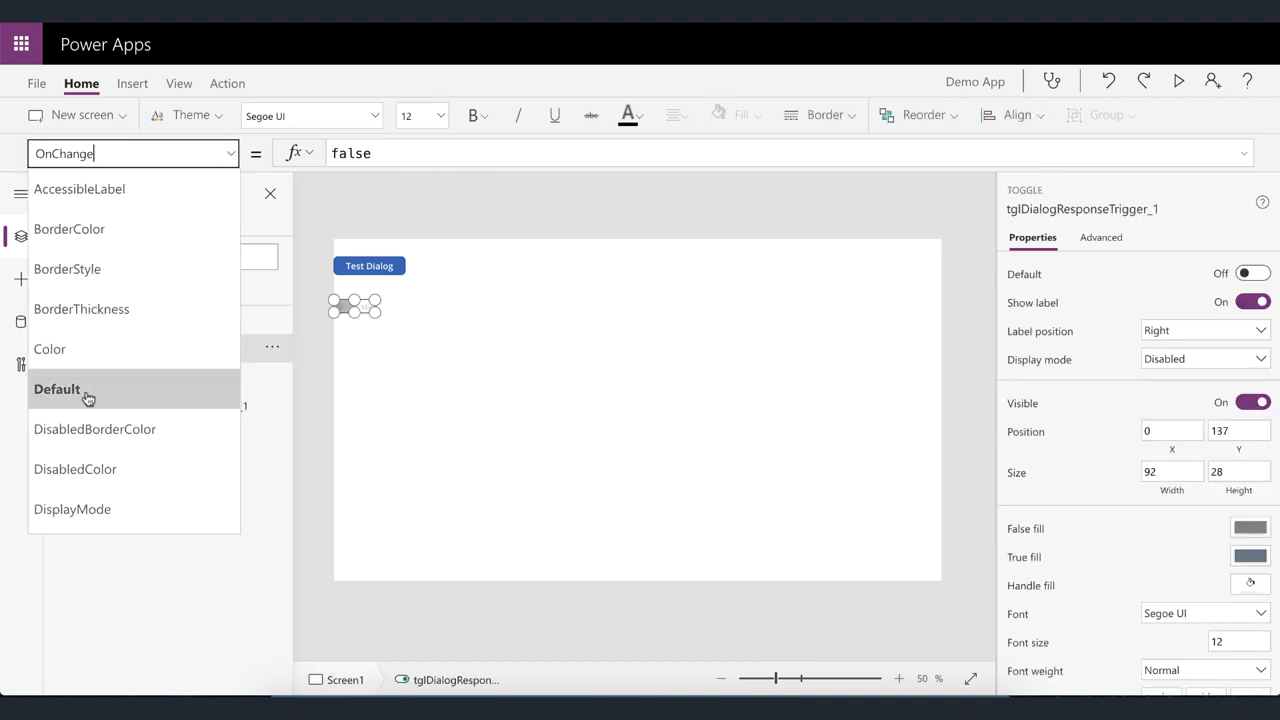
- Set tglDialogResponseTrigger_1's Default to !IsEmpty(colDialogResponses)
left_click(56, 388)
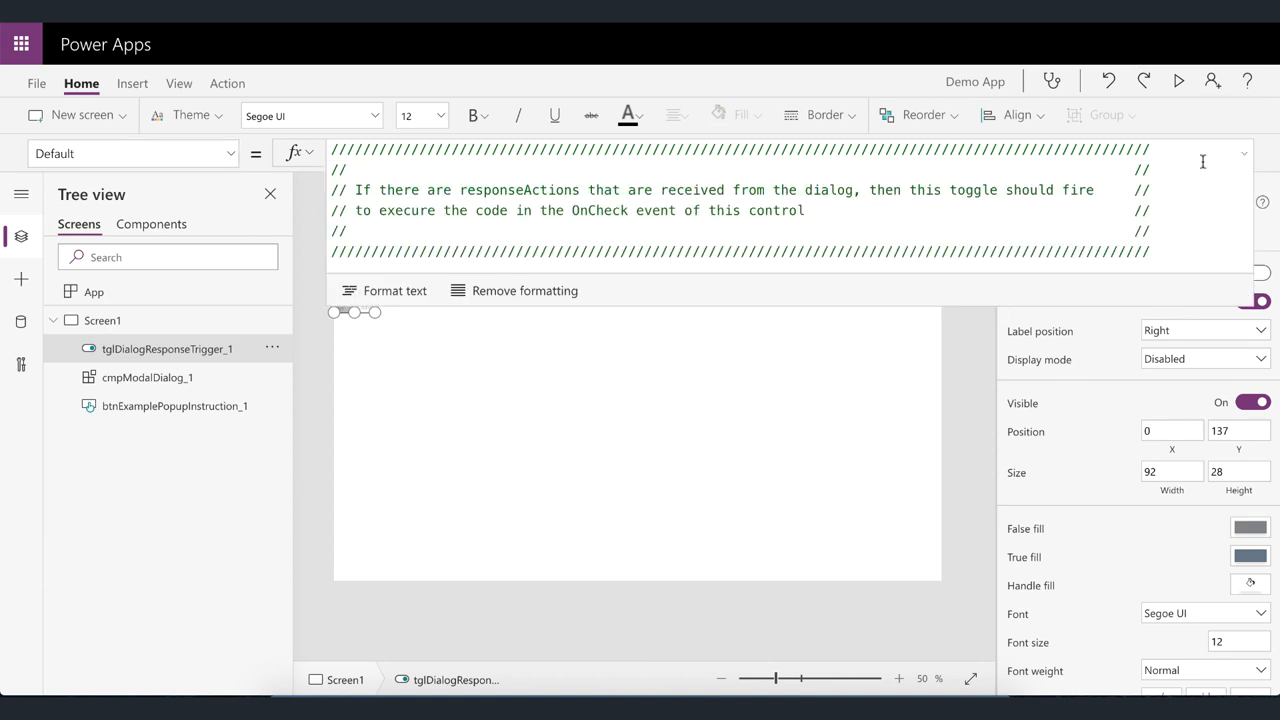
scroll("down", 3)
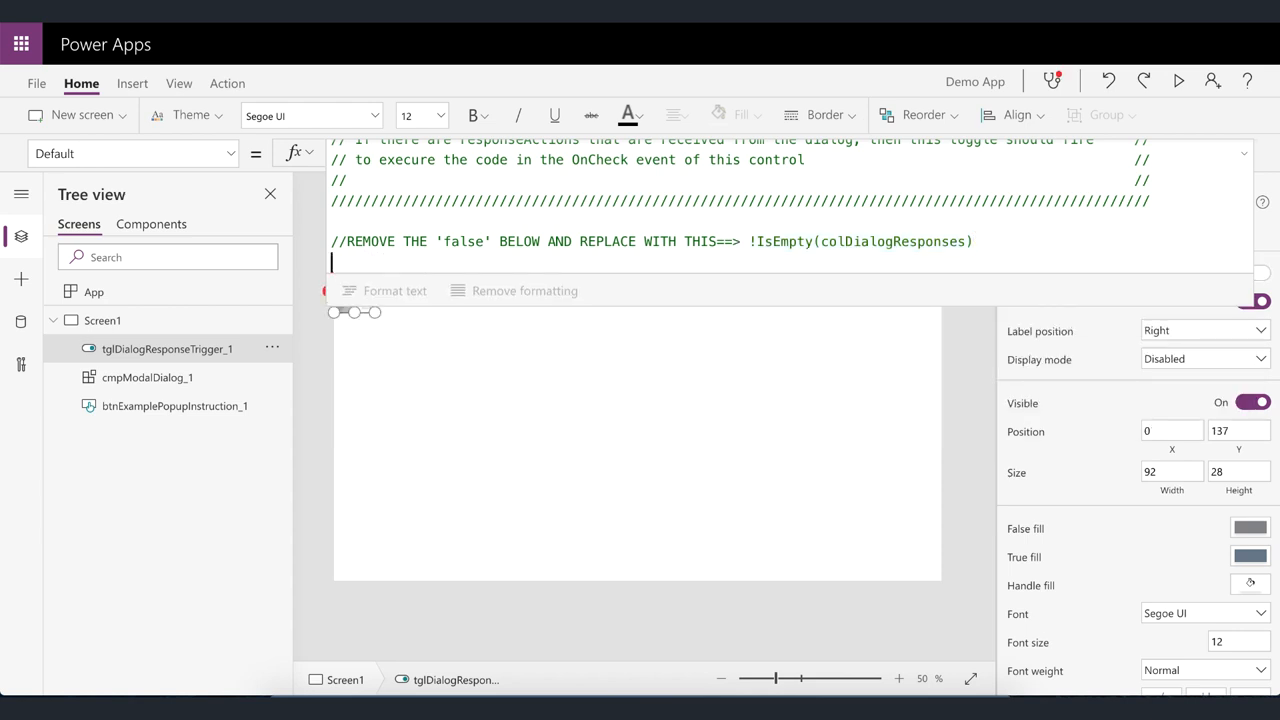
type("!IsEmpty(colDialogResponses)")
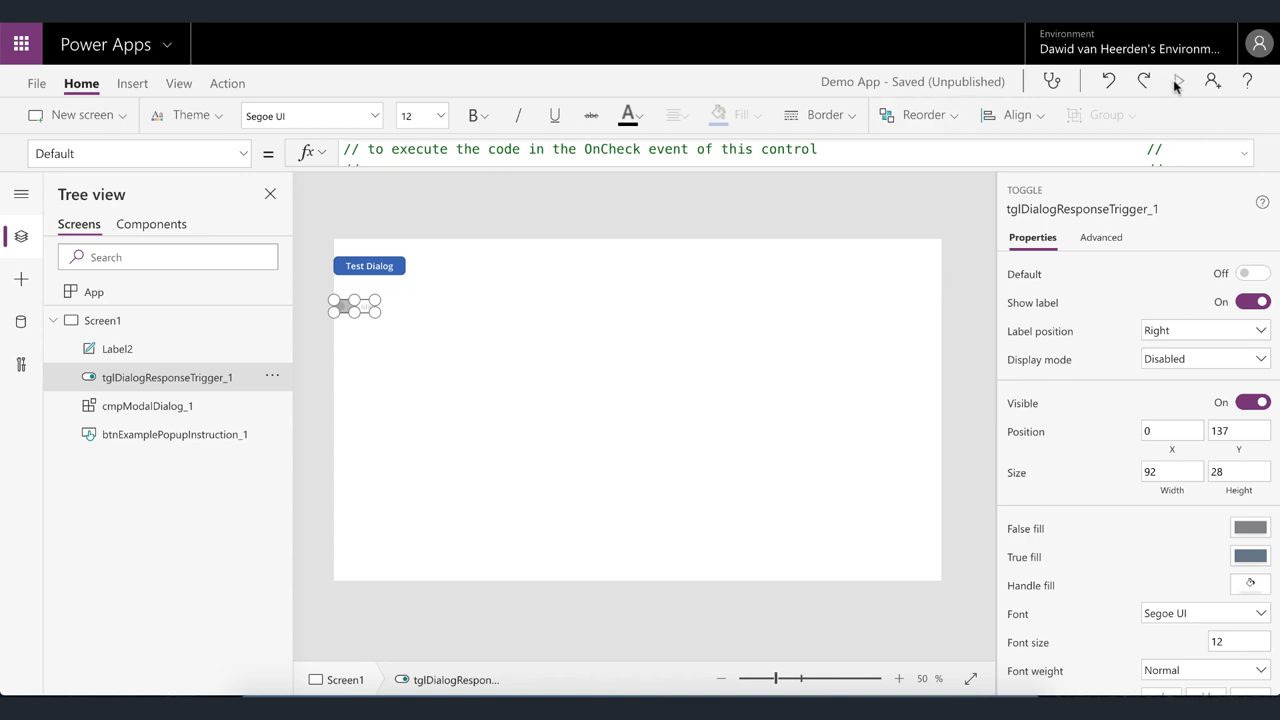
- Preview the running app and trigger the Test Dialog congratulations popup
left_click(1176, 82)
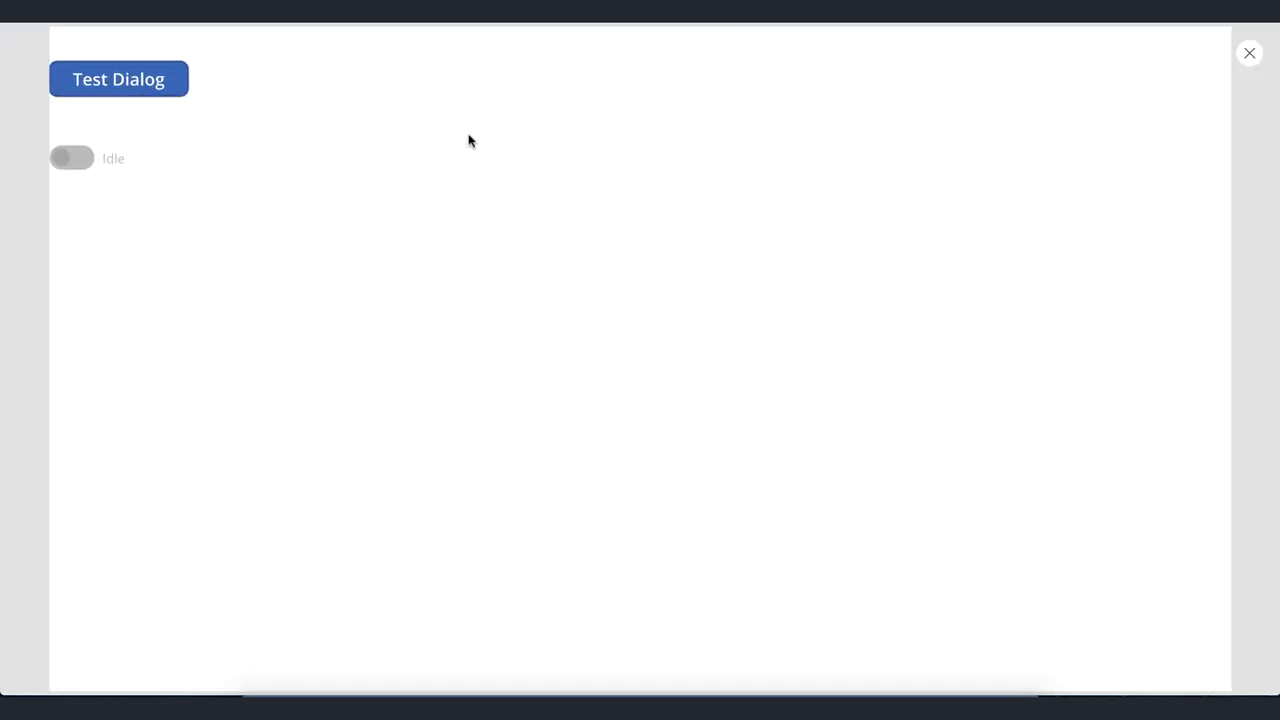
left_click(118, 80)
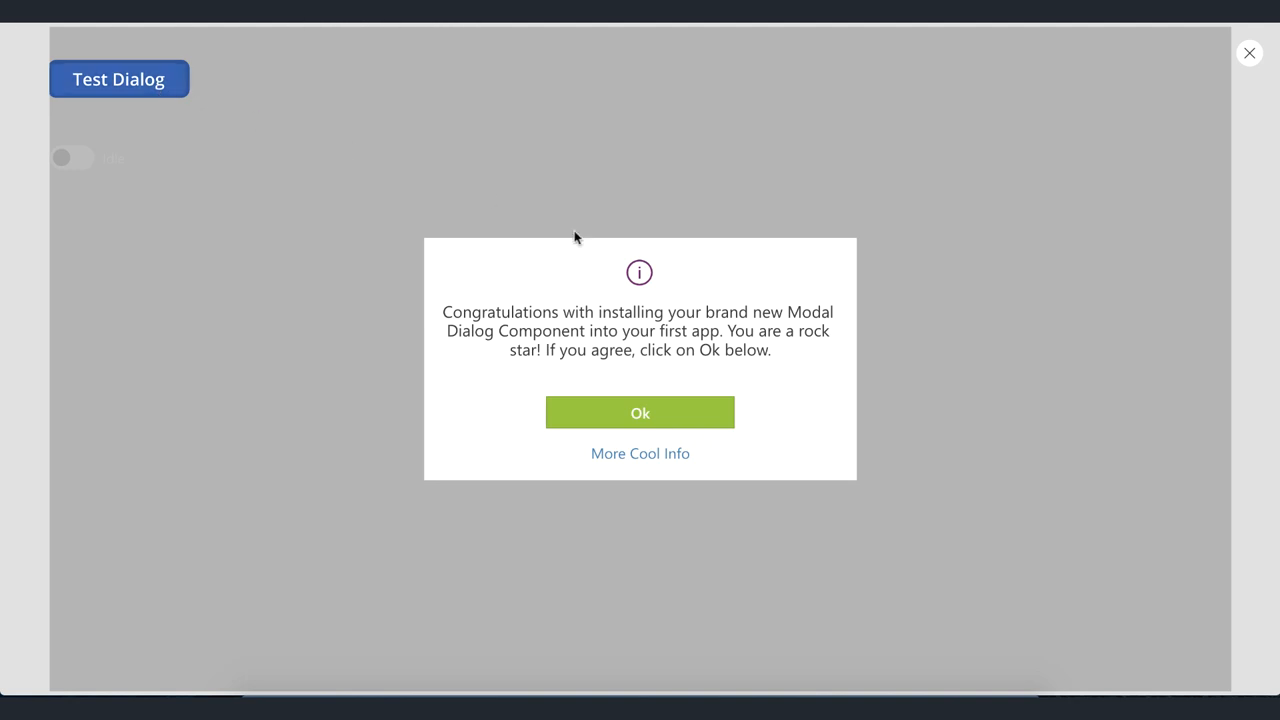
mouse_move(632, 284)
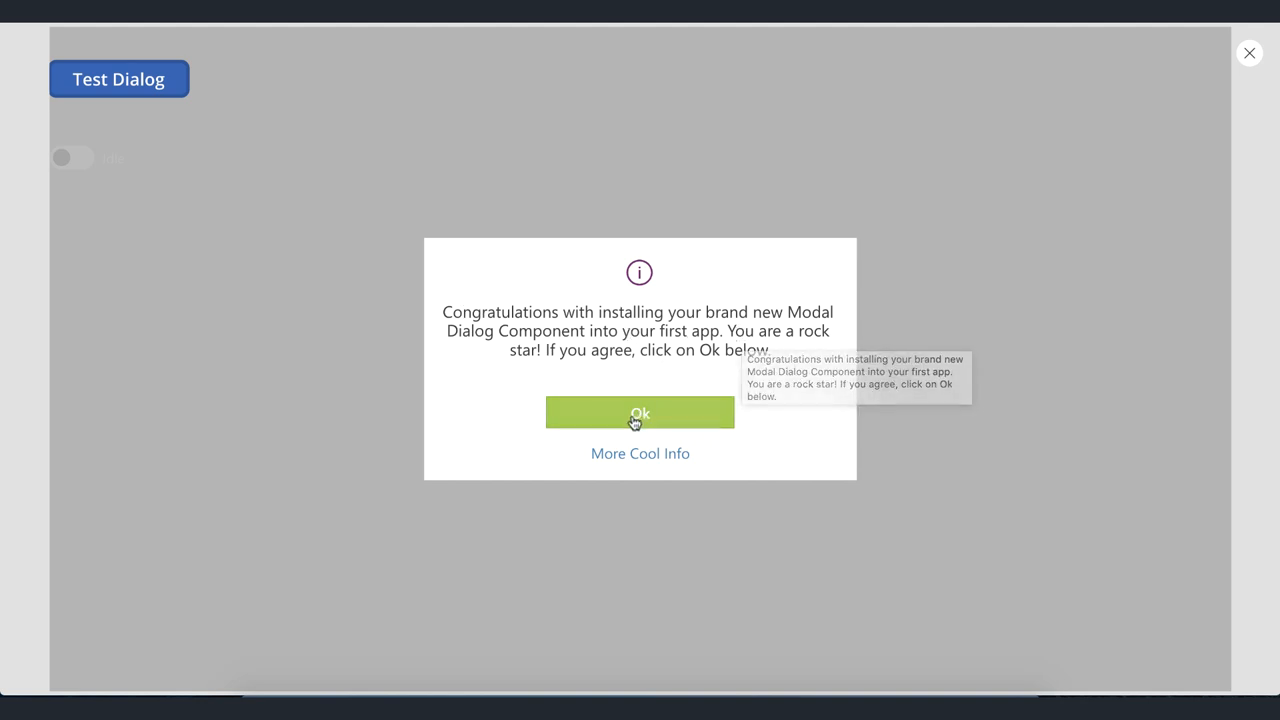
mouse_move(646, 460)
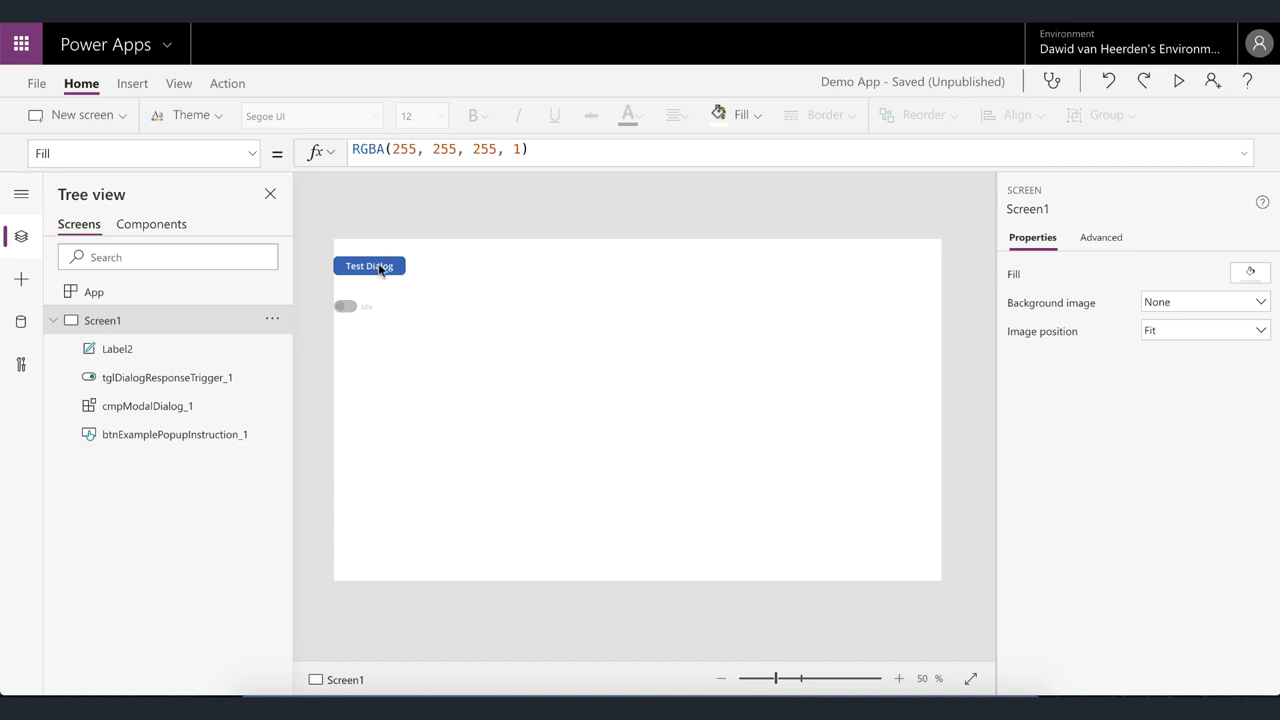
- Show the Test Dialog button's OnSelect formula with its colDialogInstructions Collect
left_click(368, 264)
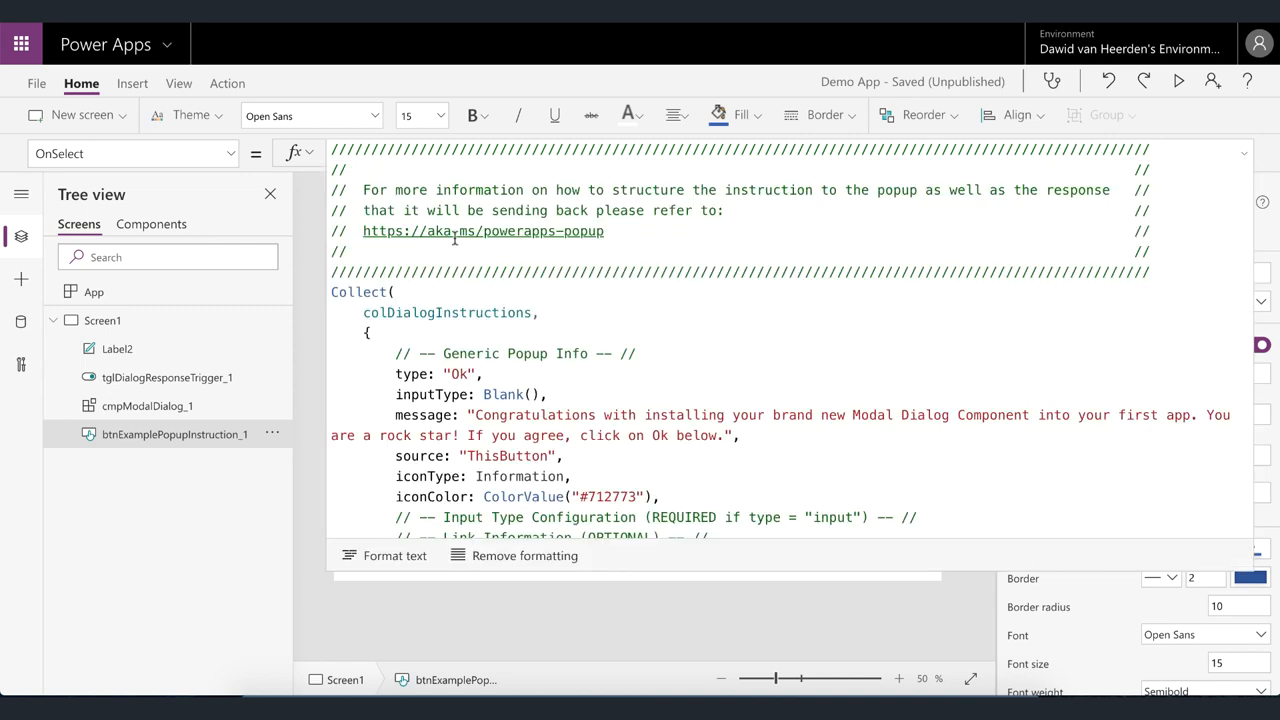
mouse_move(676, 232)
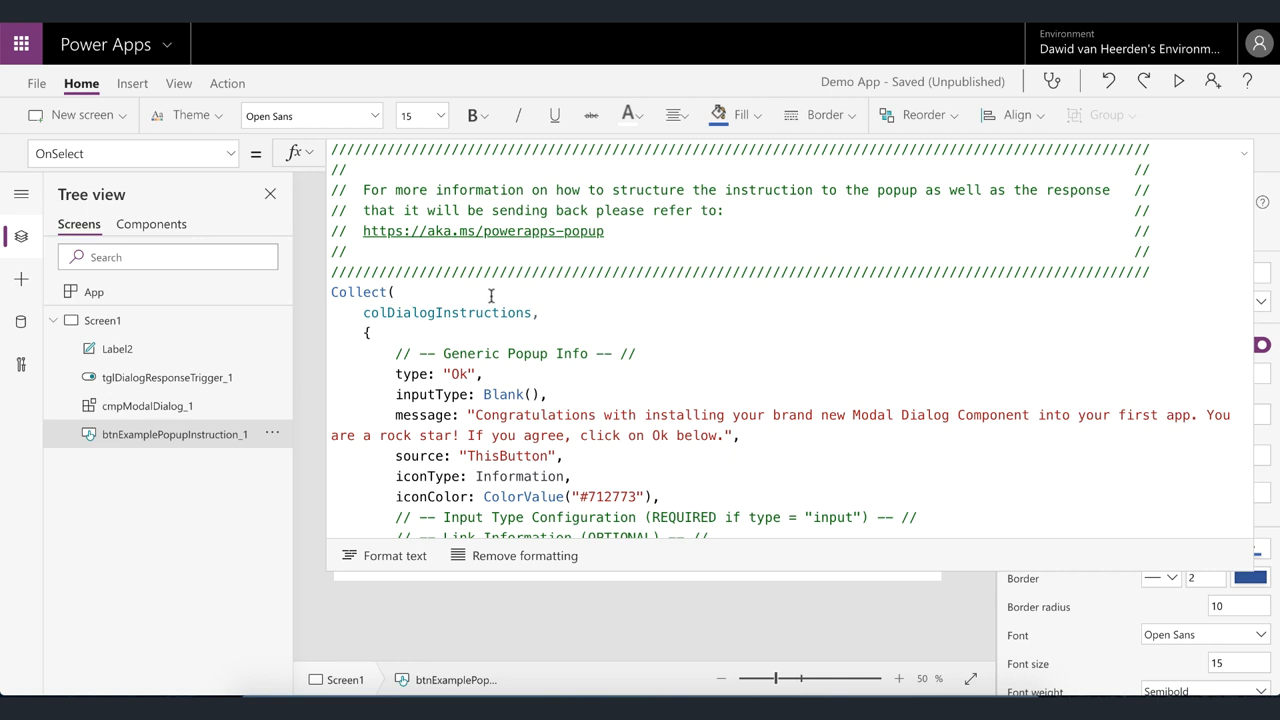
scroll("down", 3)
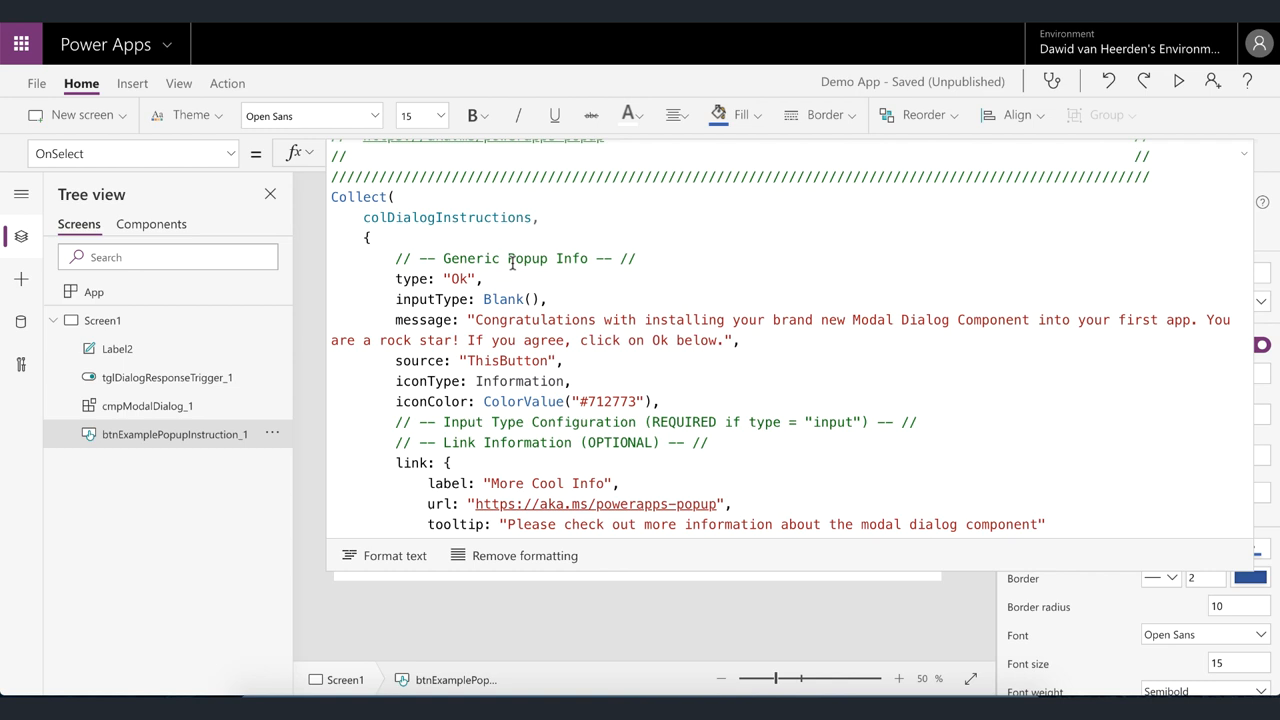
mouse_move(468, 222)
type("Icon.")
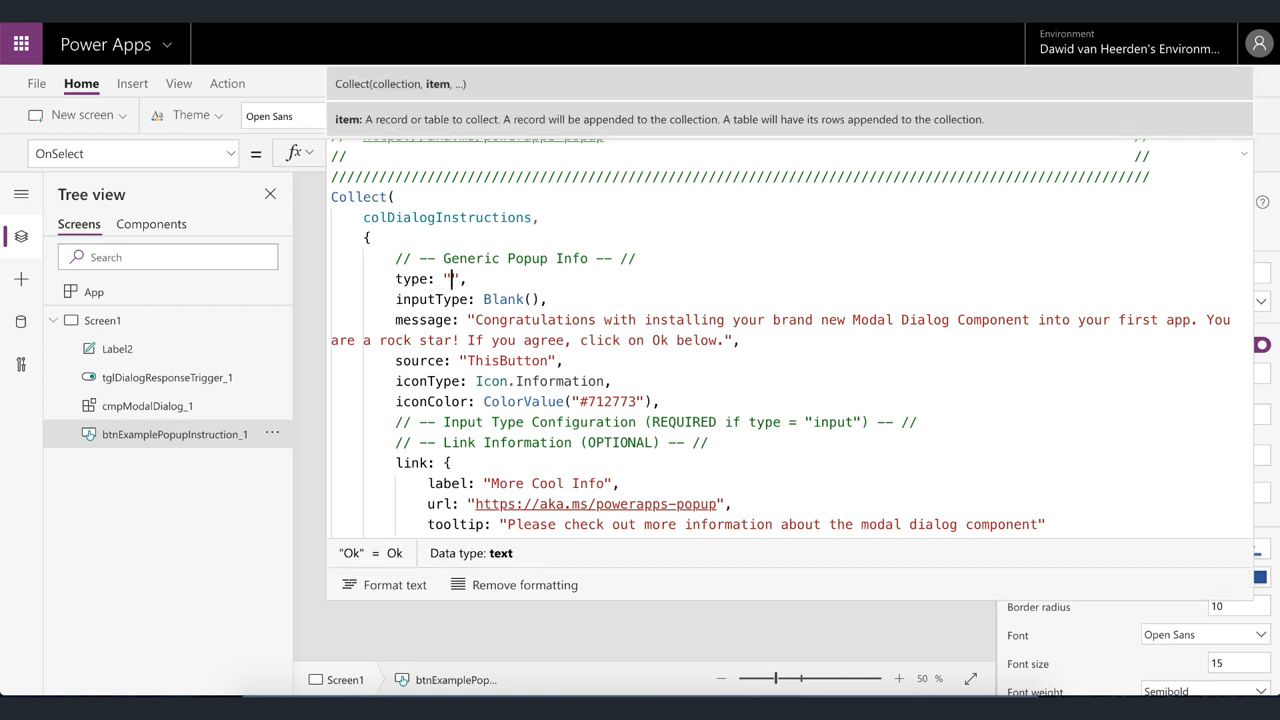
- Replace the Collect formula's popup type "Ok" with "YesNoCancel"
type("YesNo")
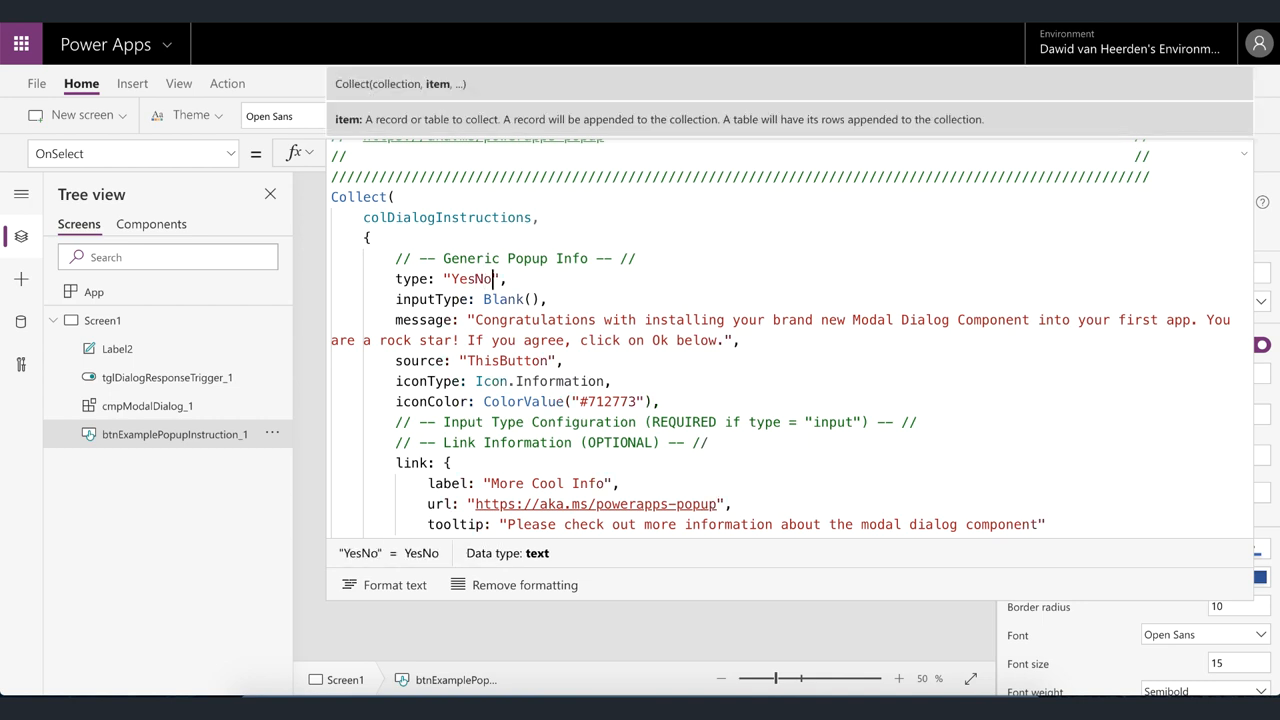
type("Cancel")
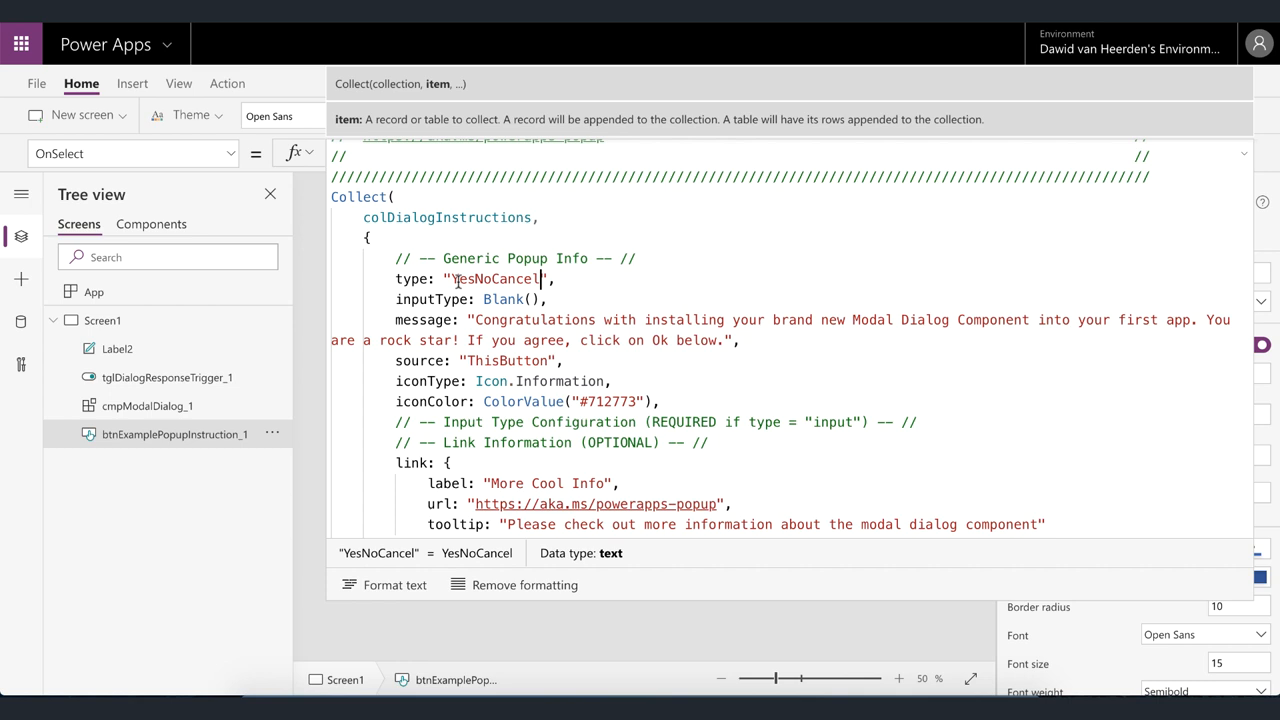
mouse_move(504, 280)
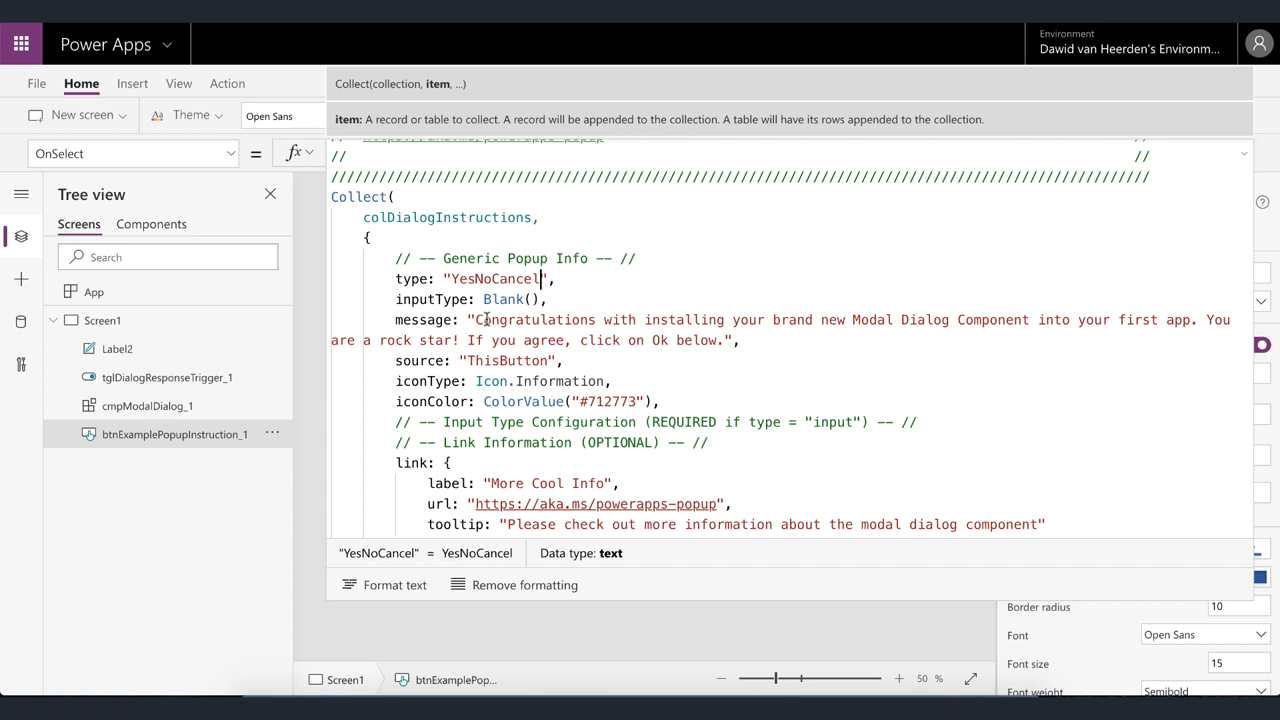
mouse_move(440, 368)
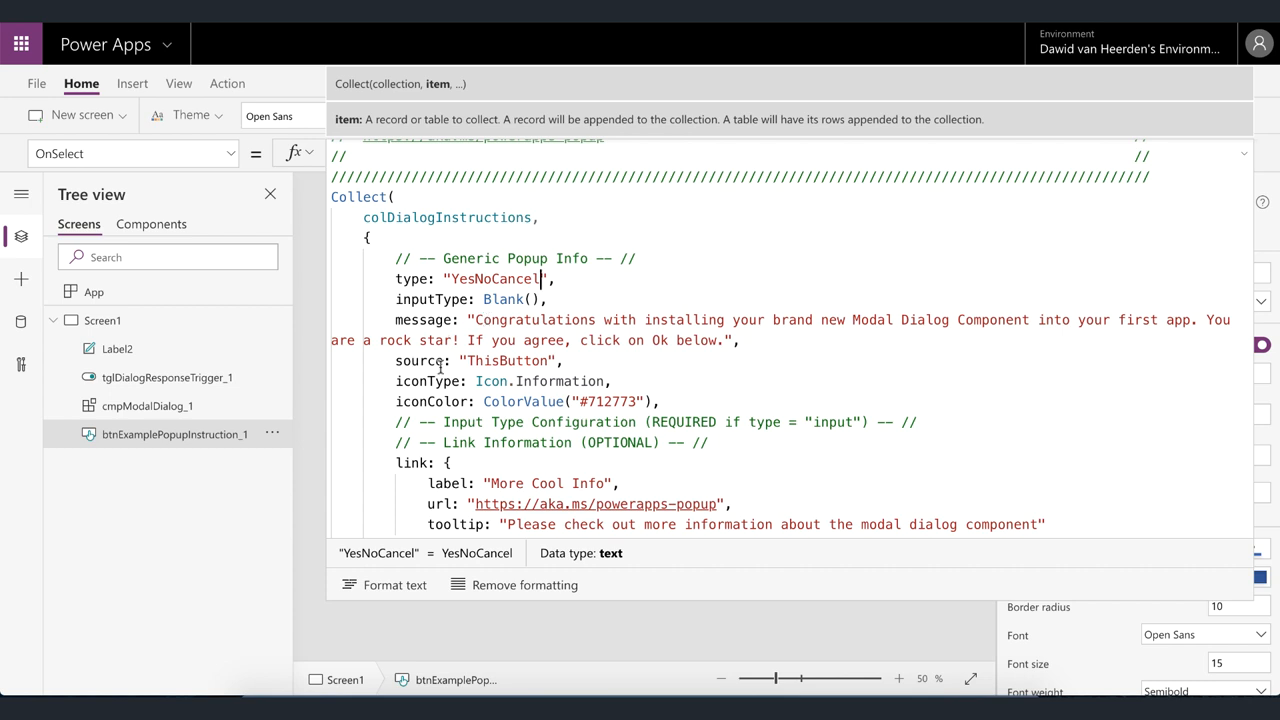
mouse_move(490, 360)
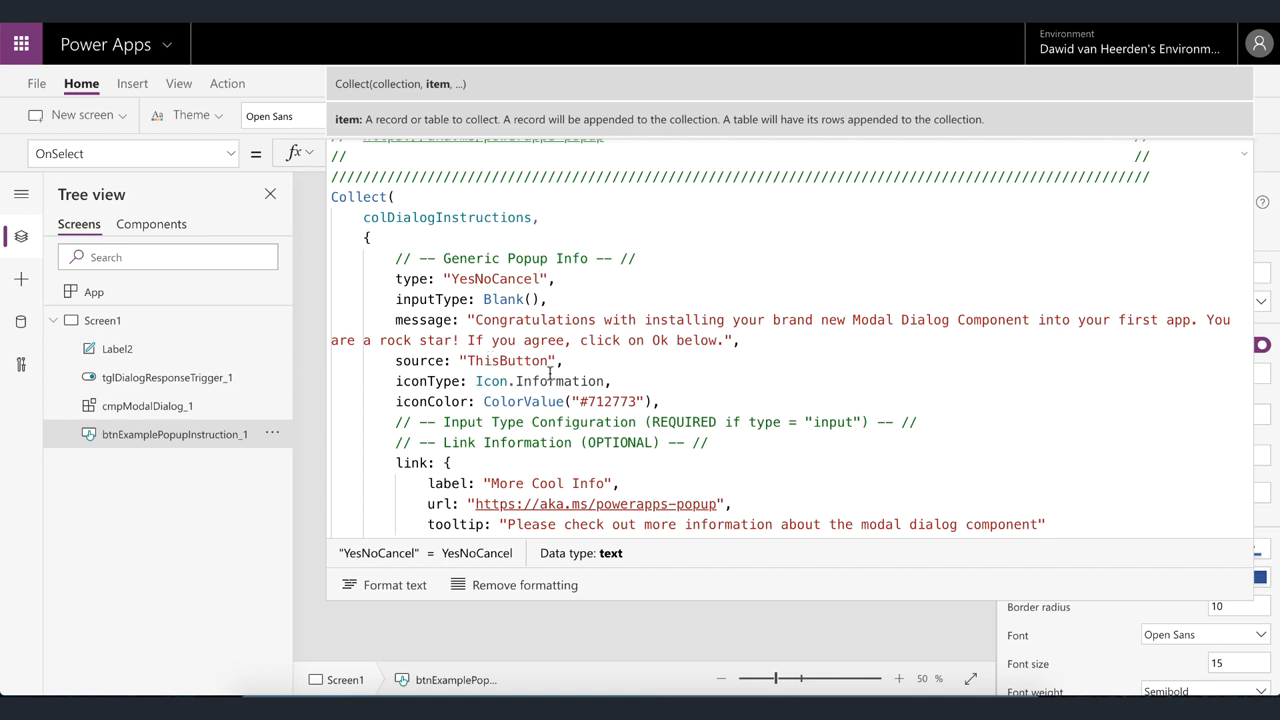
- Set iconType to Icon.AddDocument and iconColor to Blue, then review the type and input values
left_click(576, 380)
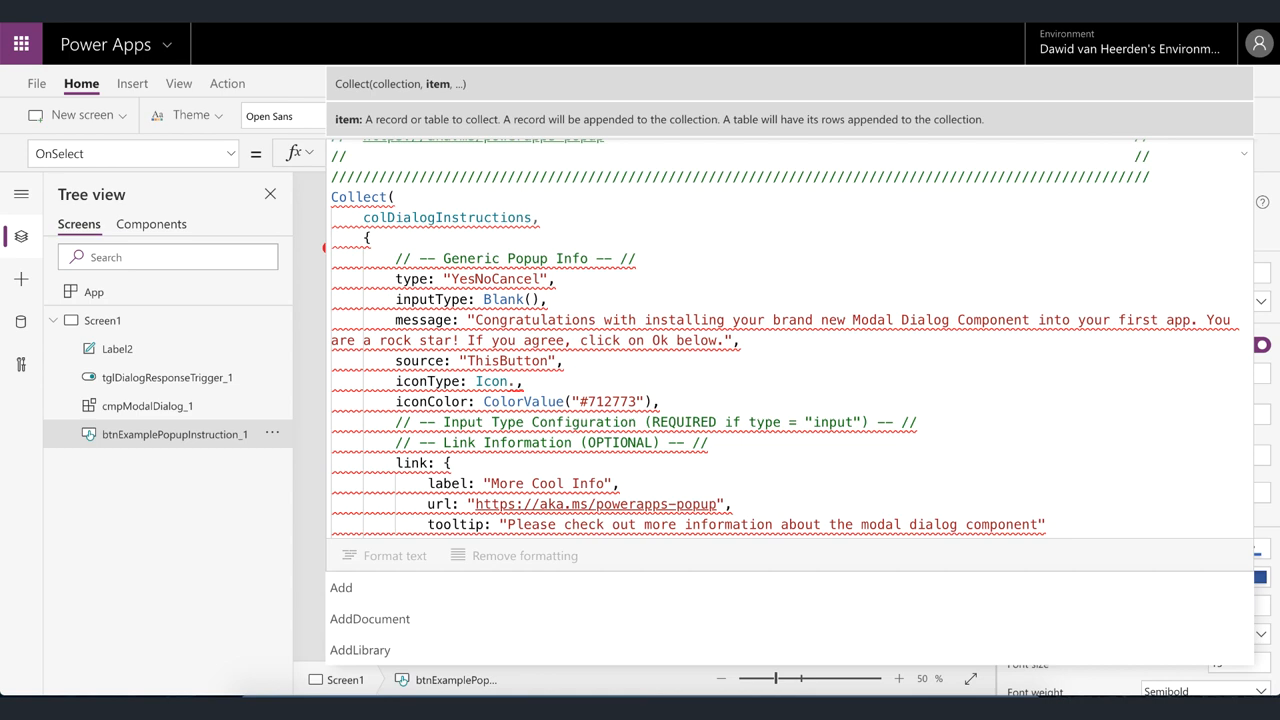
type("add")
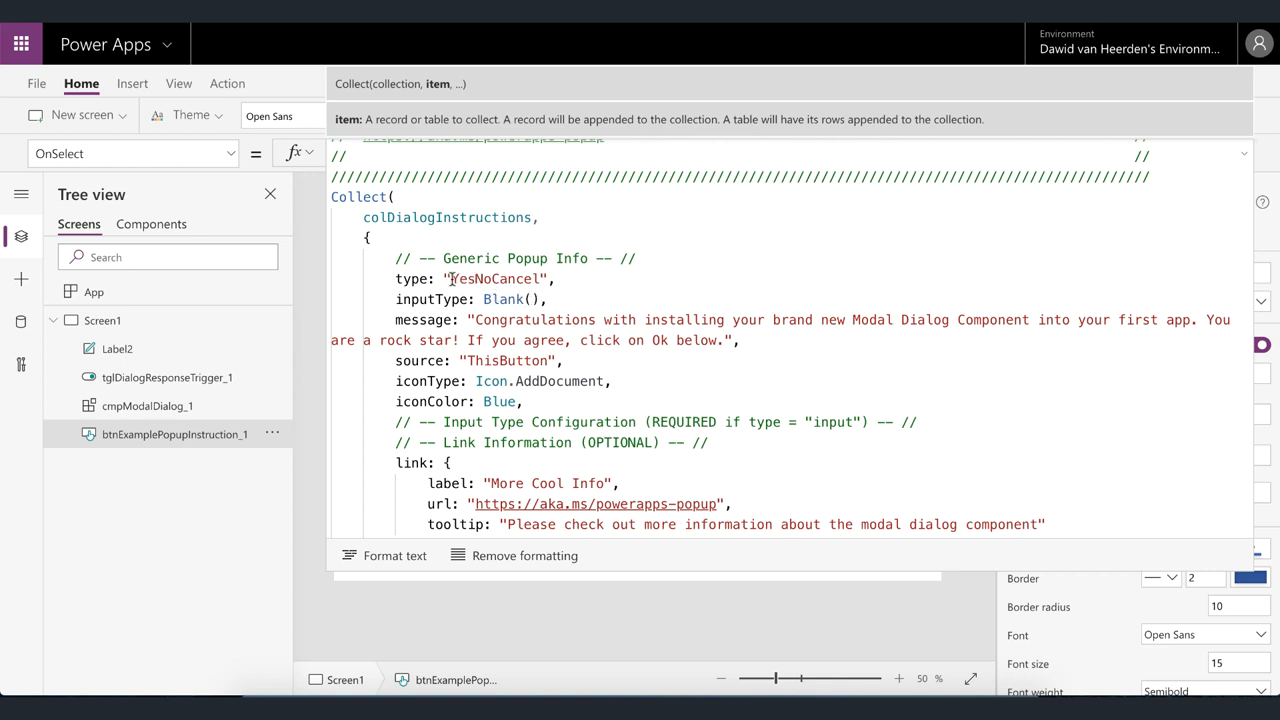
double_click(492, 278)
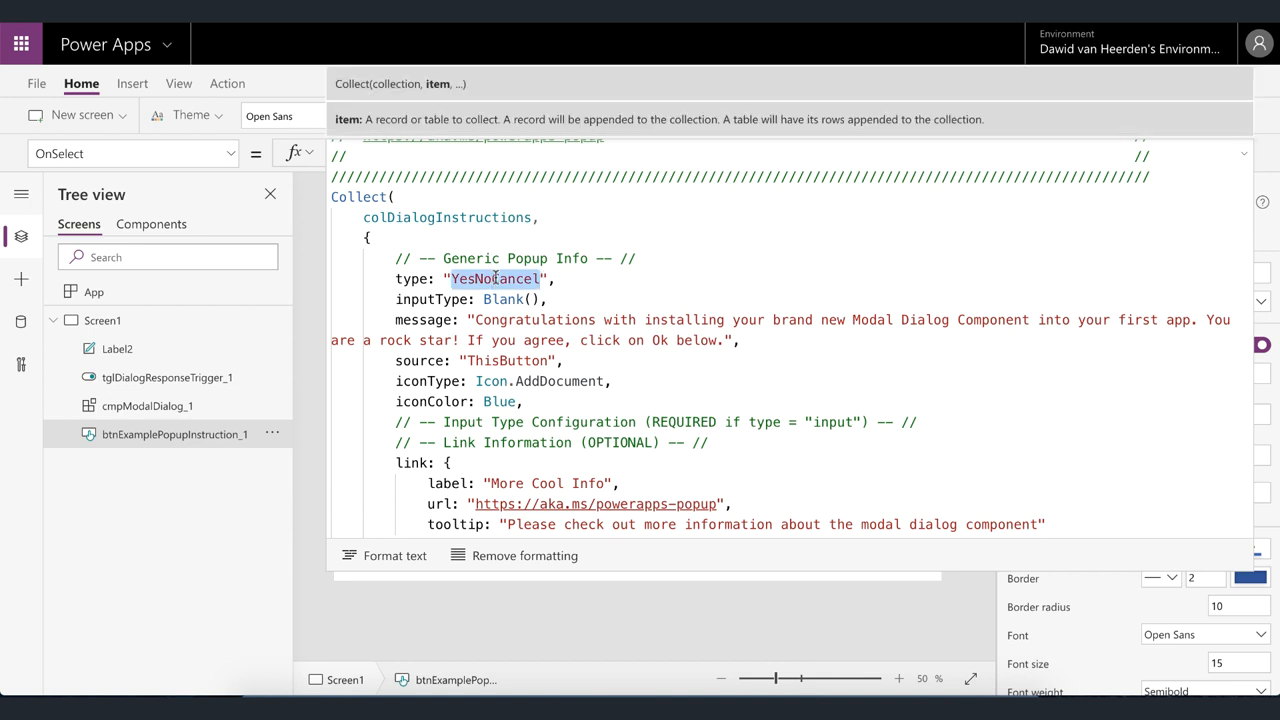
double_click(504, 300)
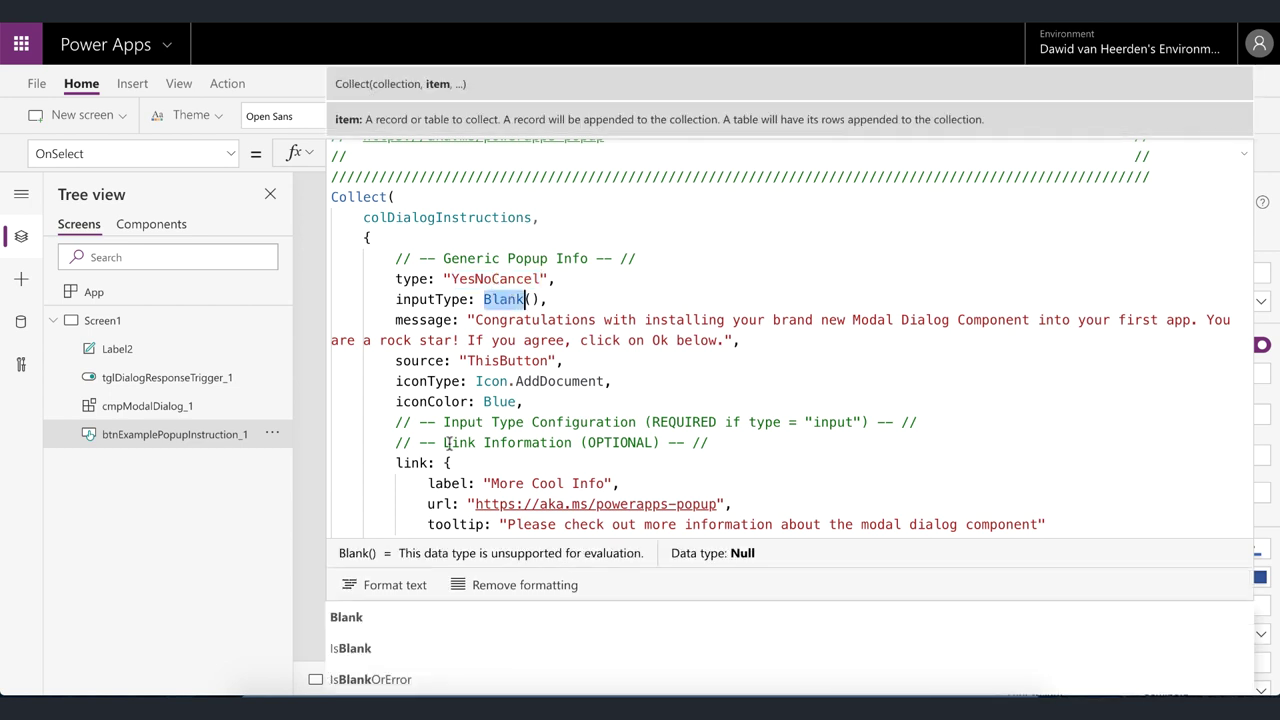
mouse_move(768, 432)
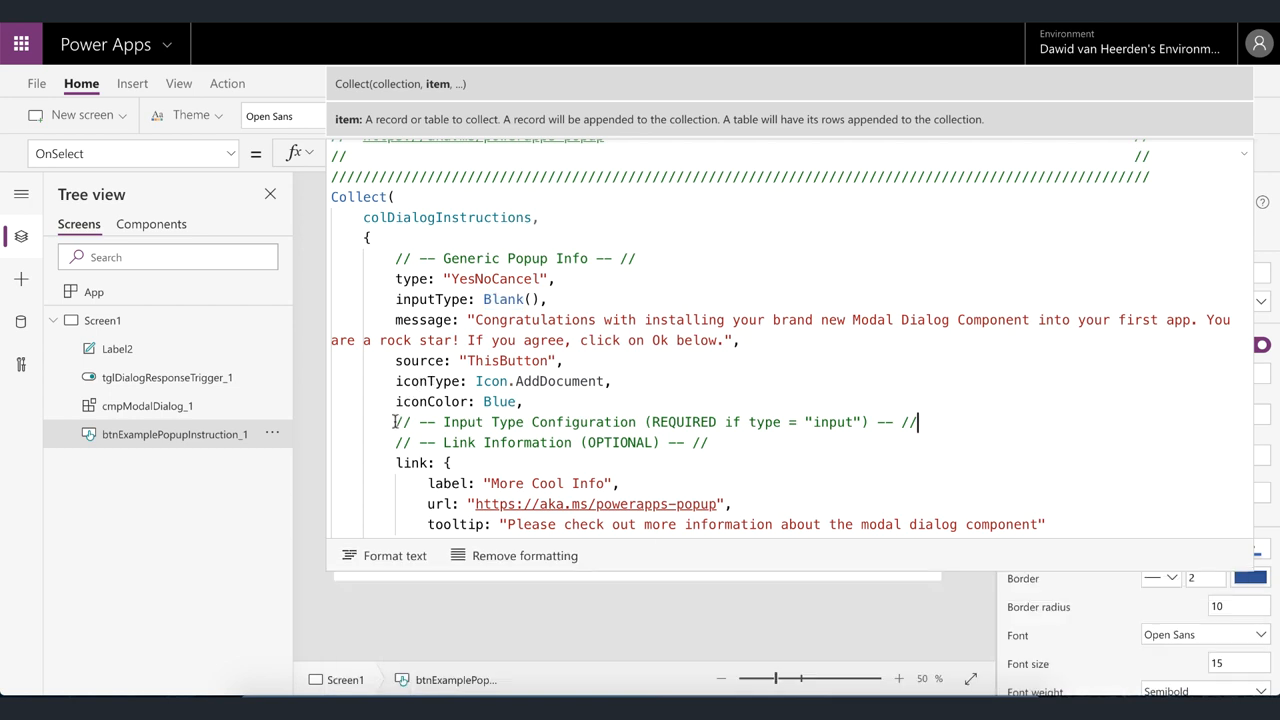
triple_click(656, 420)
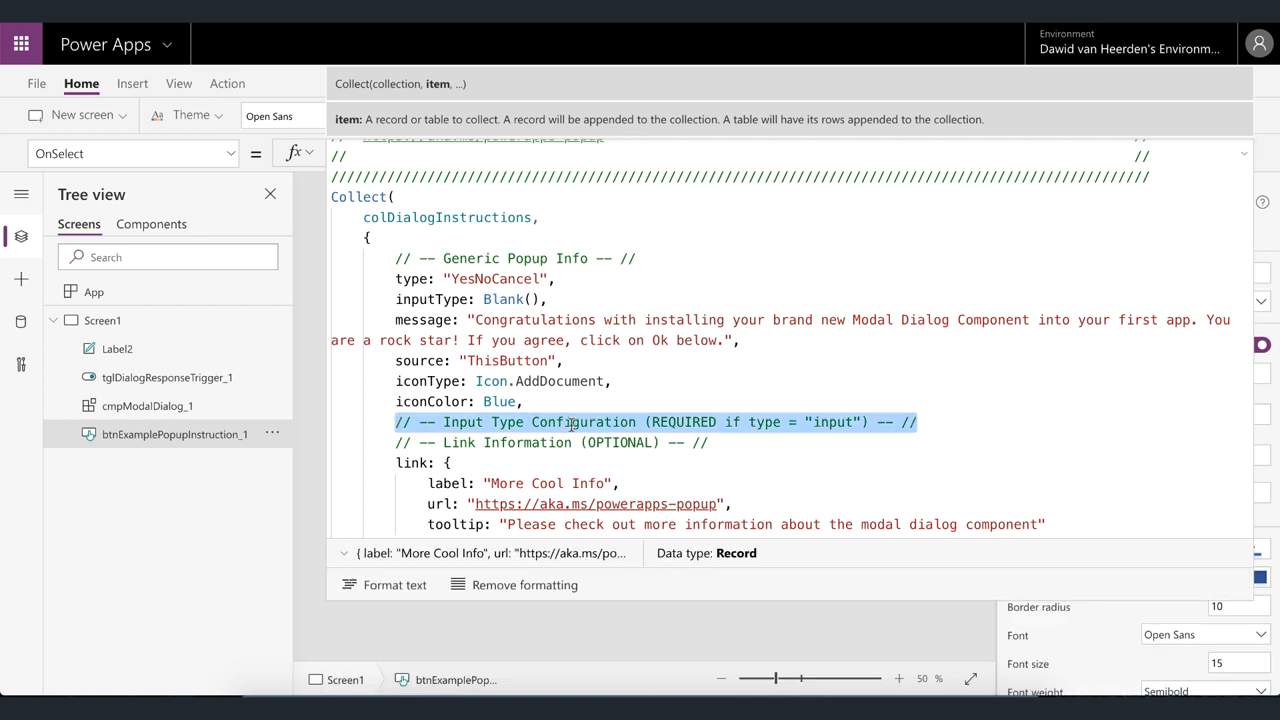
scroll("up", 3)
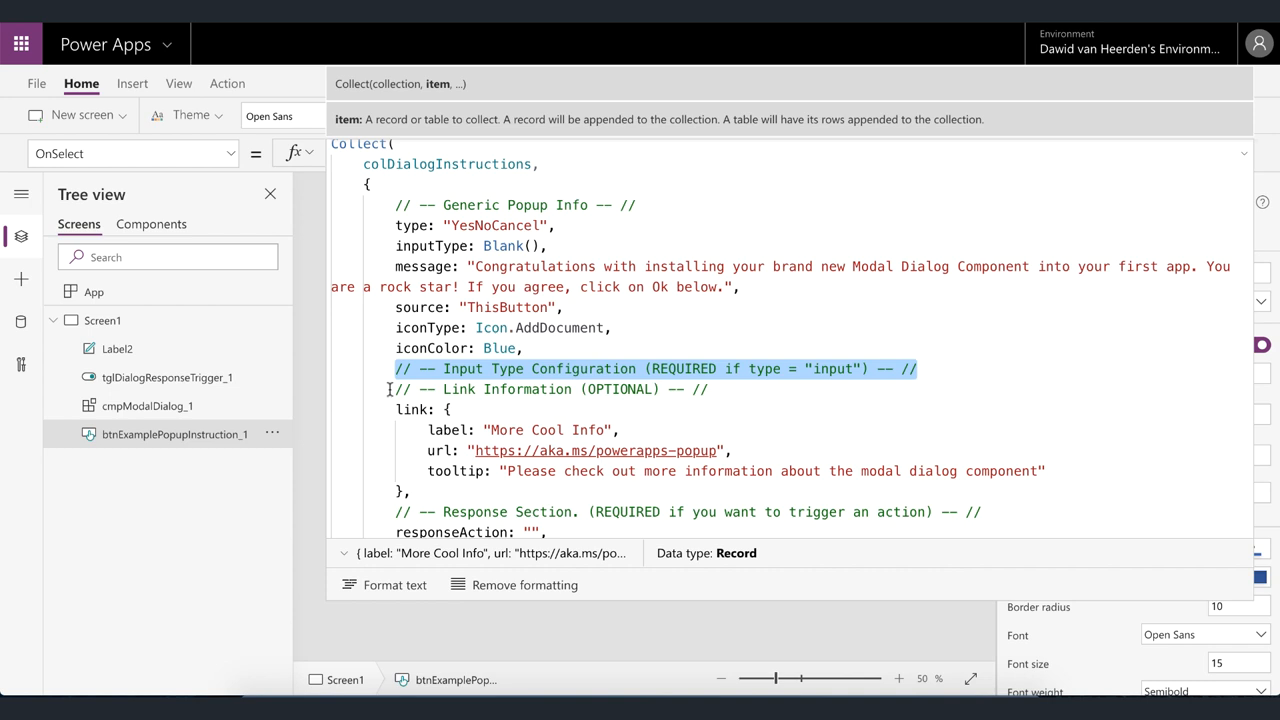
mouse_move(476, 424)
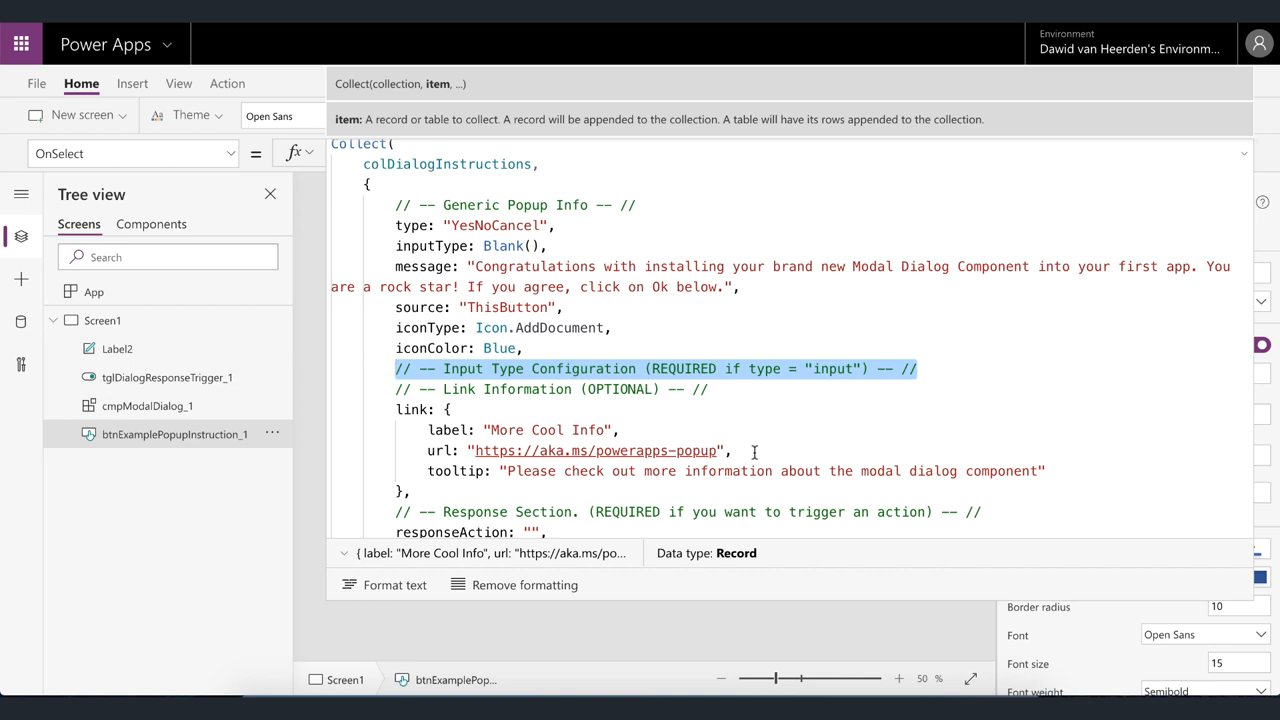
scroll("down", 3)
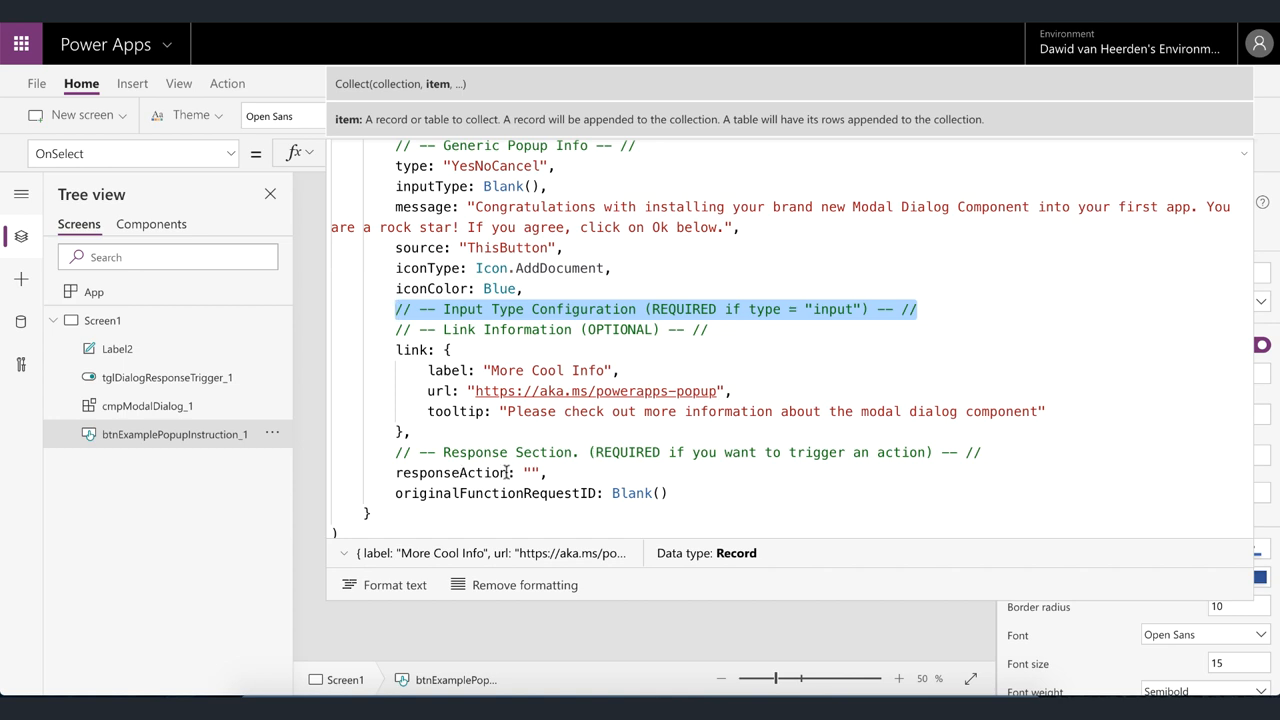
scroll("up", 3)
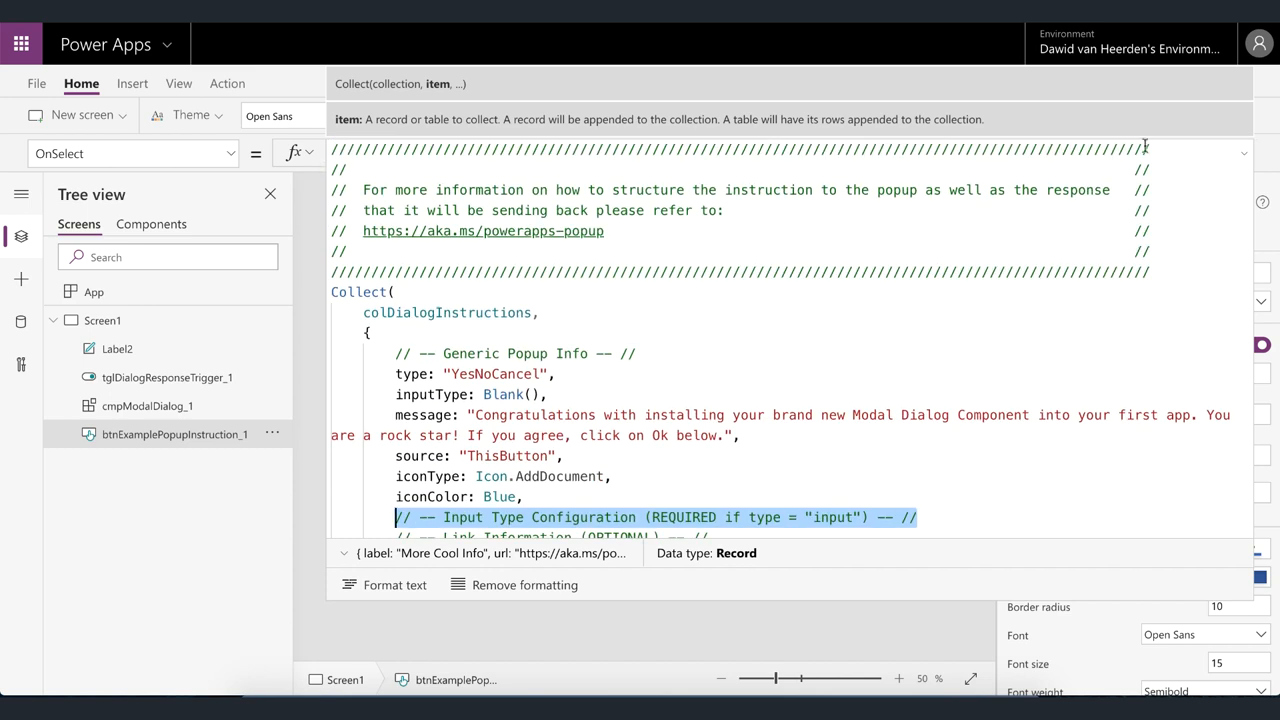